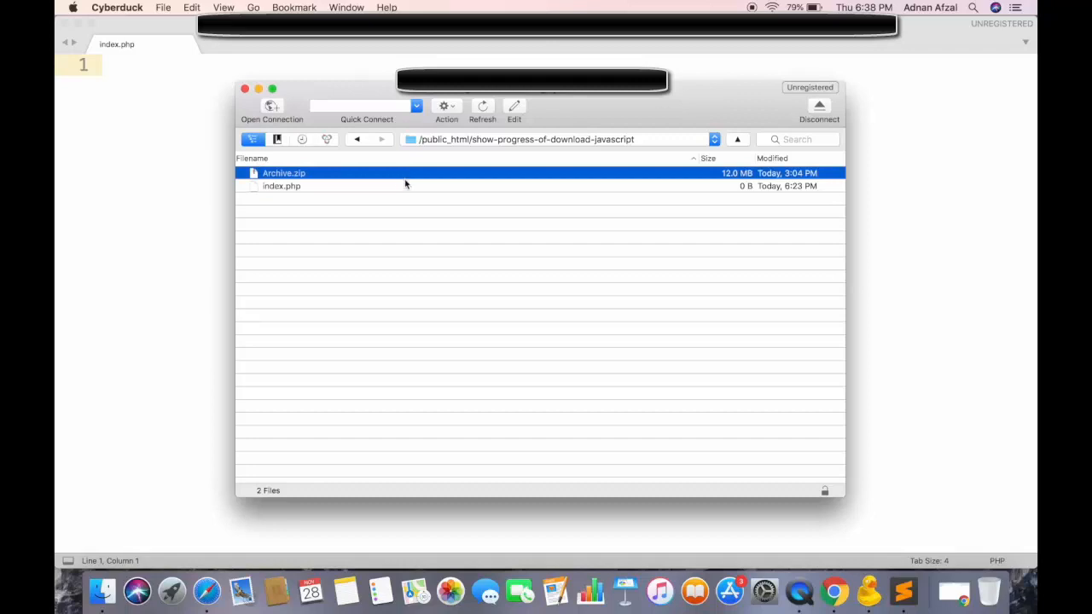
Select the empty index.php on the server and open it for editing
click(282, 186)
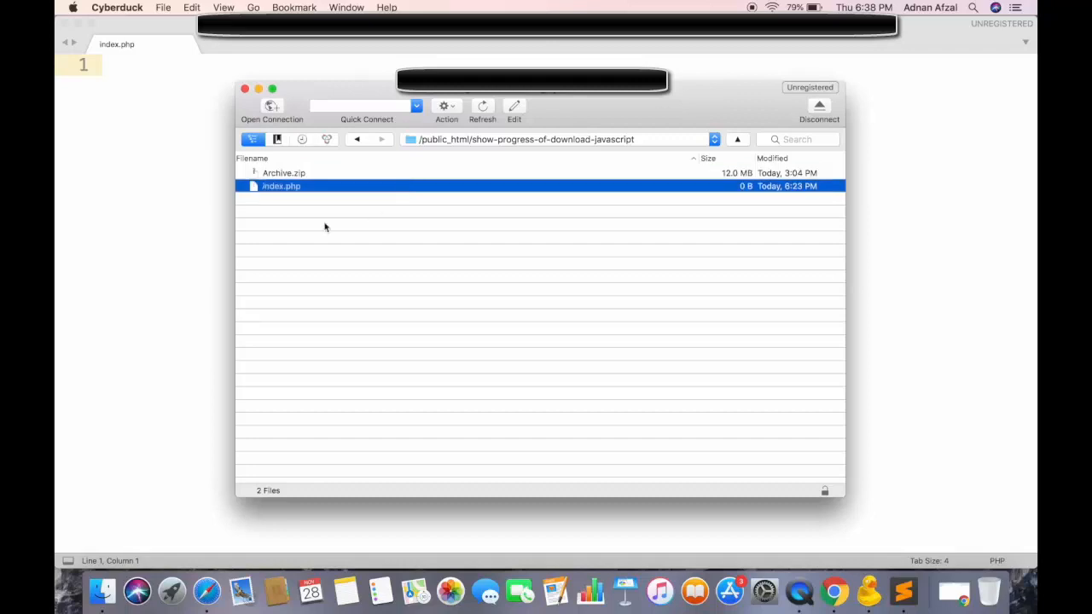
mouse_move(244, 234)
text(<a></a>)
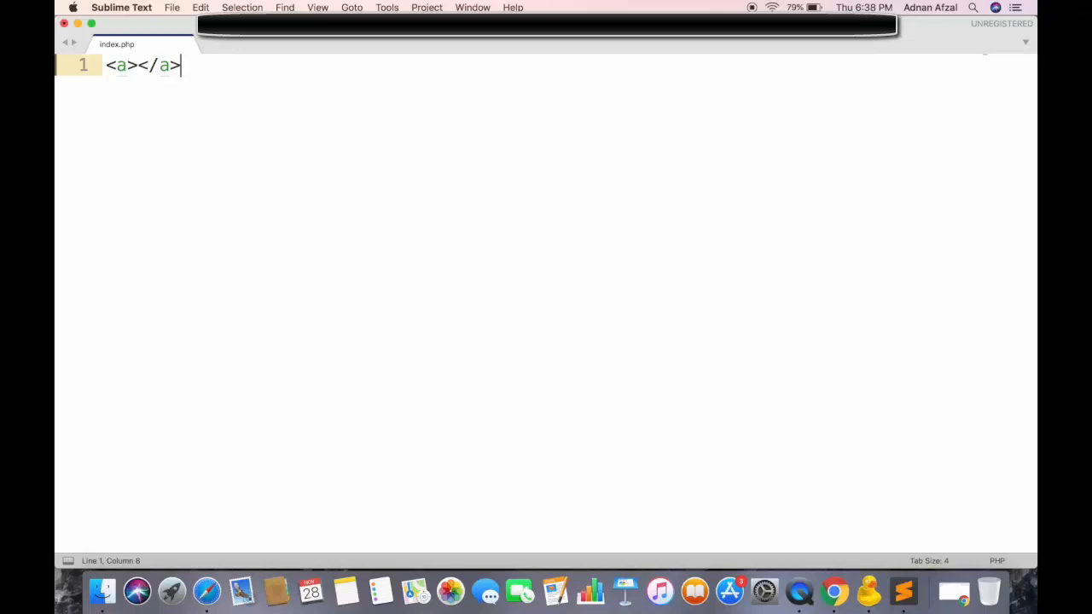
Write <a id="anchor" download="Archive.zip">Download</a> on line 1
text(id="anchor")
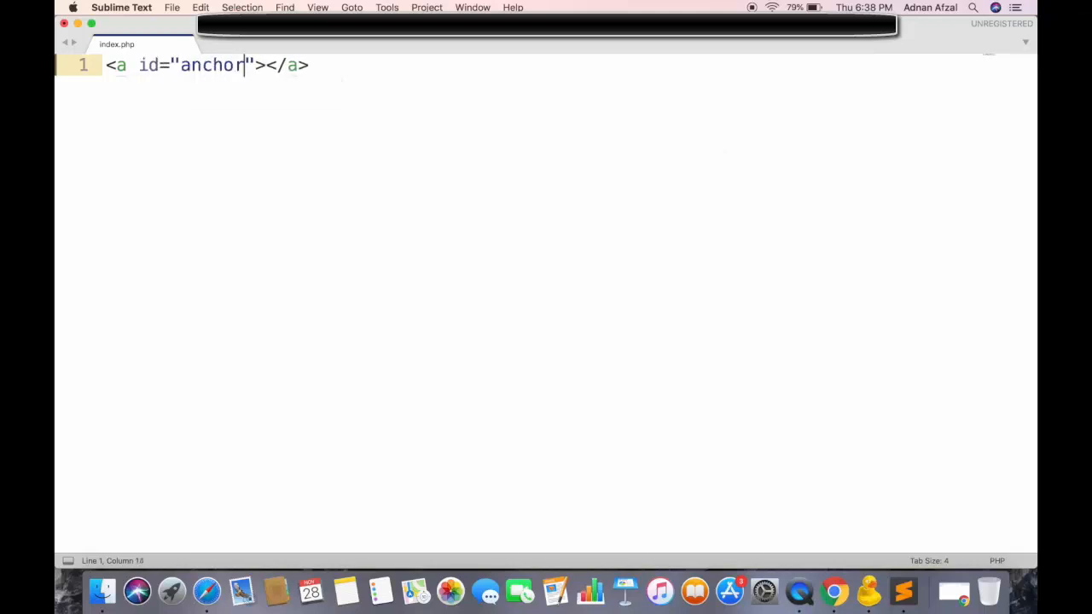
text(download="Arc)
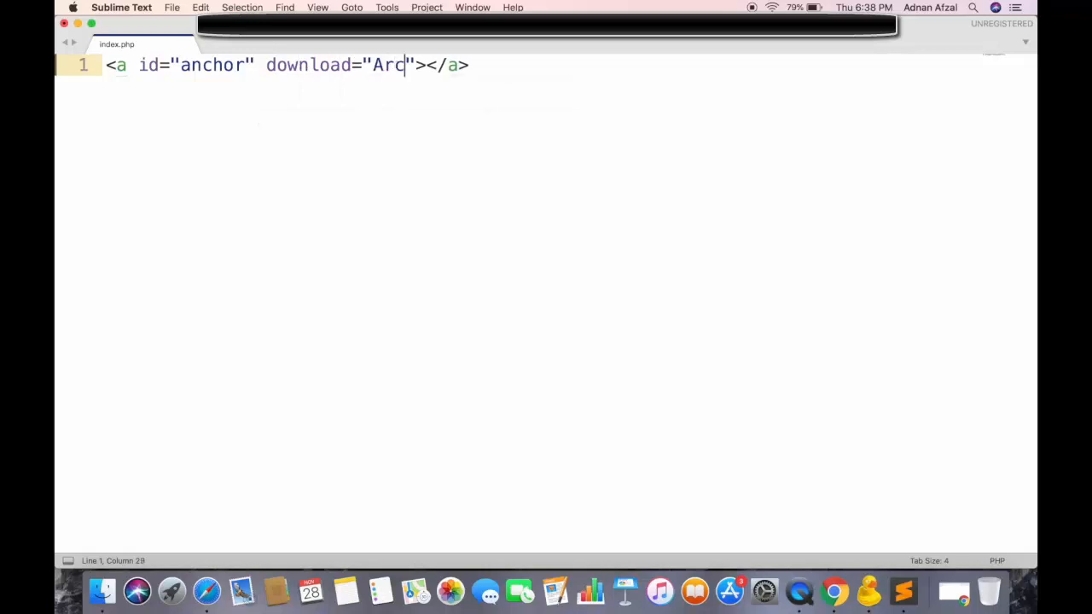
text(hive.zip)
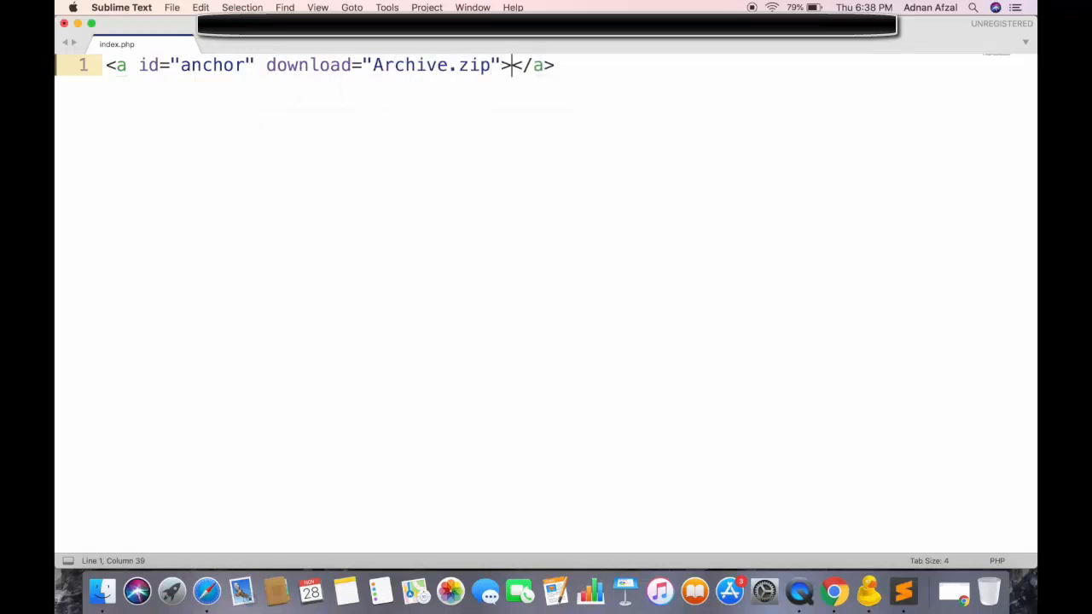
text(Download)
text(var)
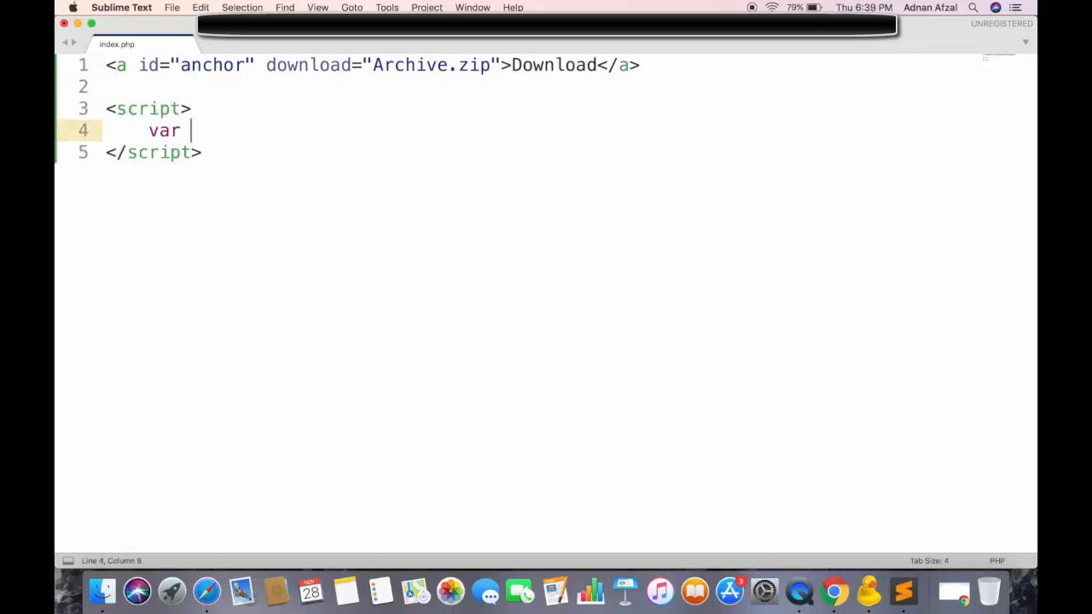
Declare var ajax = new XMLHttpRequest() and set ajax.responseType = "blob"
text(ajax = new X)
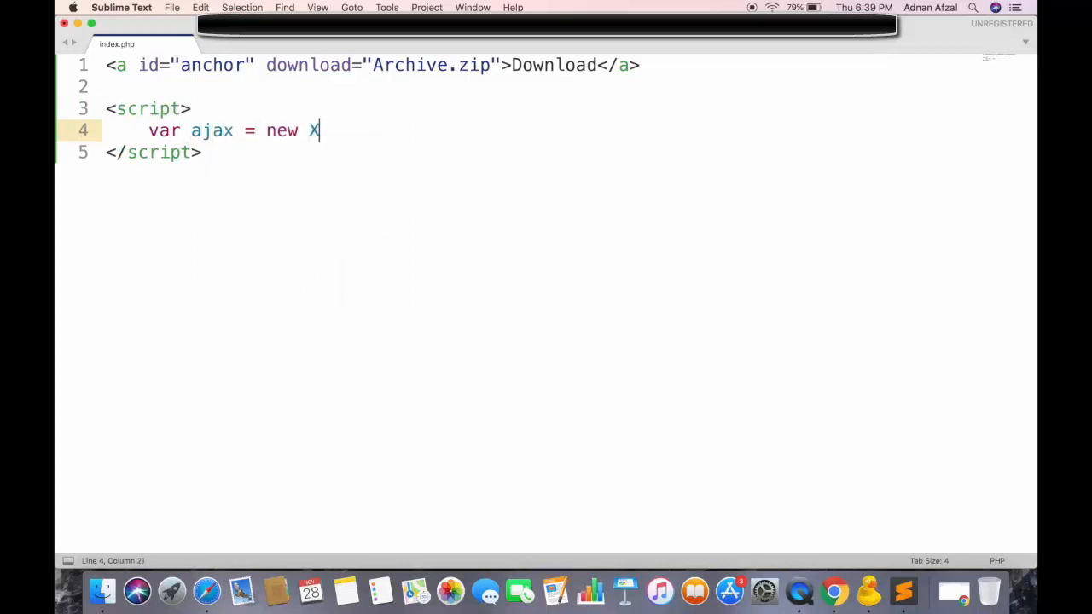
text(MLHttpRequest();)
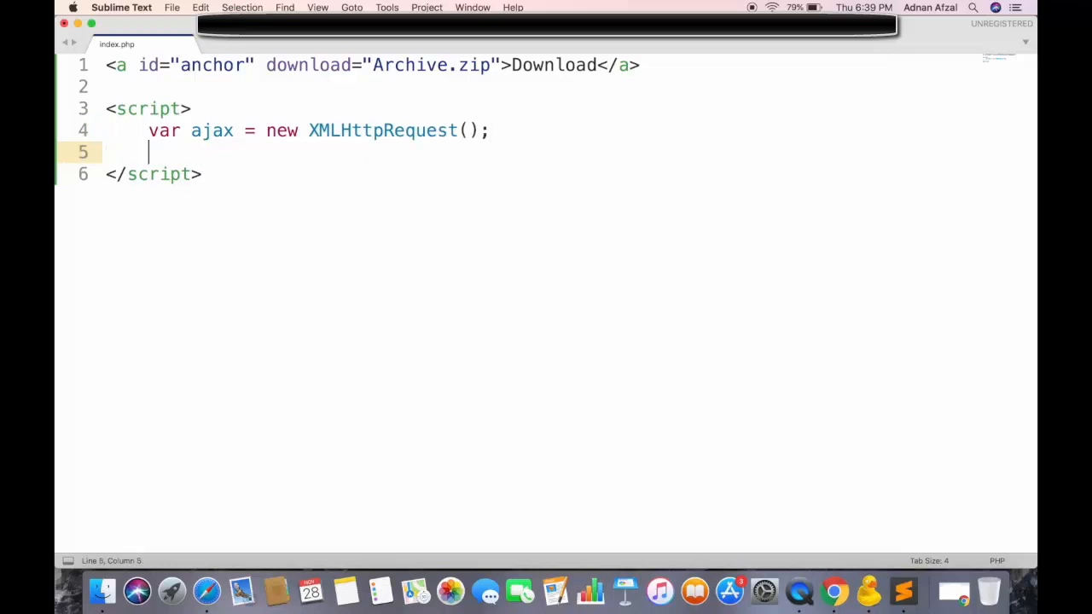
text(ajax.res)
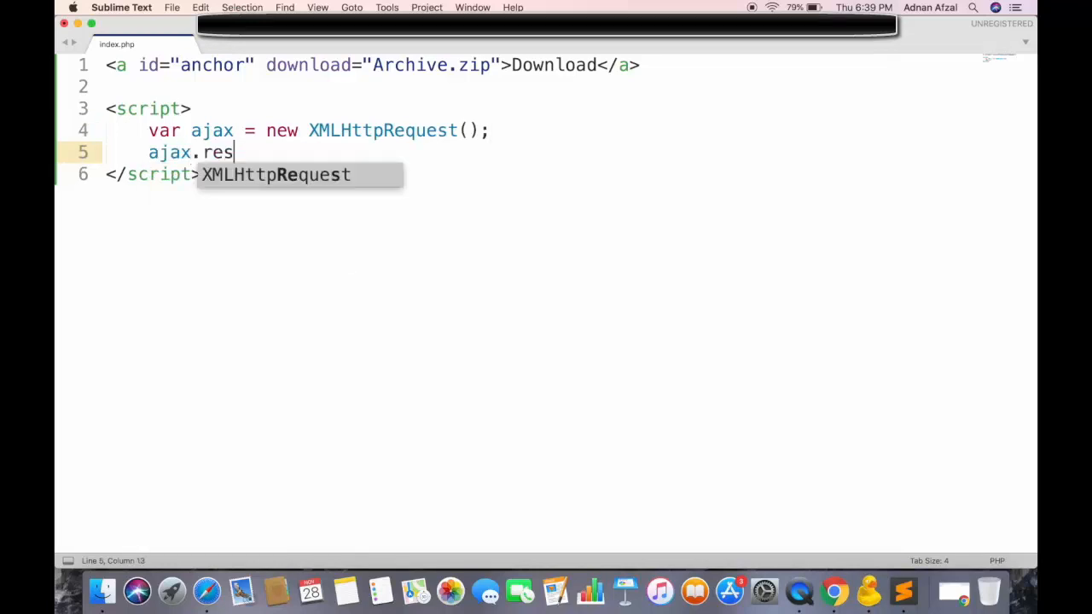
text(ponseTy)
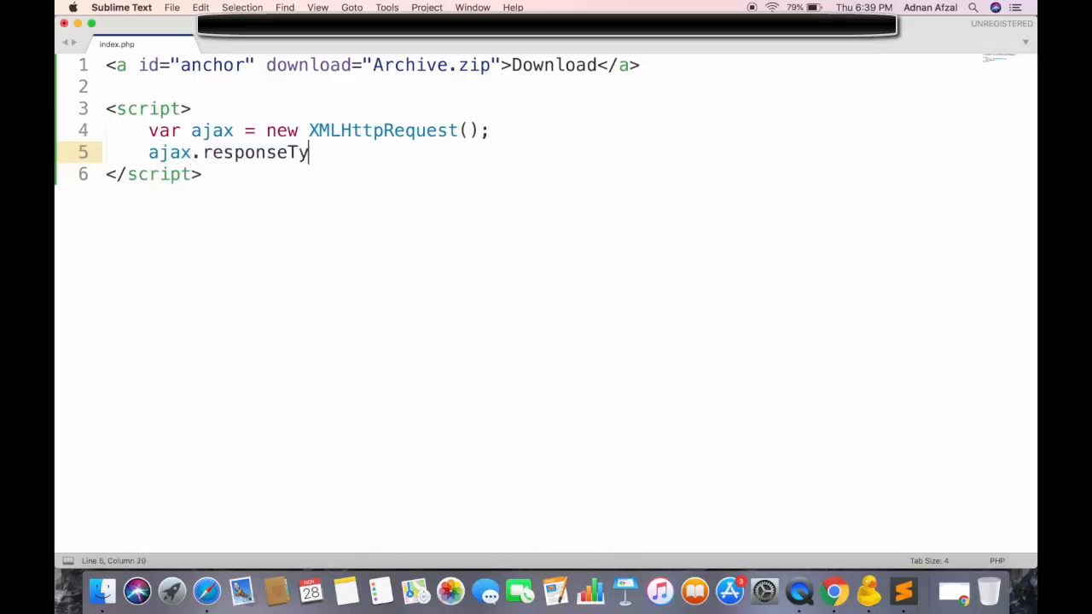
text(pe = "blob")
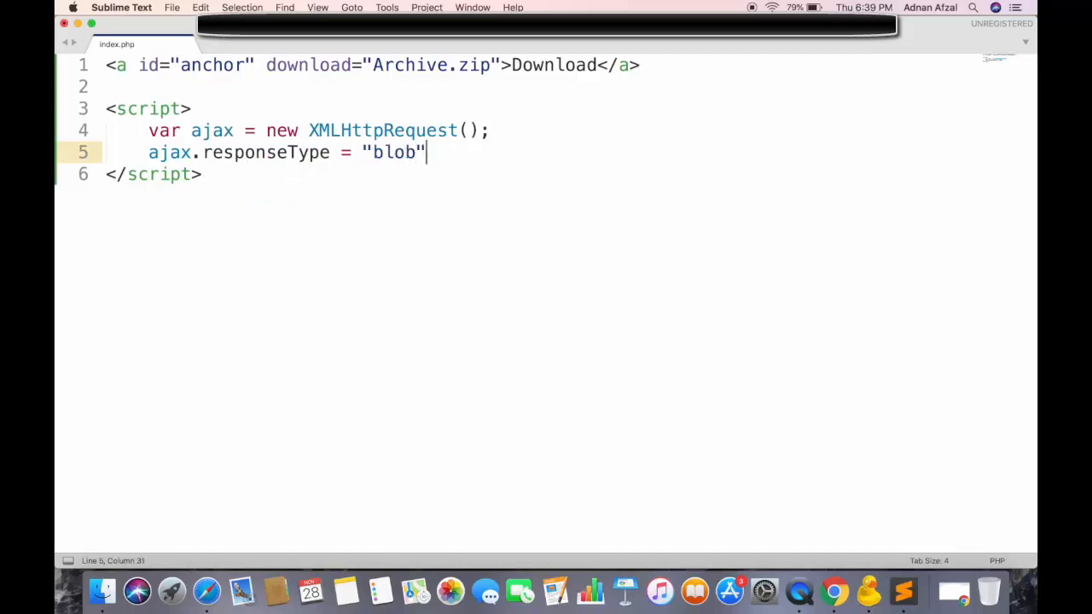
text(;)
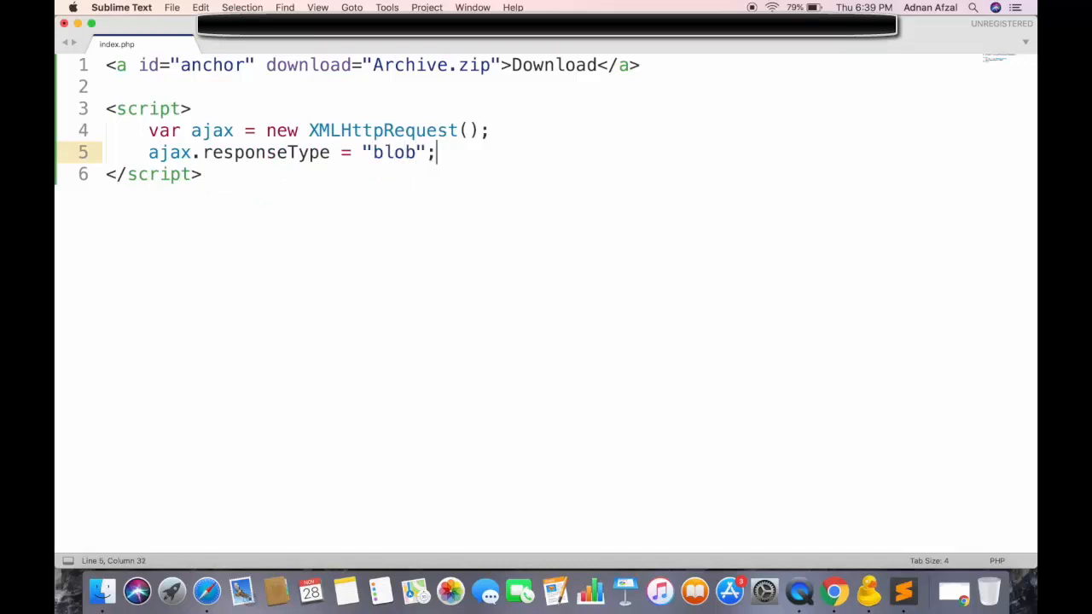
Call ajax.open("GET", "Archive.zip", true) and begin ajax.send()
text(a)
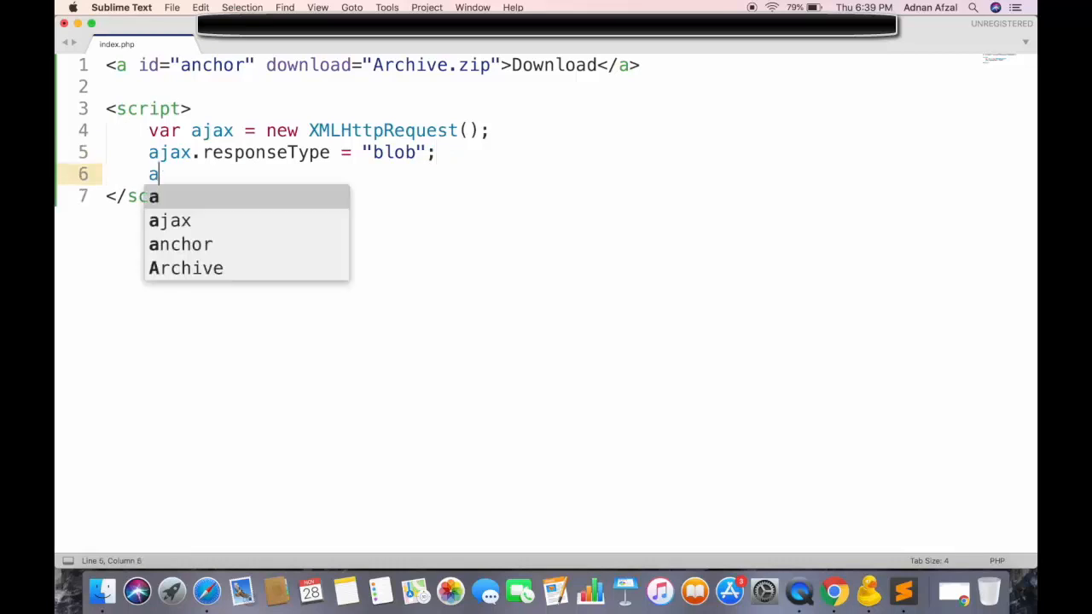
text(jax.)
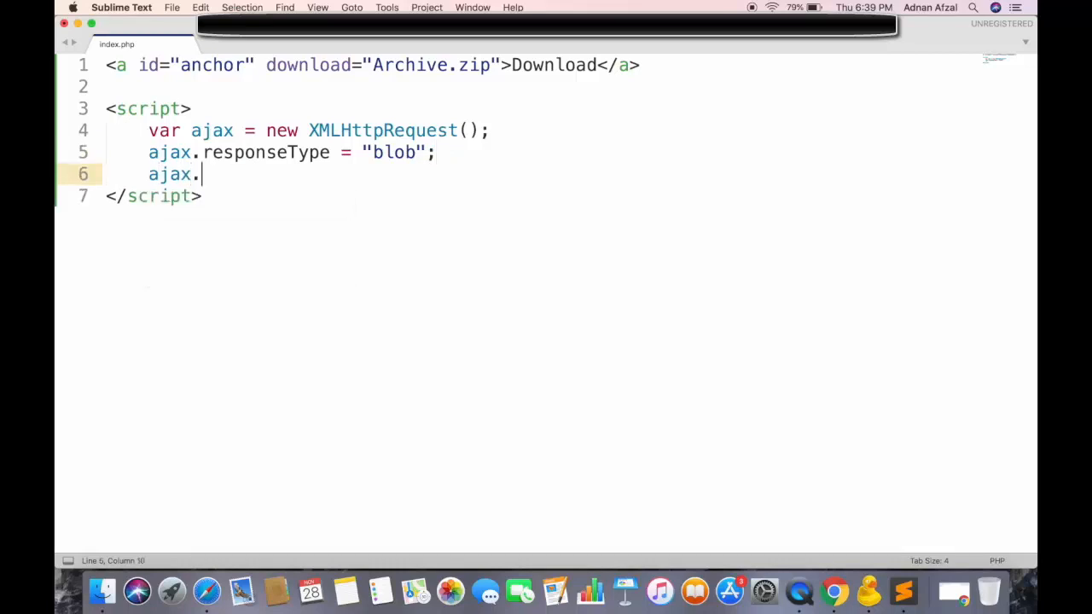
text(open();)
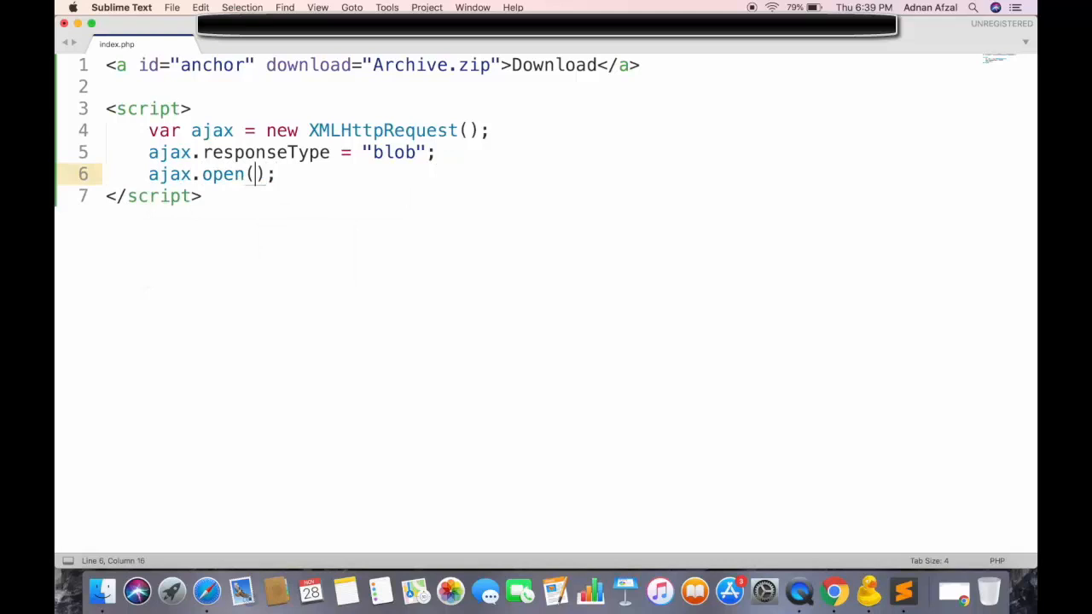
text("GET", "A)
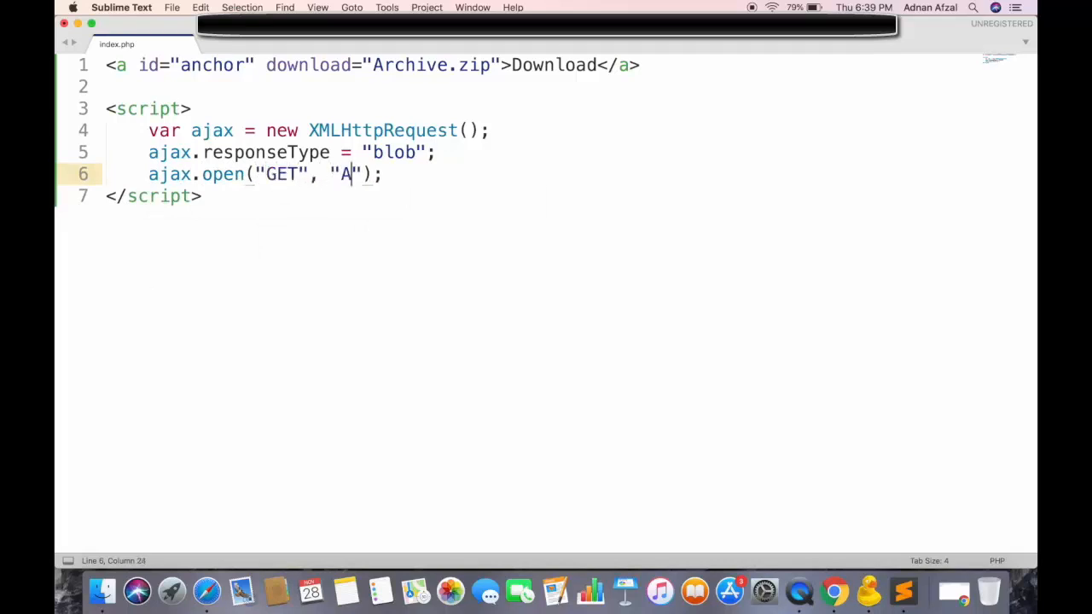
text(rchive.)
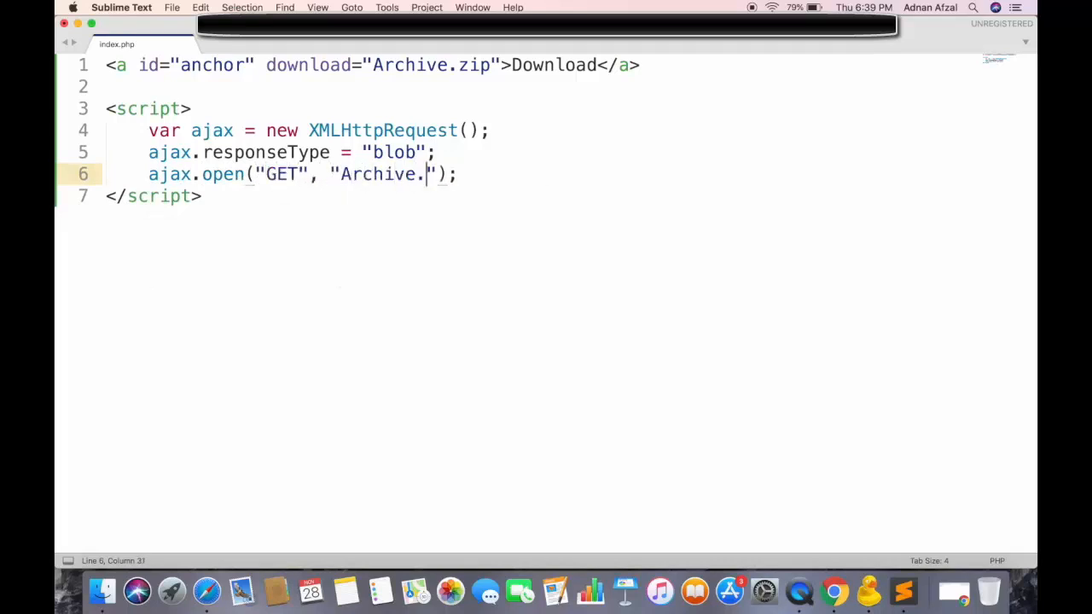
text(zip", tr)
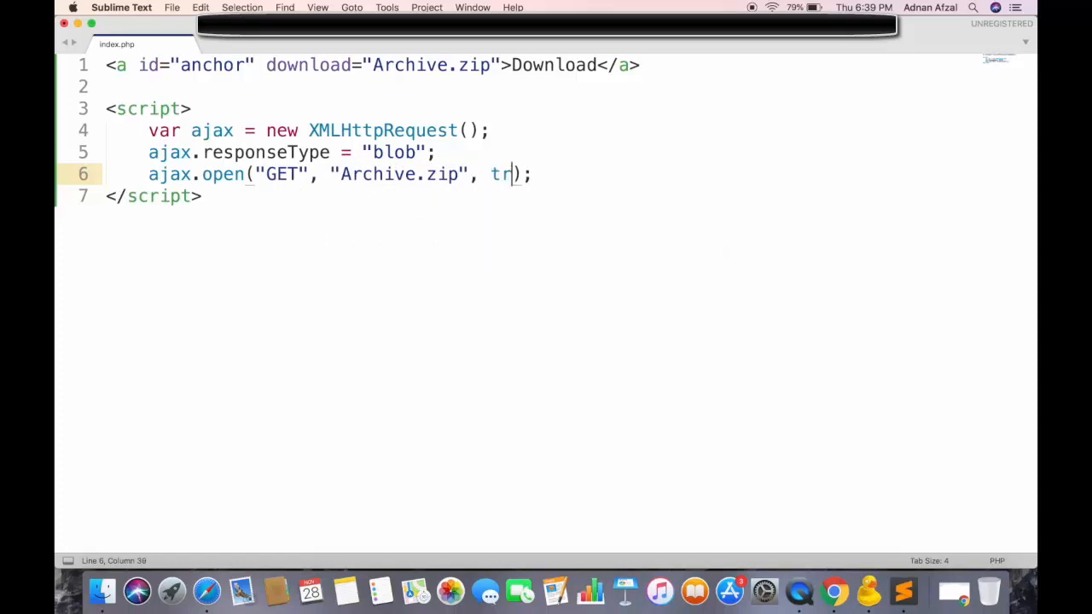
text(ue)
text(a)
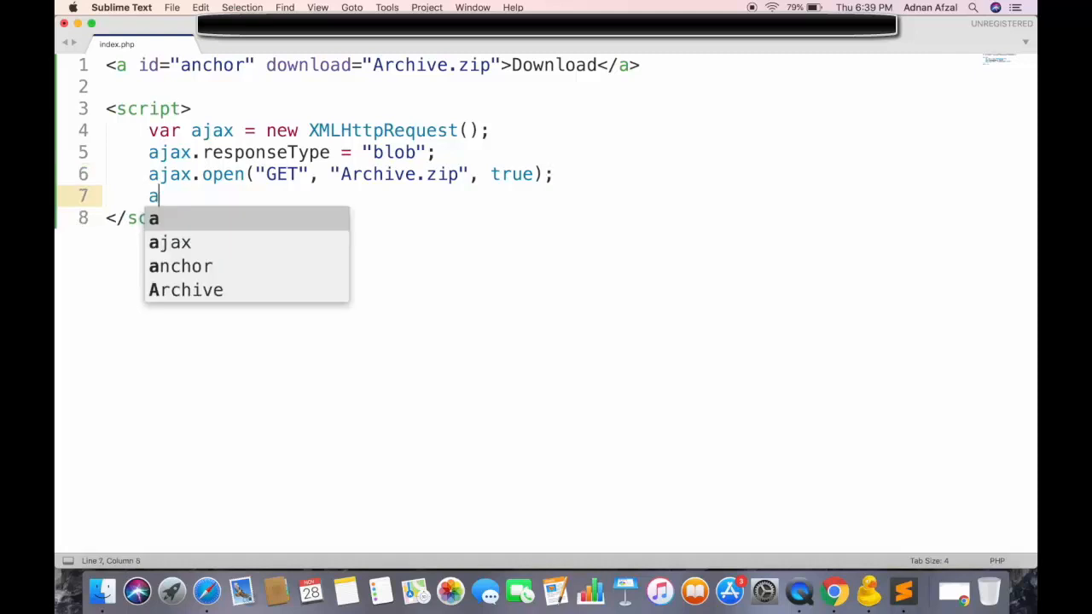
text(jax.send();)
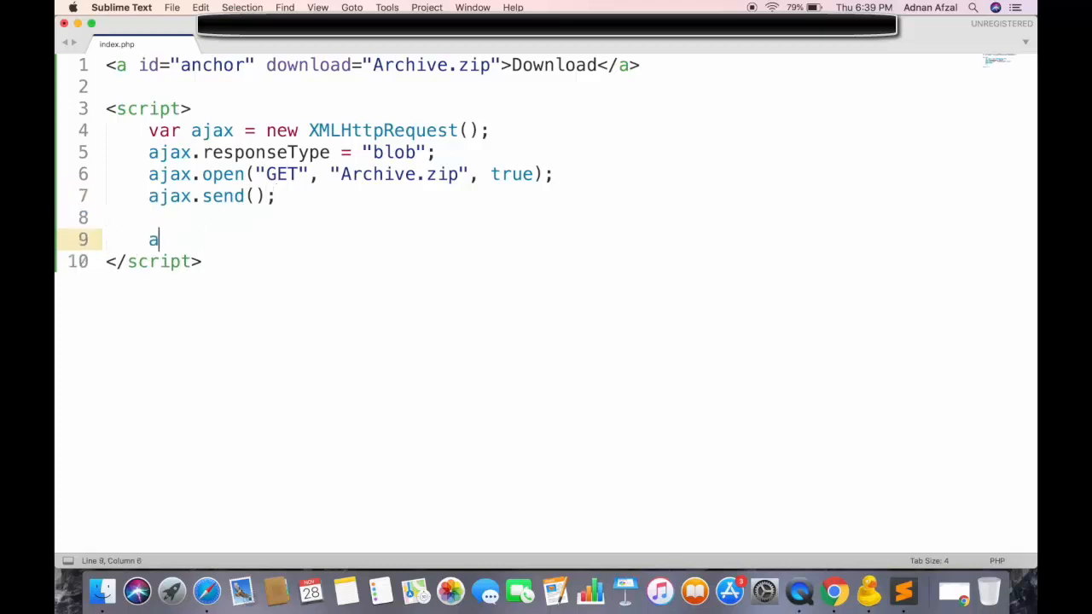
Add ajax.onreadystatechange handler checking this.readyState and this.status == 200
text(jax.onreadys)
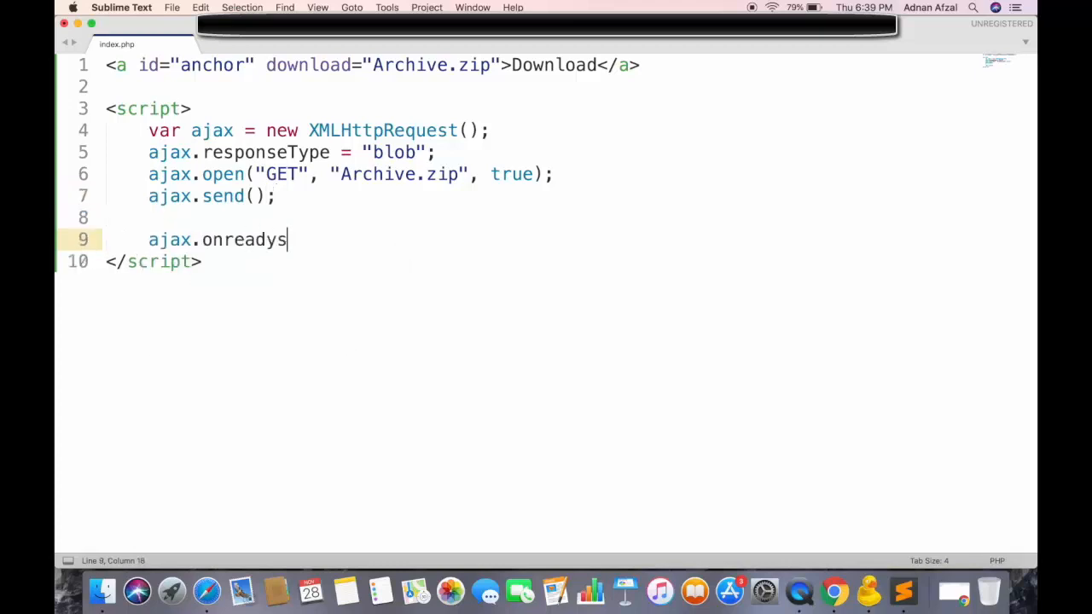
text(tatechange)
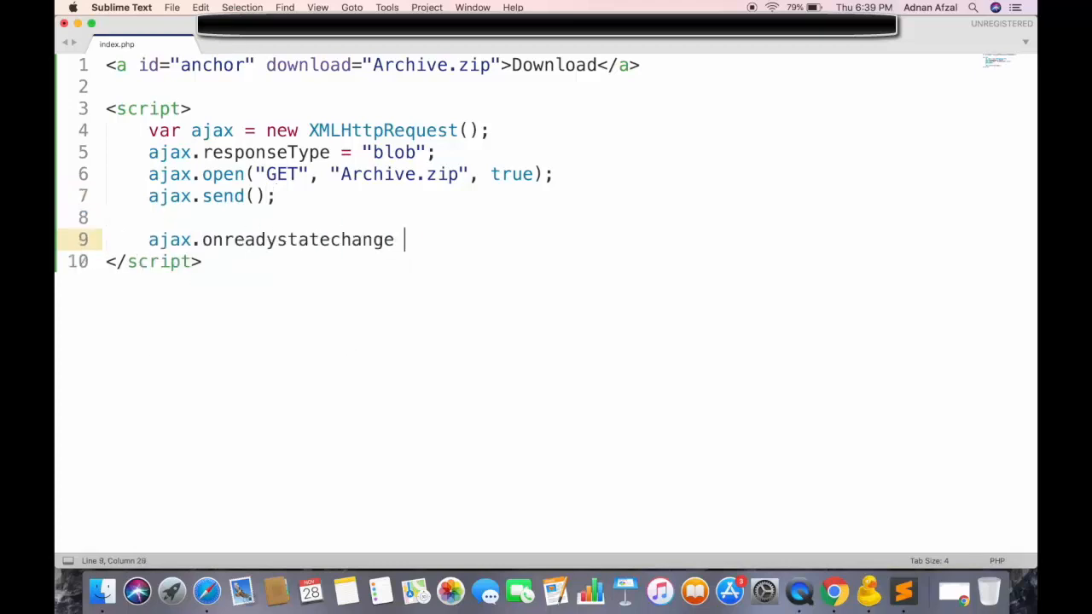
text(= function ())
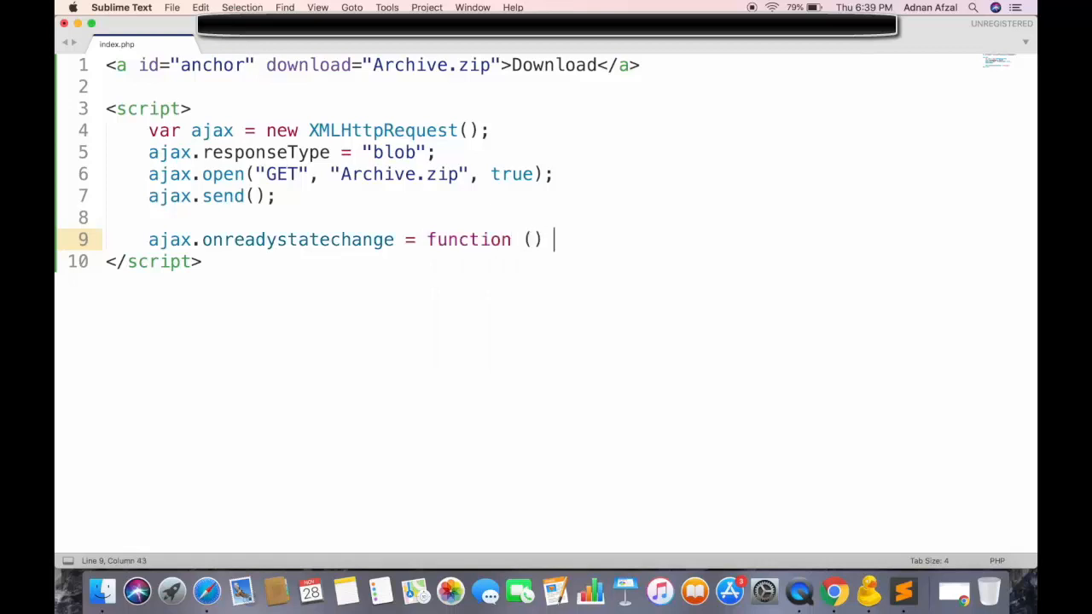
text({)
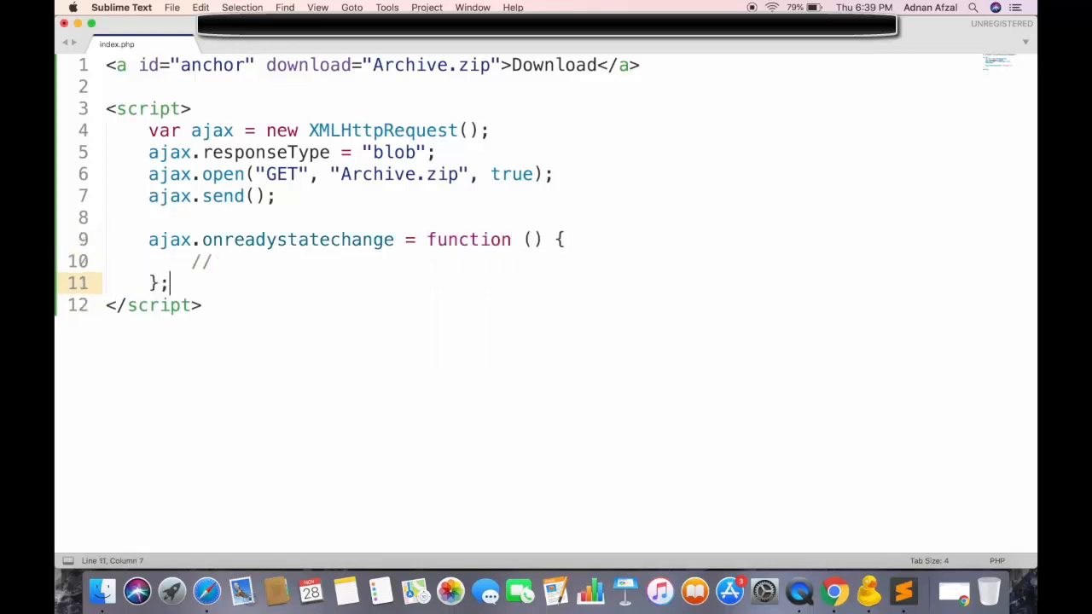
text(if (t)
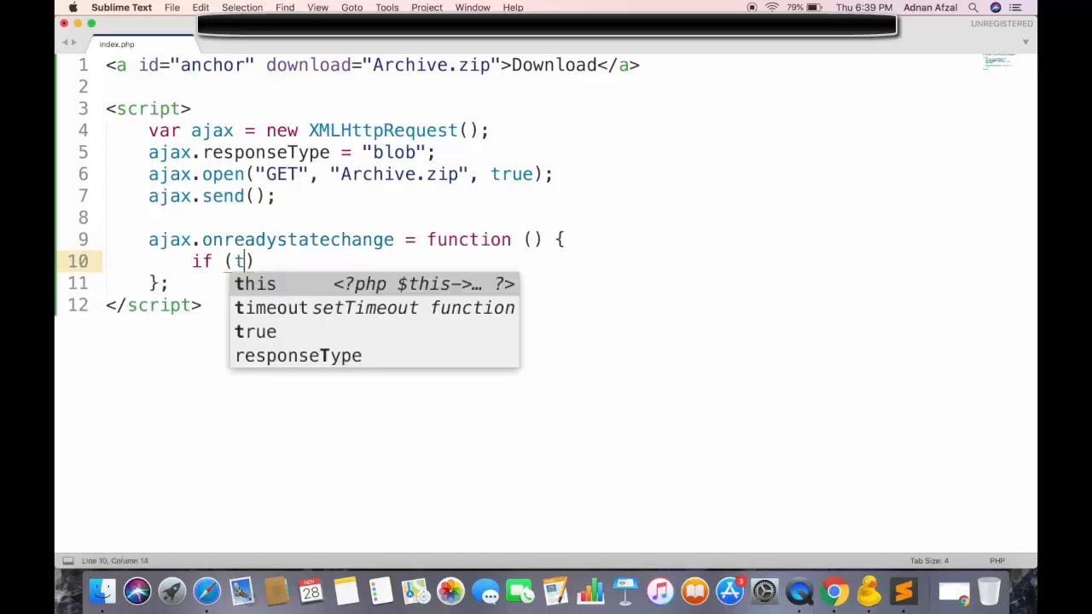
text(his.readyState == 4 &&)
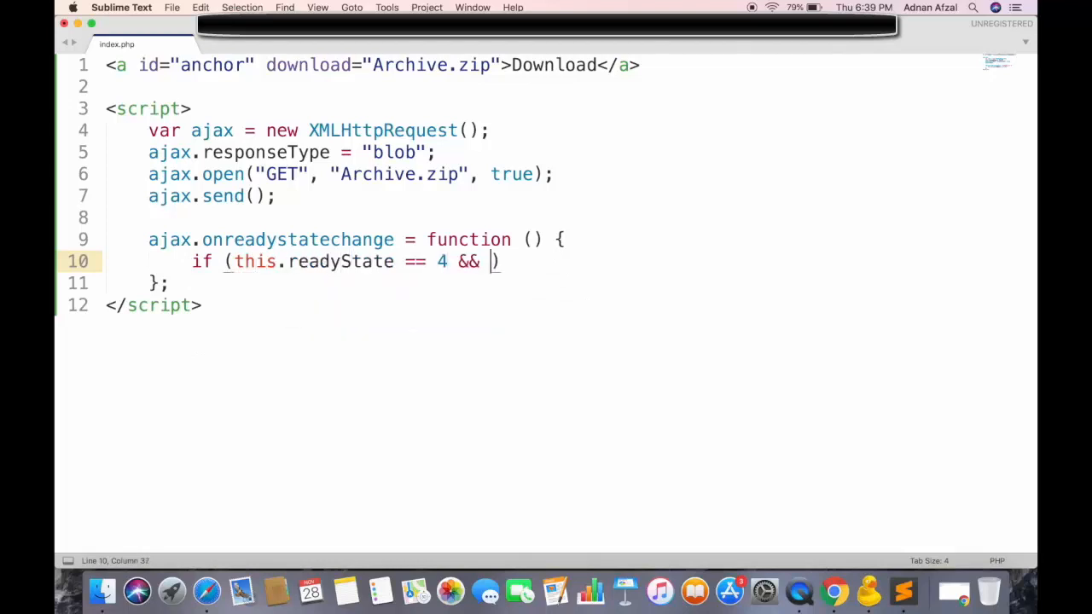
text(this.status)
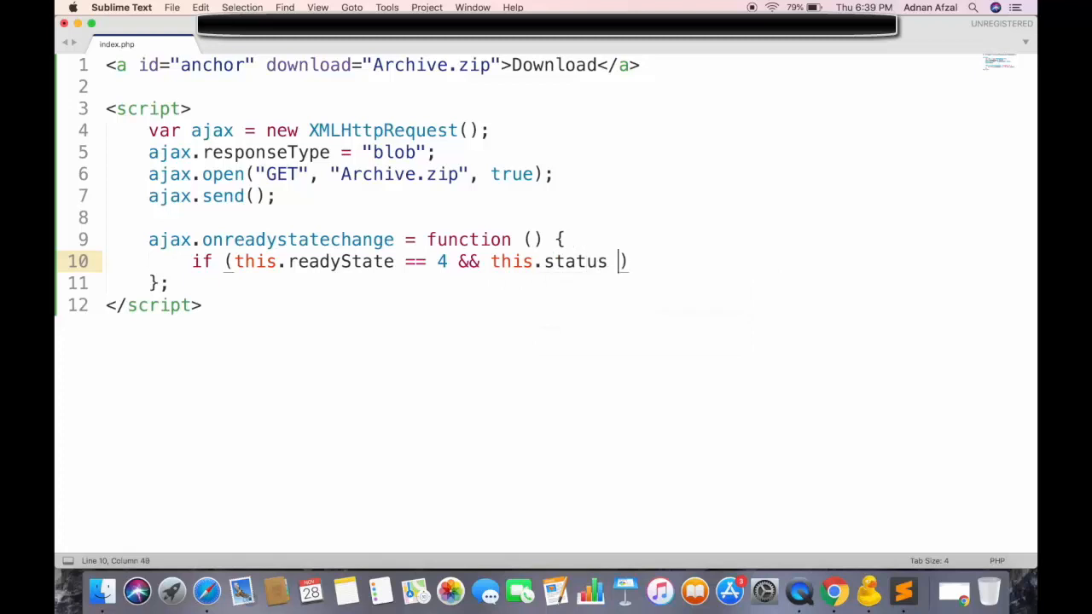
text(== 200) {)
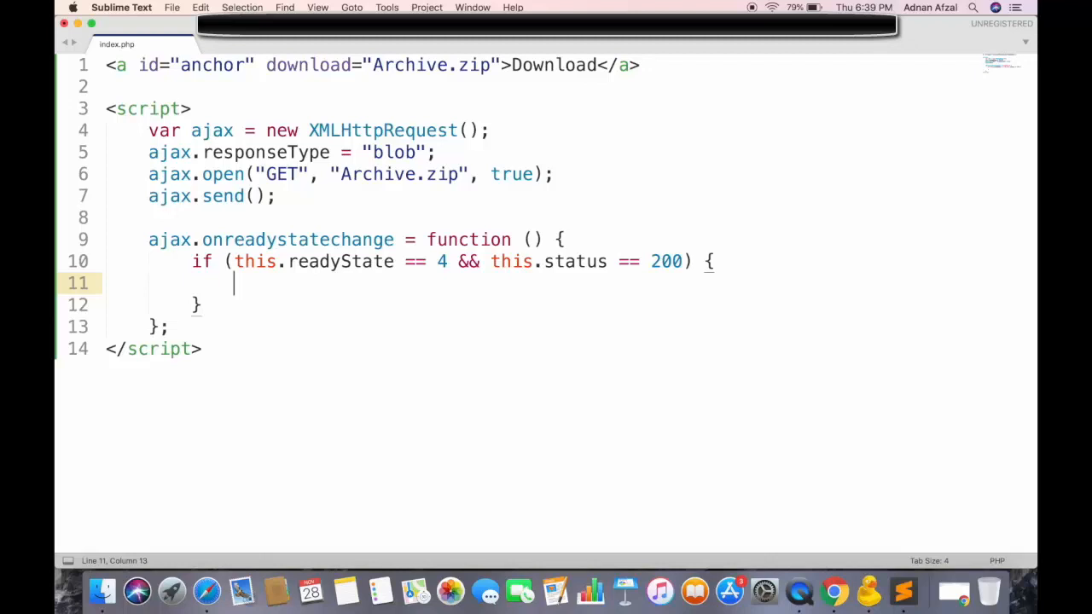
Inside the if block, set var obj = window.URL.createObjectURL(this.response)
text(var)
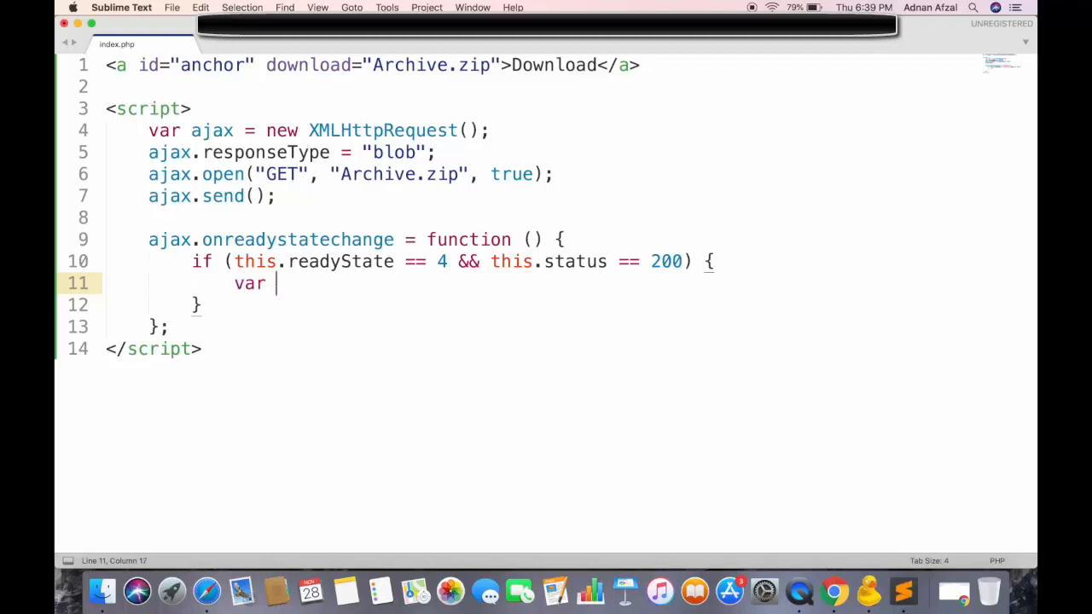
text(obj =)
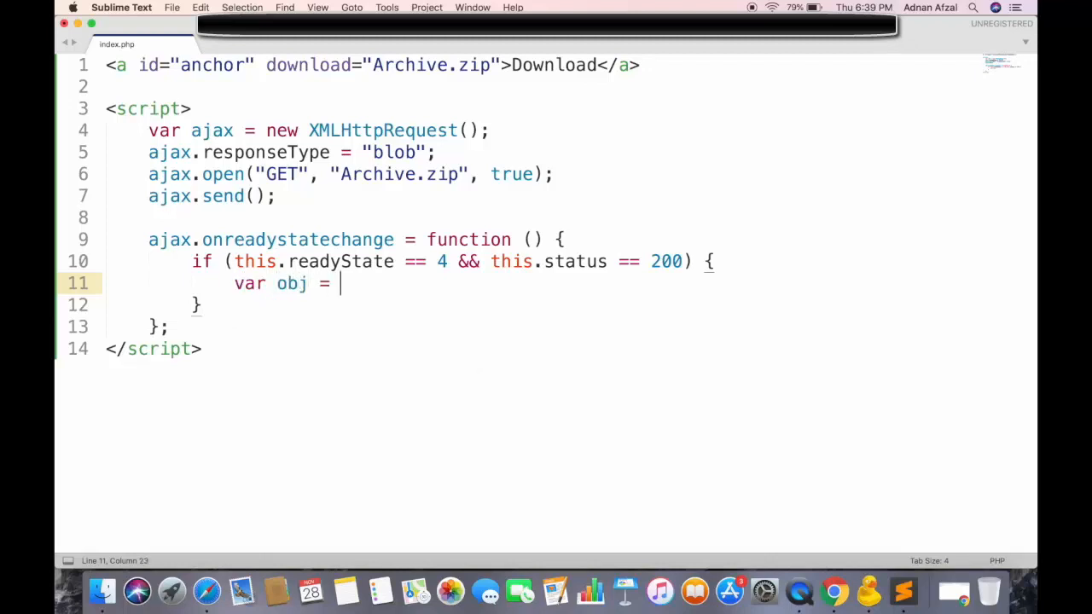
text(window)
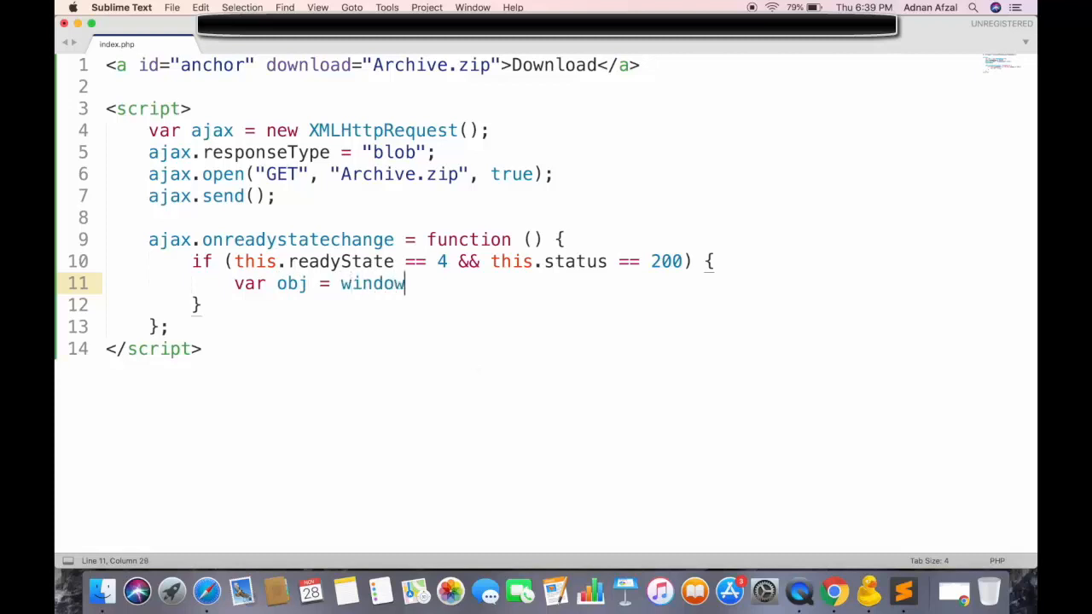
text(.URL.c)
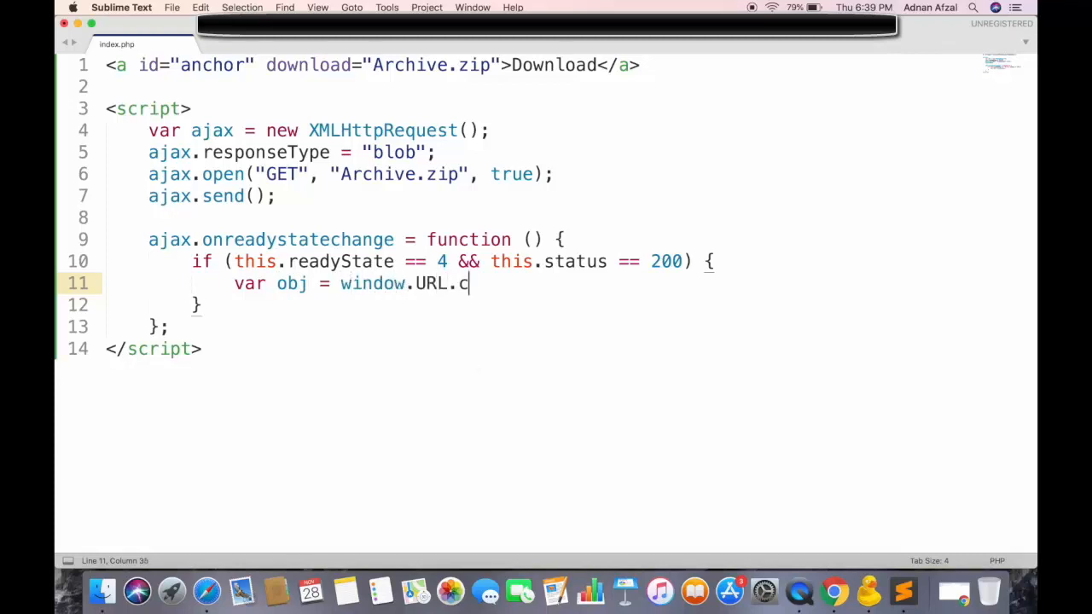
text(reateObjec)
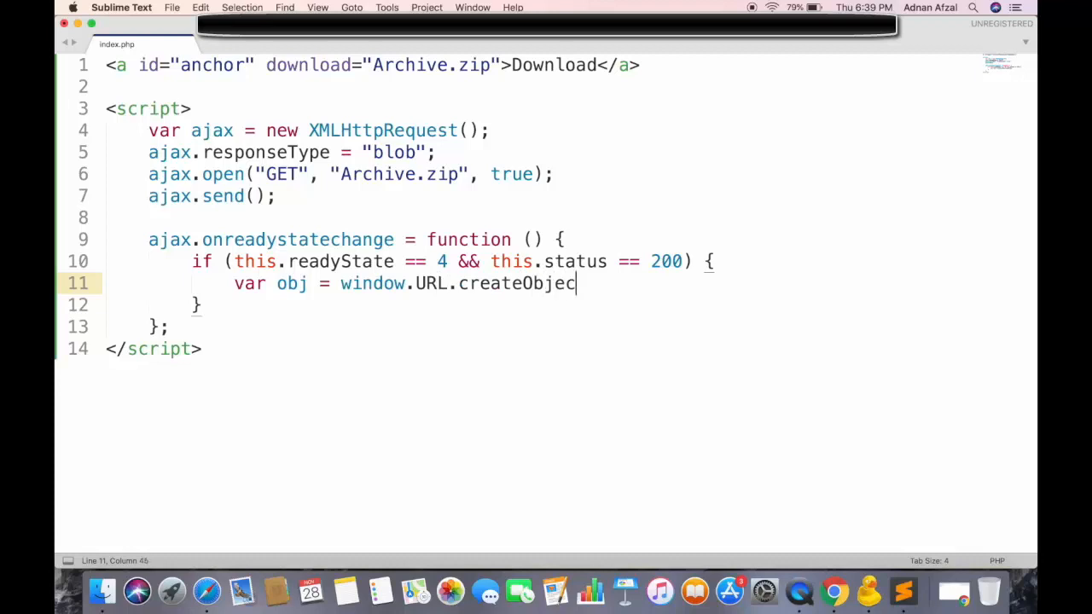
text(tURL();)
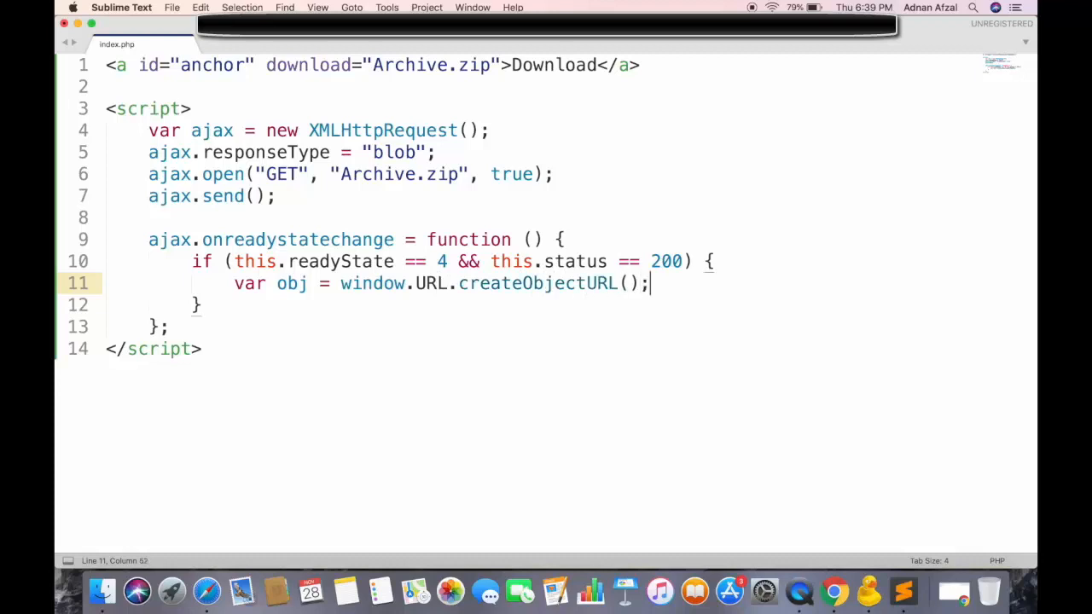
text(this.response)
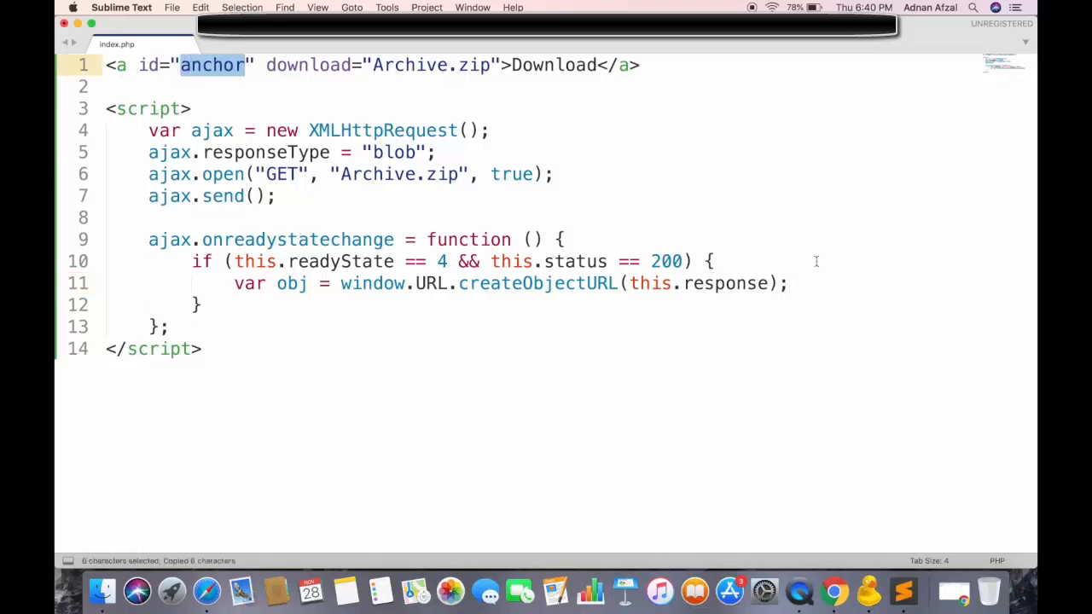
Set document.getElementById("anchor").setAttribute("href", obj)
text(docu)
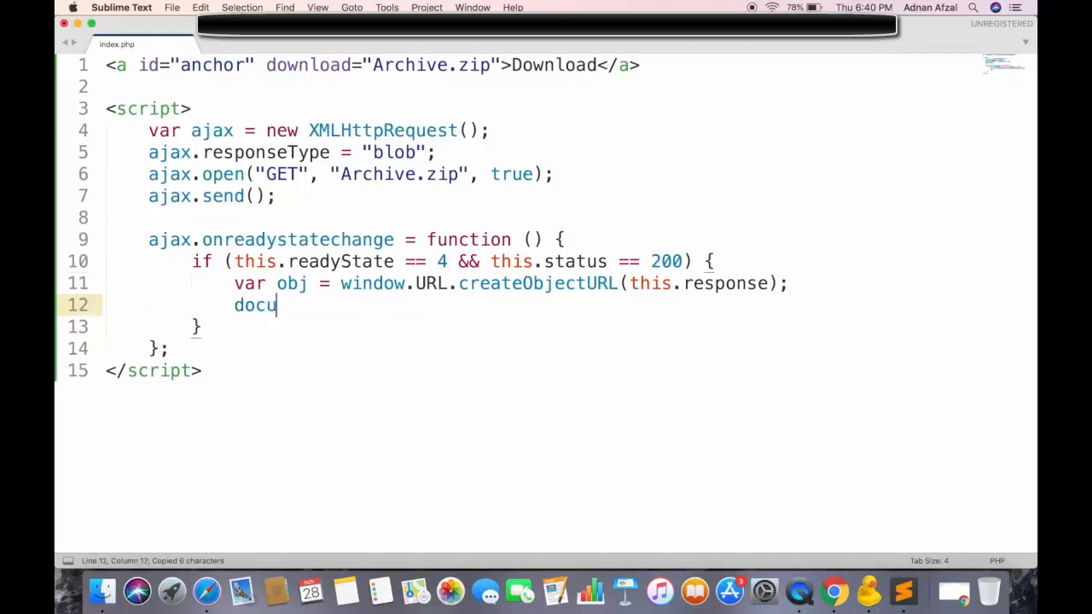
text(ment.getEleme)
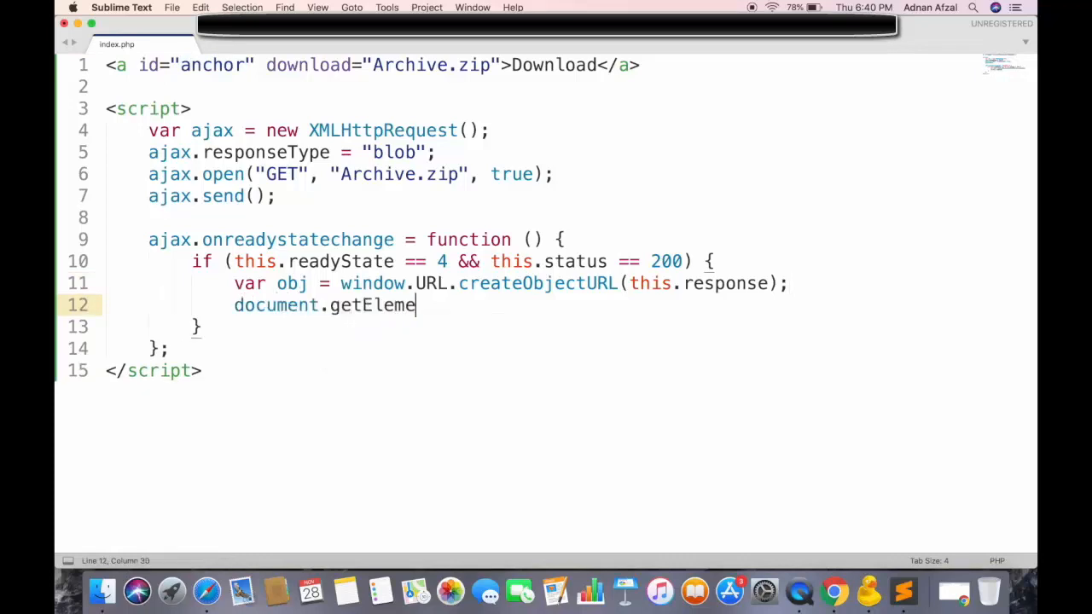
text(ntById(""))
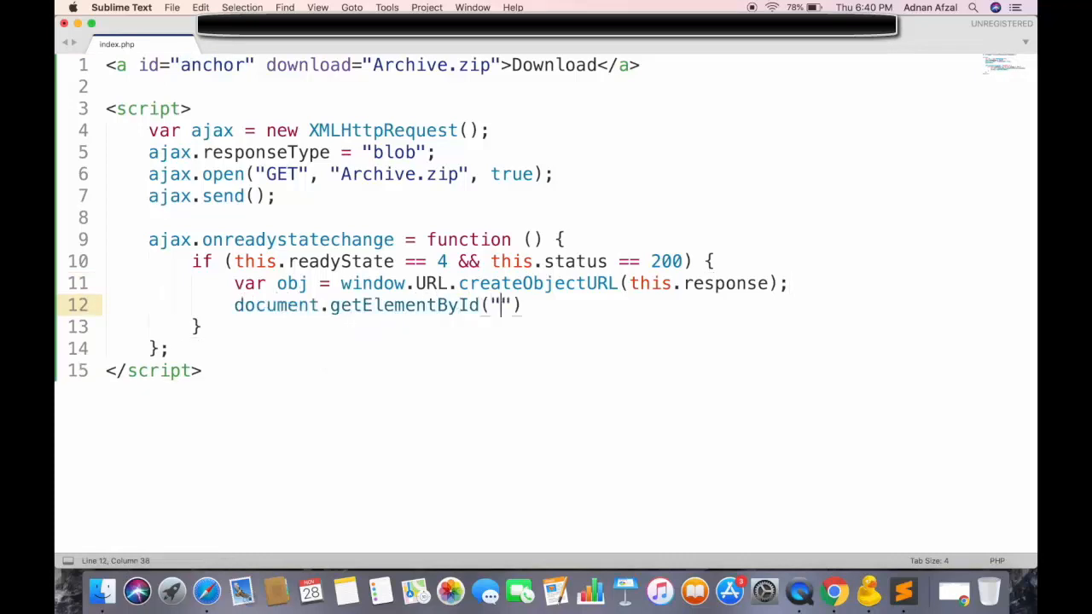
text(anchor").setAt)
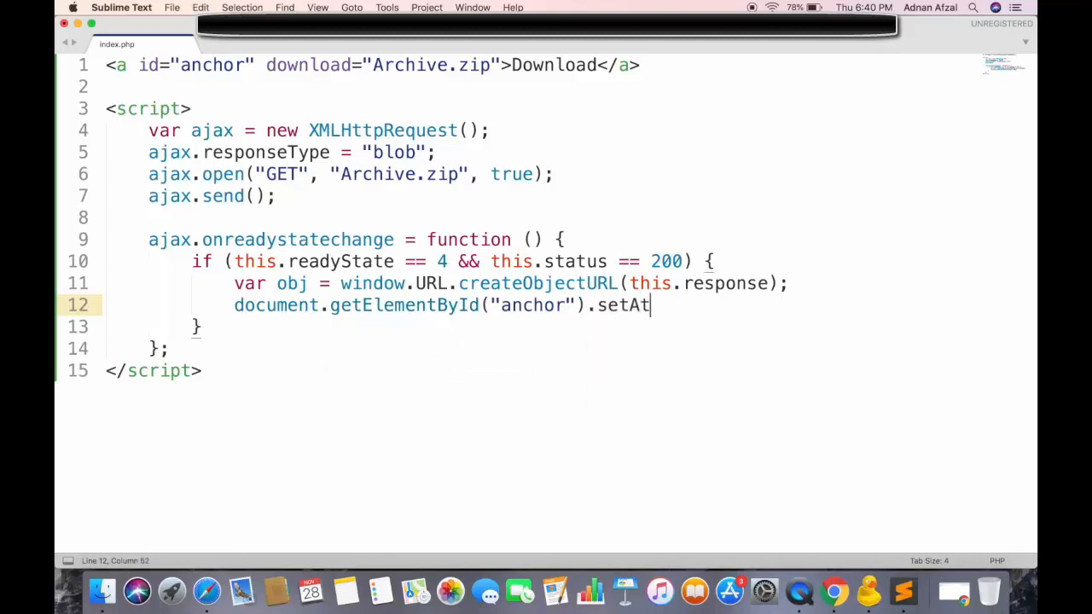
text(tribute();)
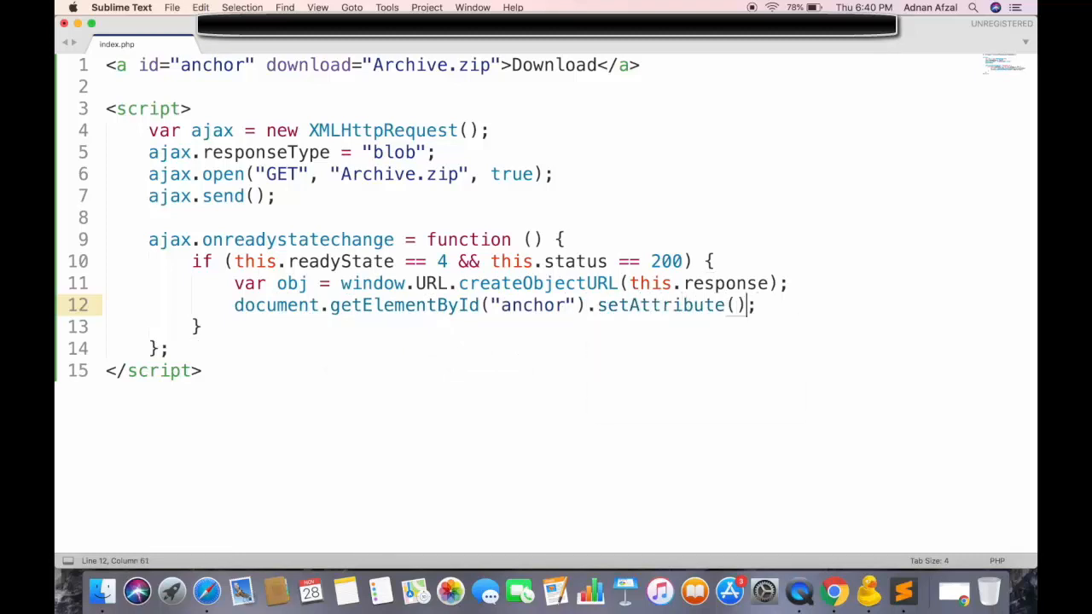
text("href",)
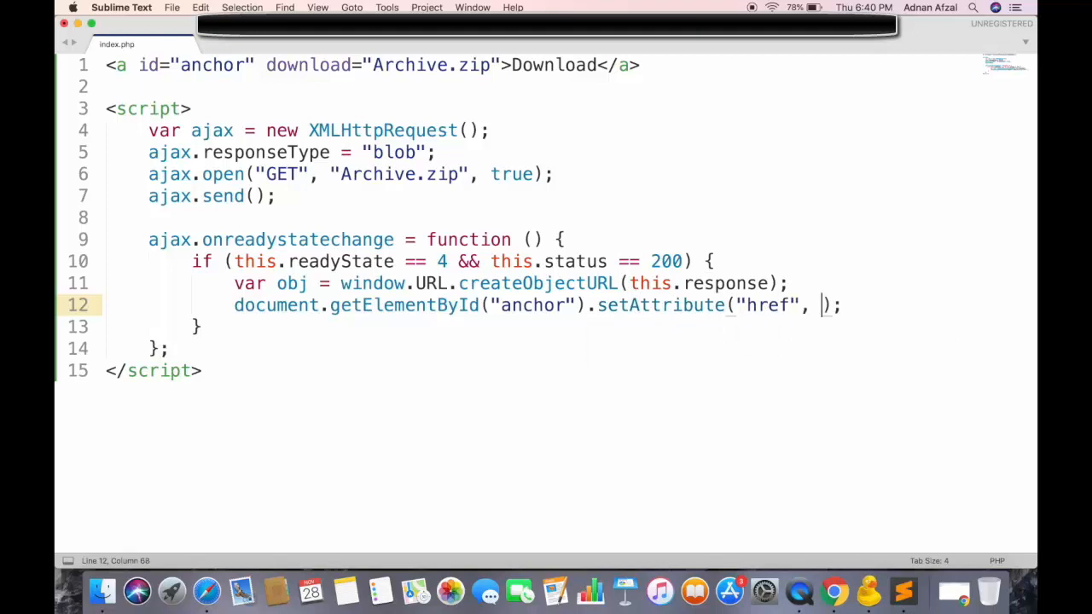
double_click(290, 283)
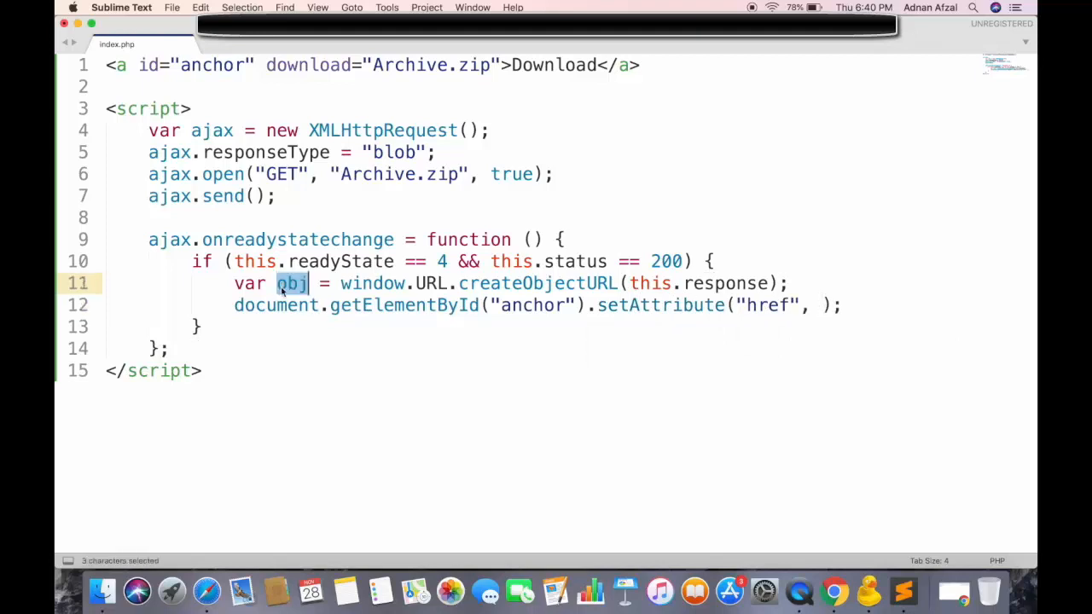
text(obj)
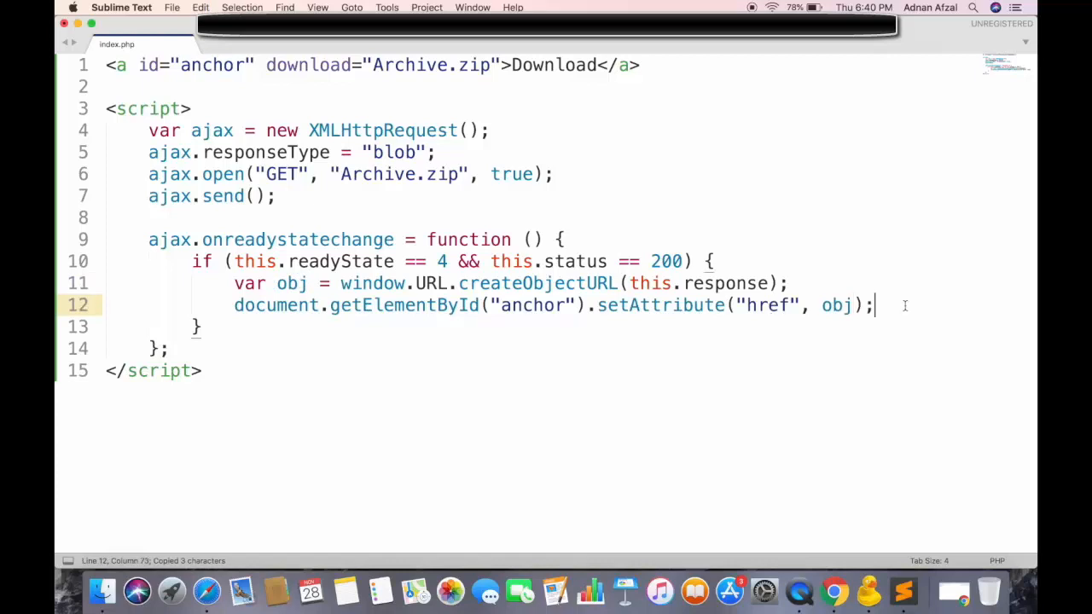
Add setTimeout revoking window.URL.revokeObjectURL(obj) after 60 * 1000, and save index.php
text(setT)
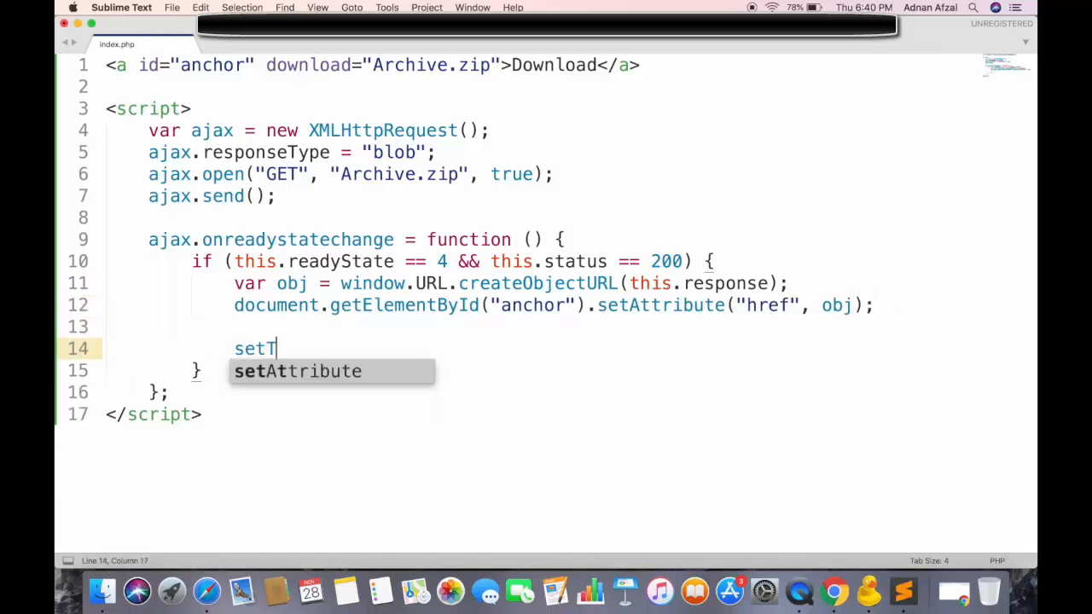
text(imeout(function () {)
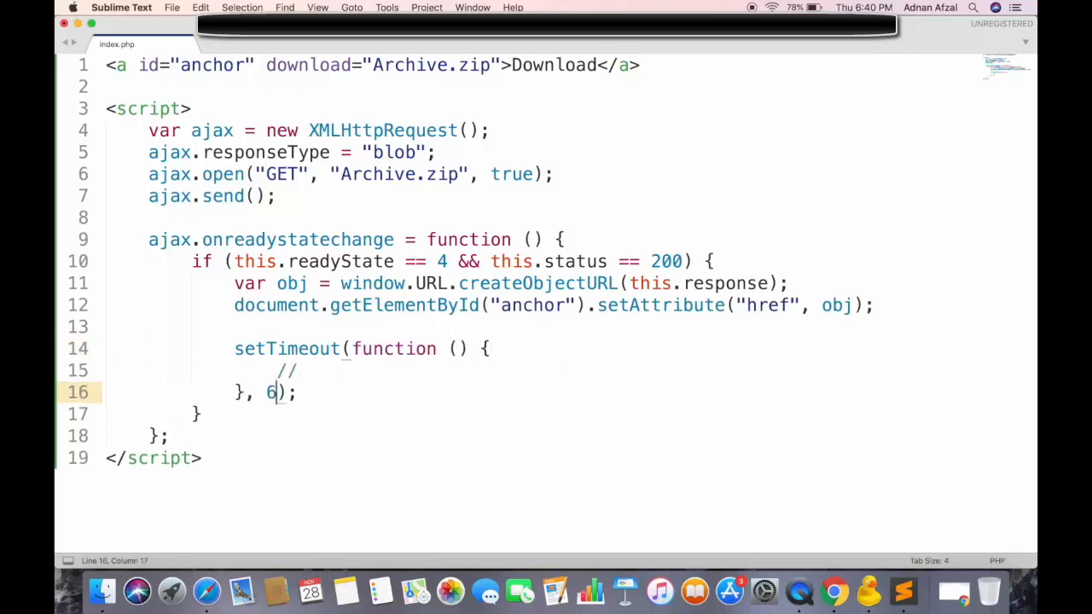
text(0 * 1000)
click(569, 370)
text(w)
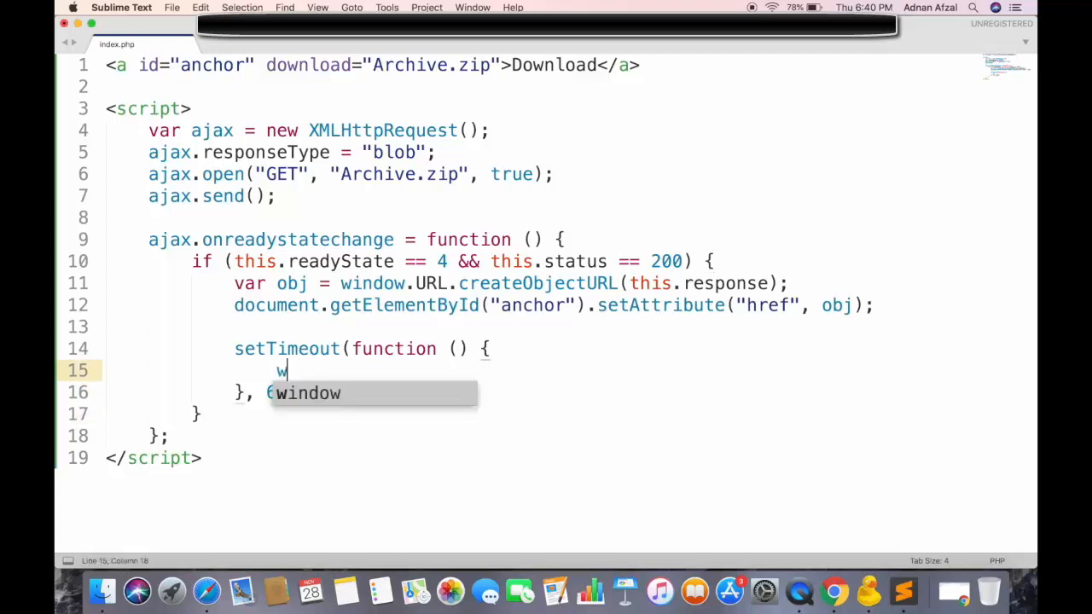
text(indow.URL.r)
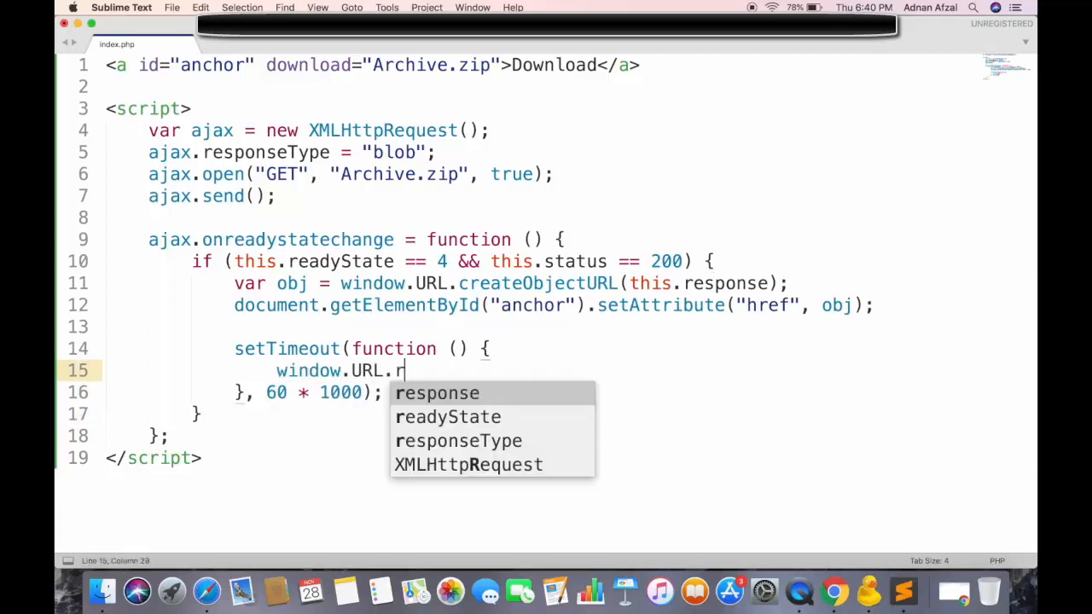
text(evokeObje)
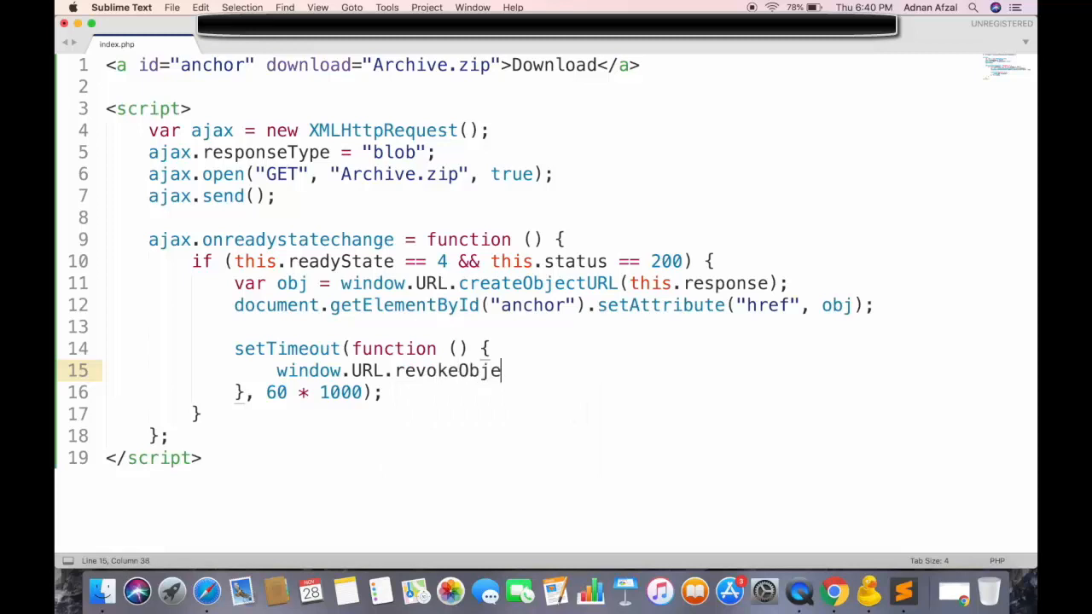
text(ctURL();)
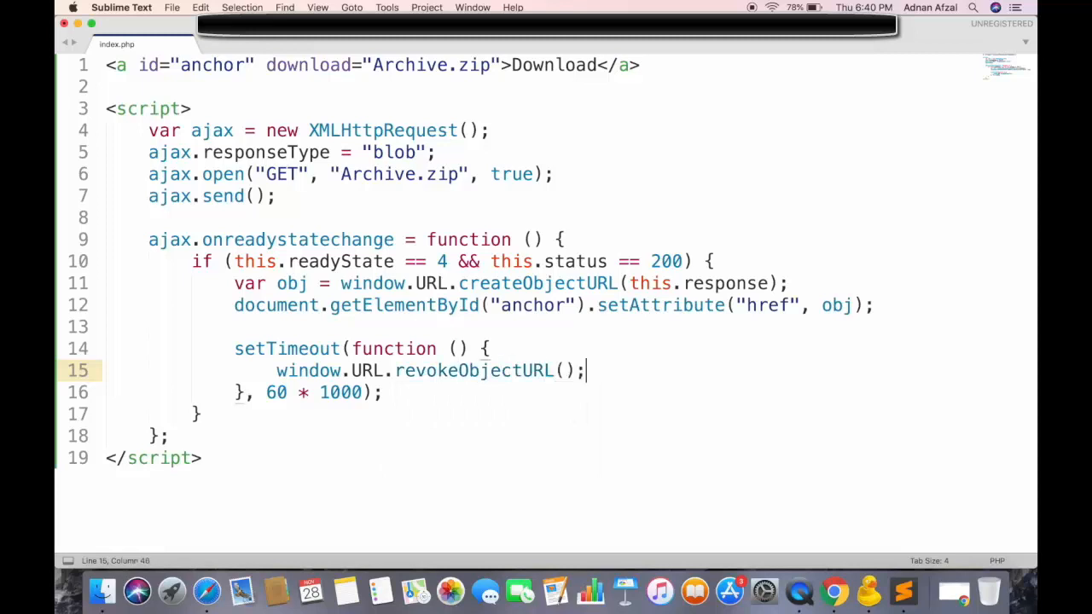
double_click(290, 283)
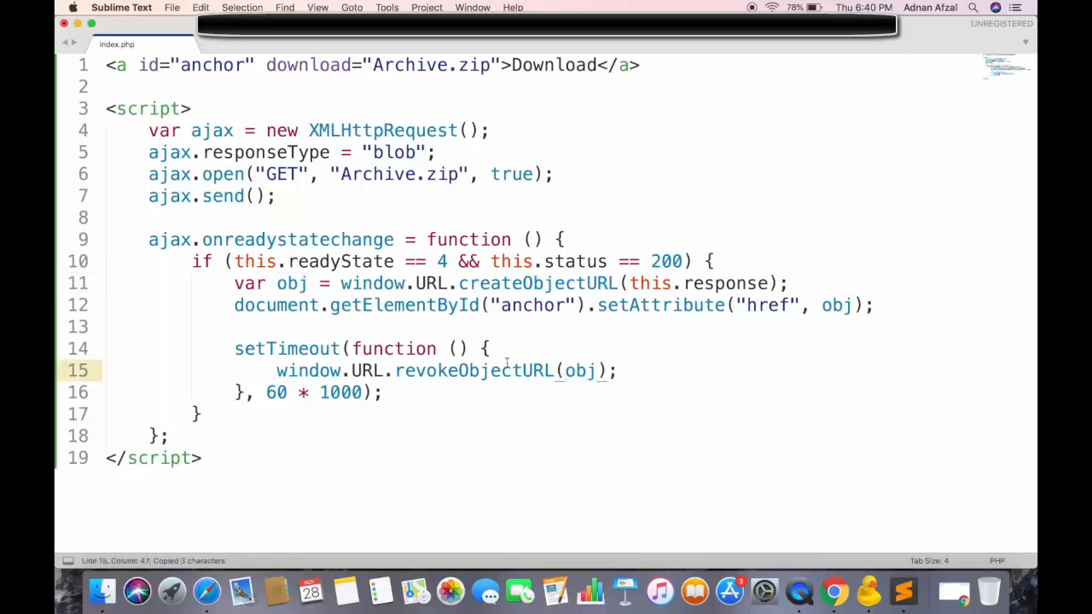
key(cmd+s)
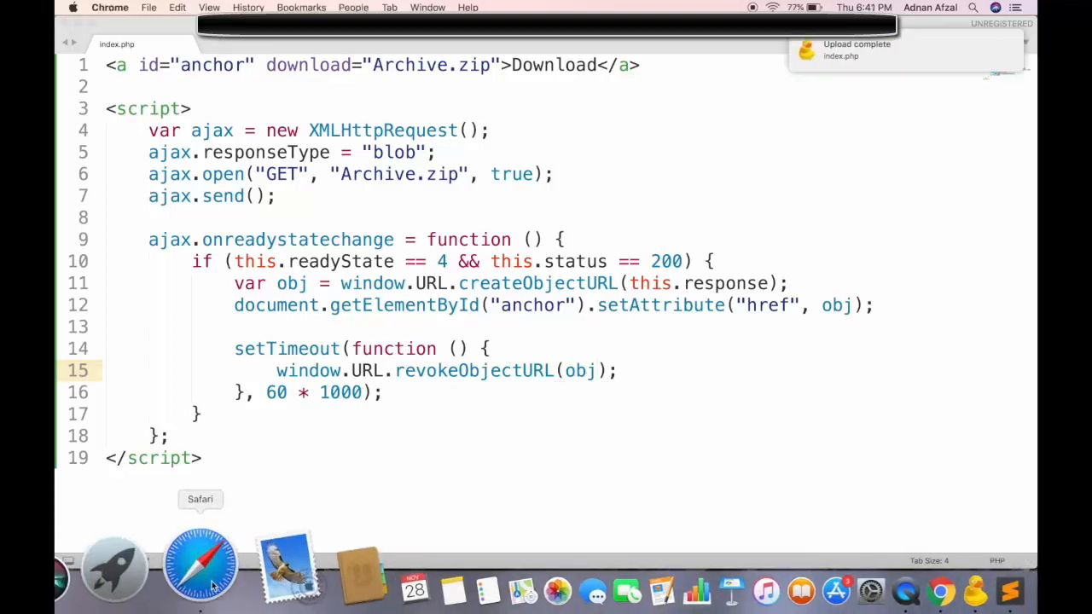
Download Archive.zip via the page's link to the Desktop and check it in Finder
click(201, 567)
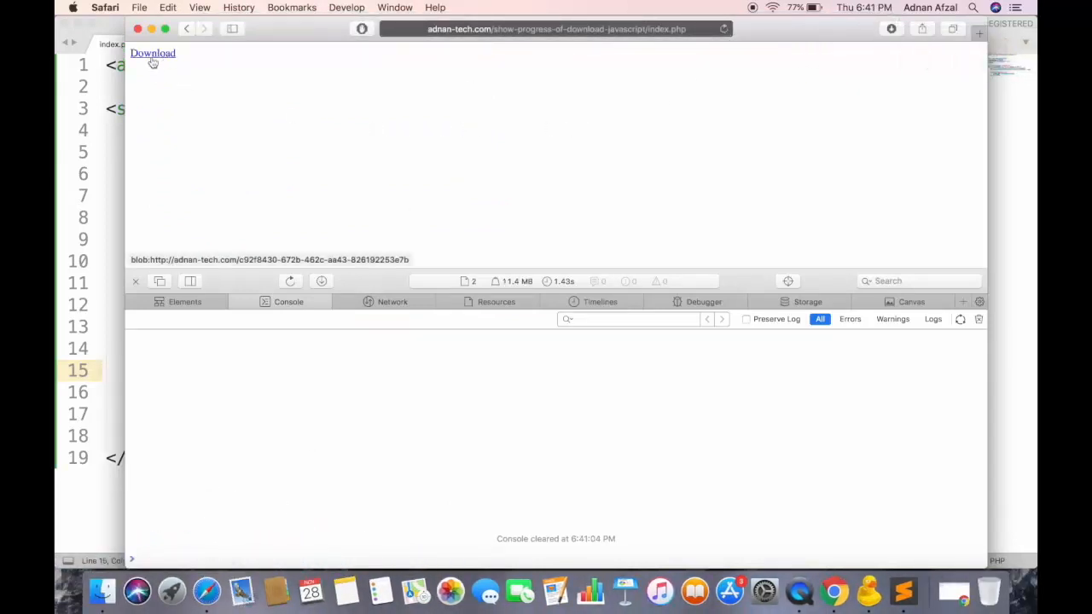
click(153, 53)
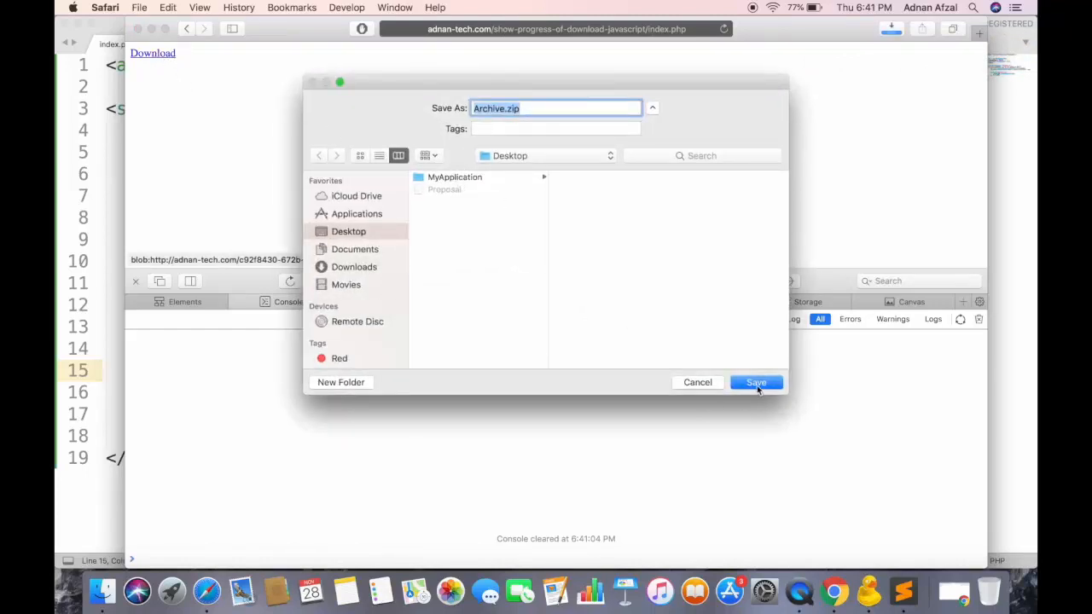
click(757, 382)
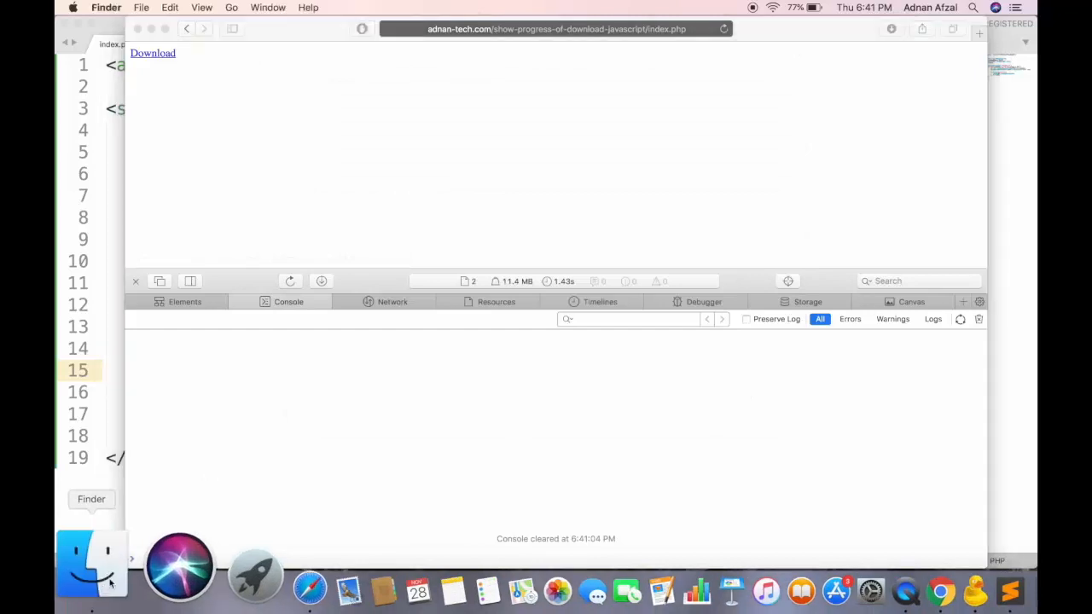
click(84, 563)
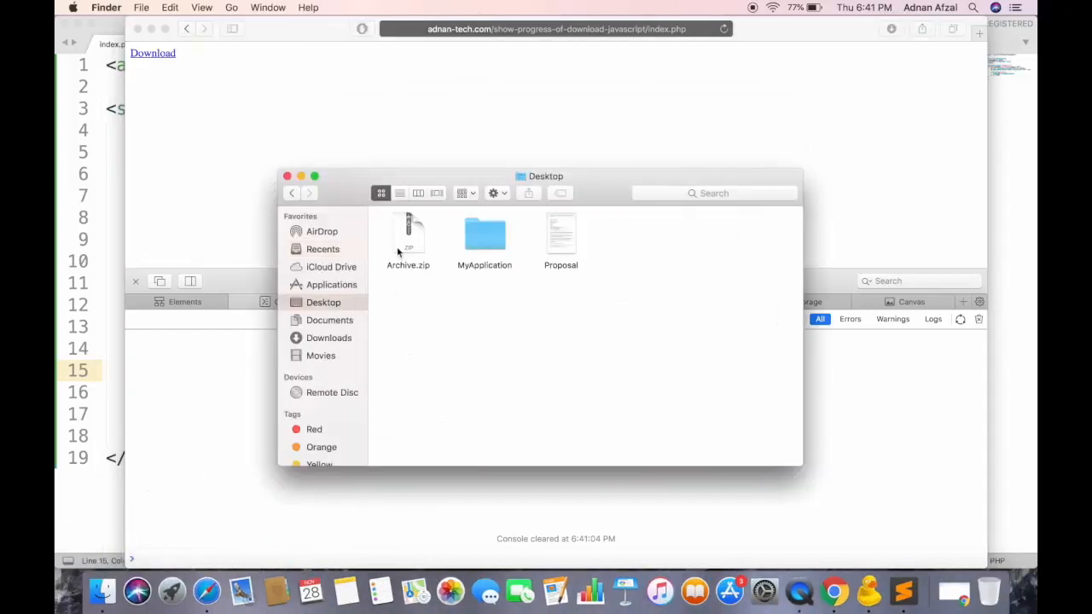
right_click(407, 235)
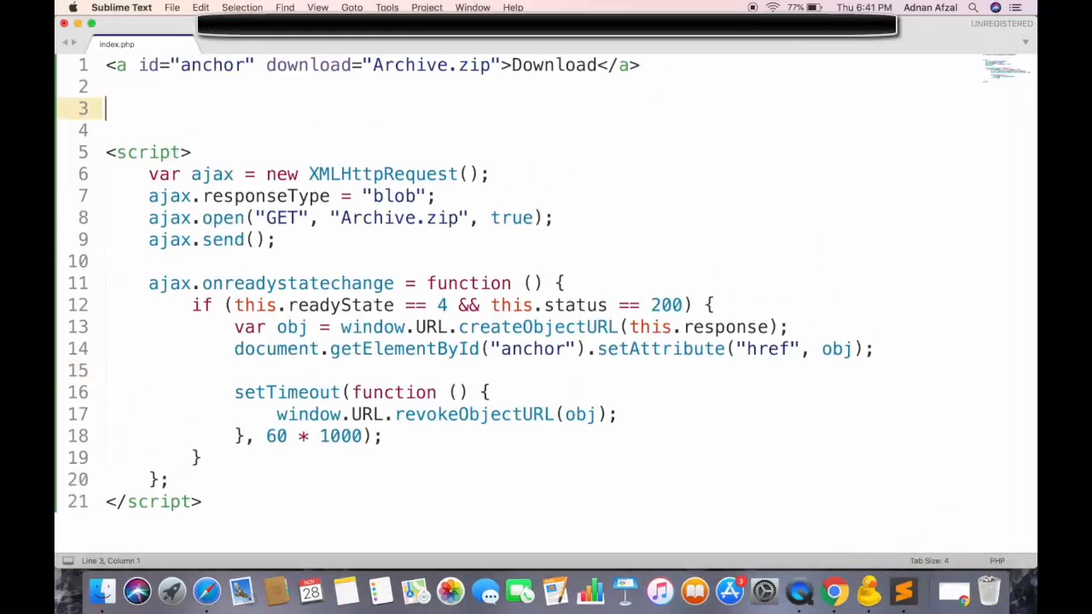
Add a <br> and a <progress id="progress" value="0"> element below the link
text(<br>)
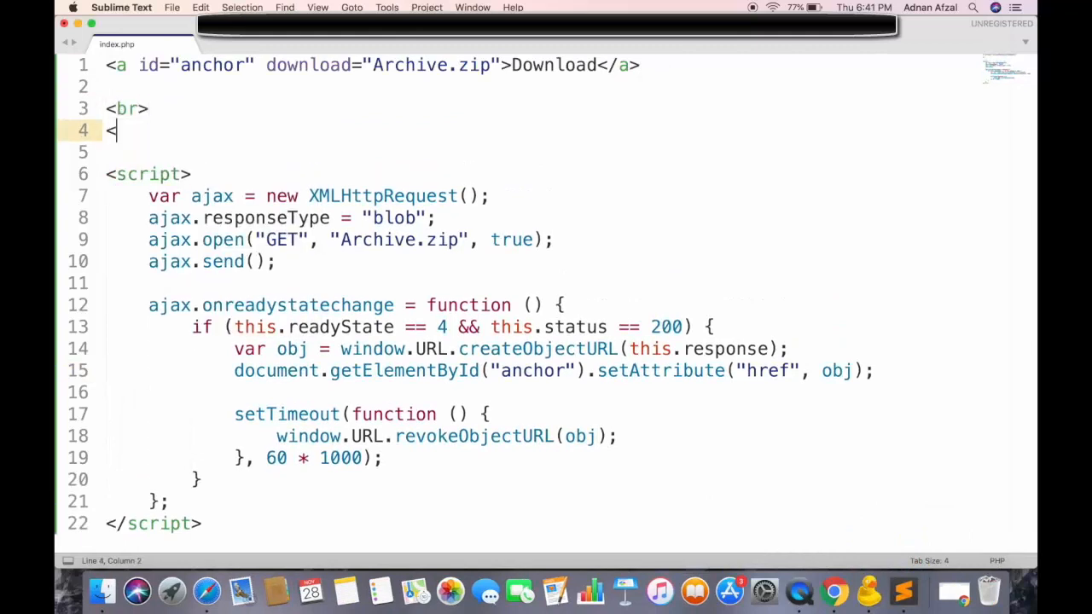
text(progress><)
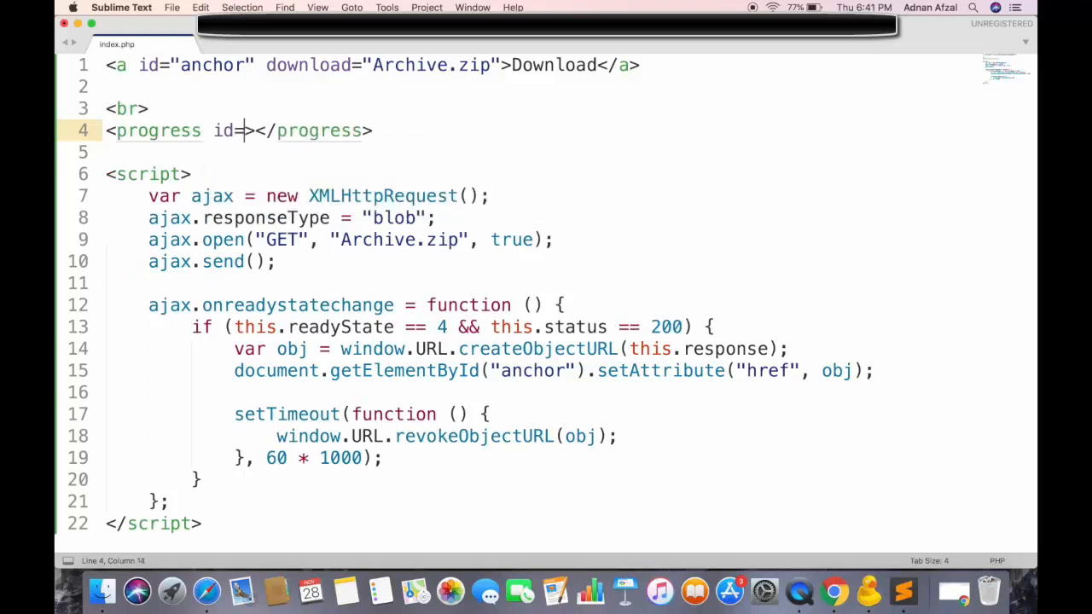
text("progress")
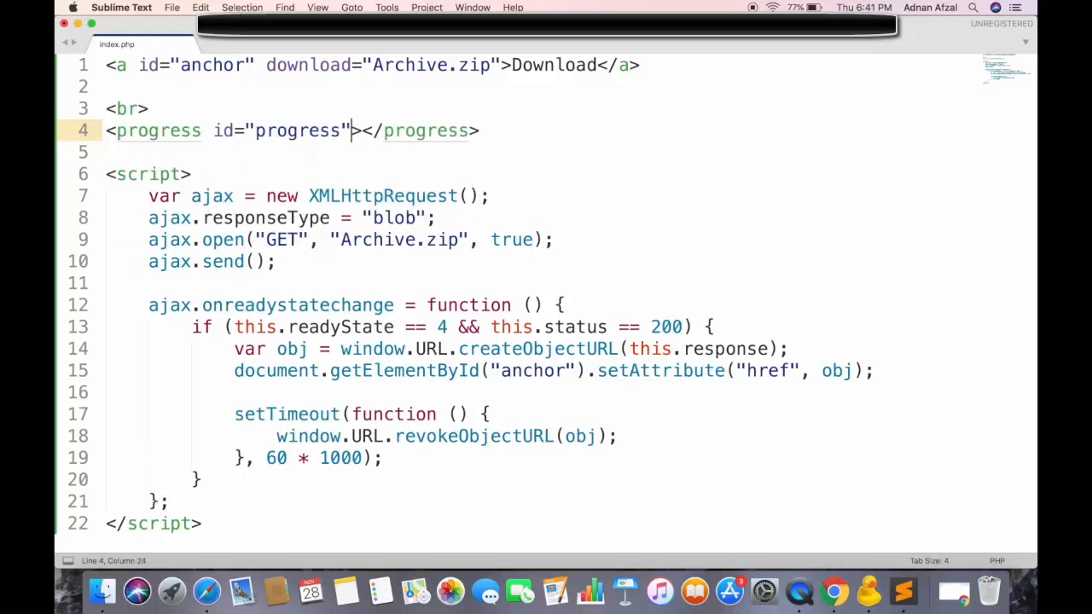
text(value="0")
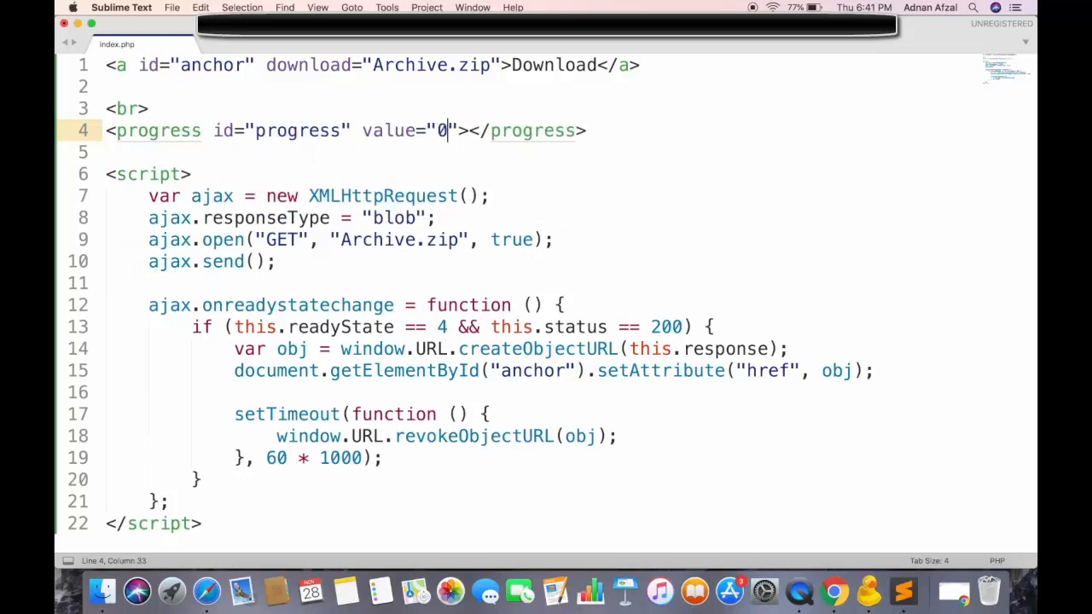
scroll(down, 3)
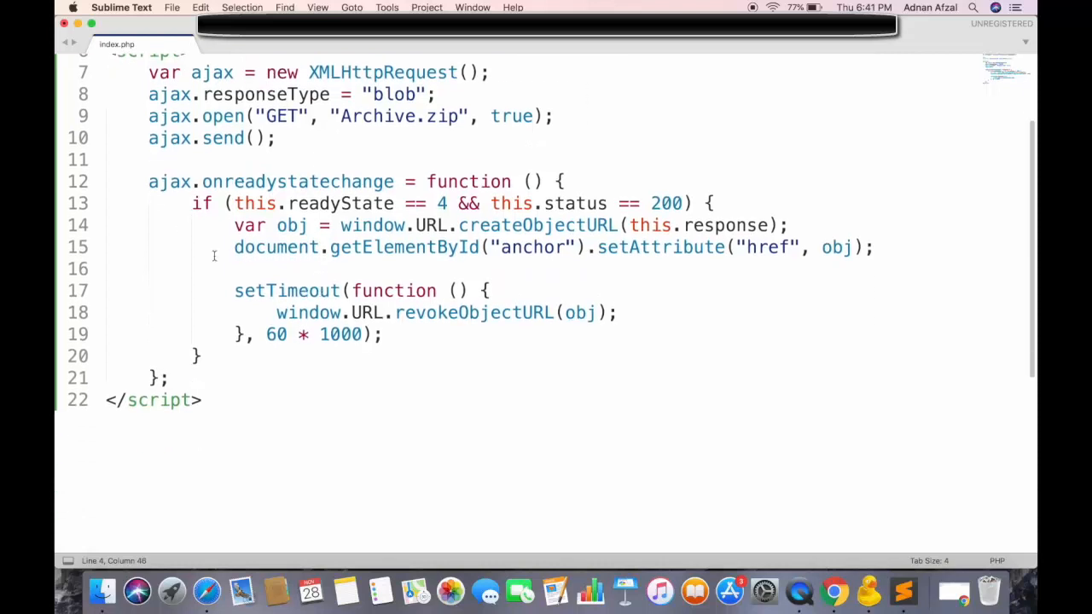
Add an ajax.onprogress = function (e) {} handler after the readystatechange block
click(169, 379)
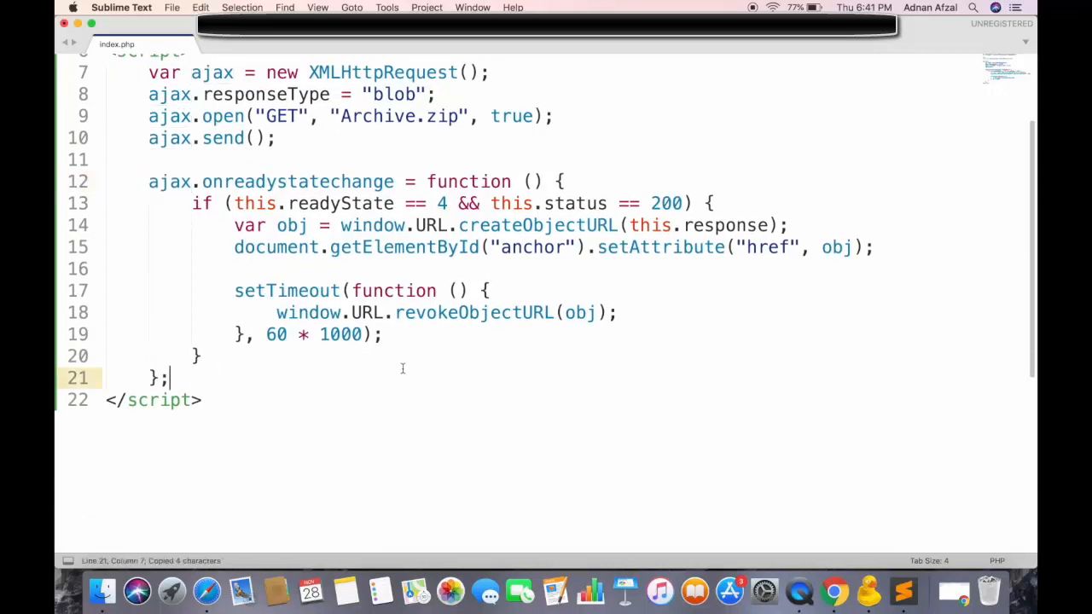
text(ajax.onpr)
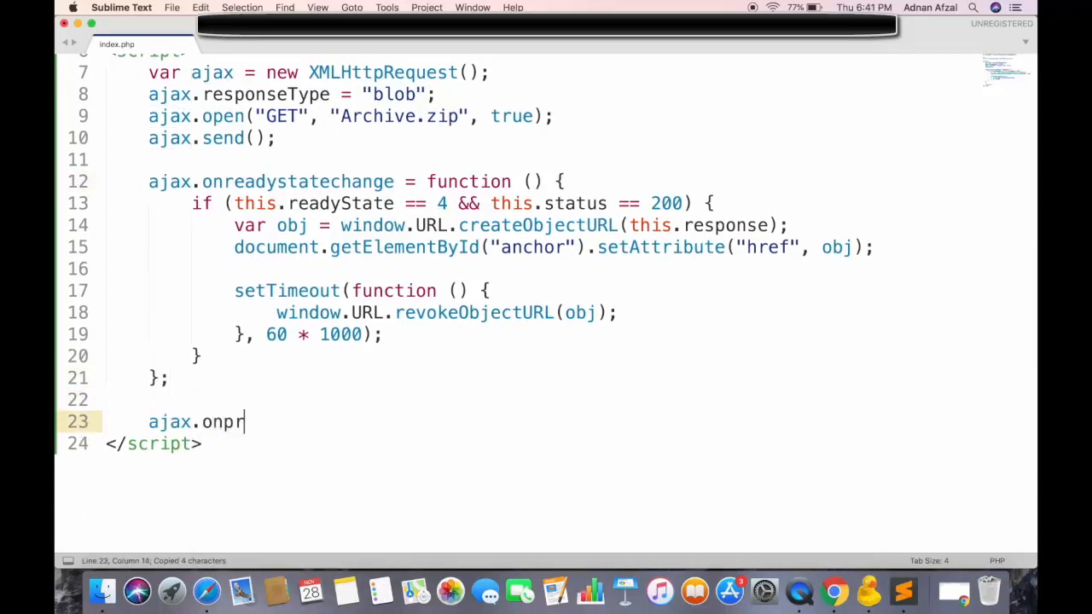
text(ogress = function ()
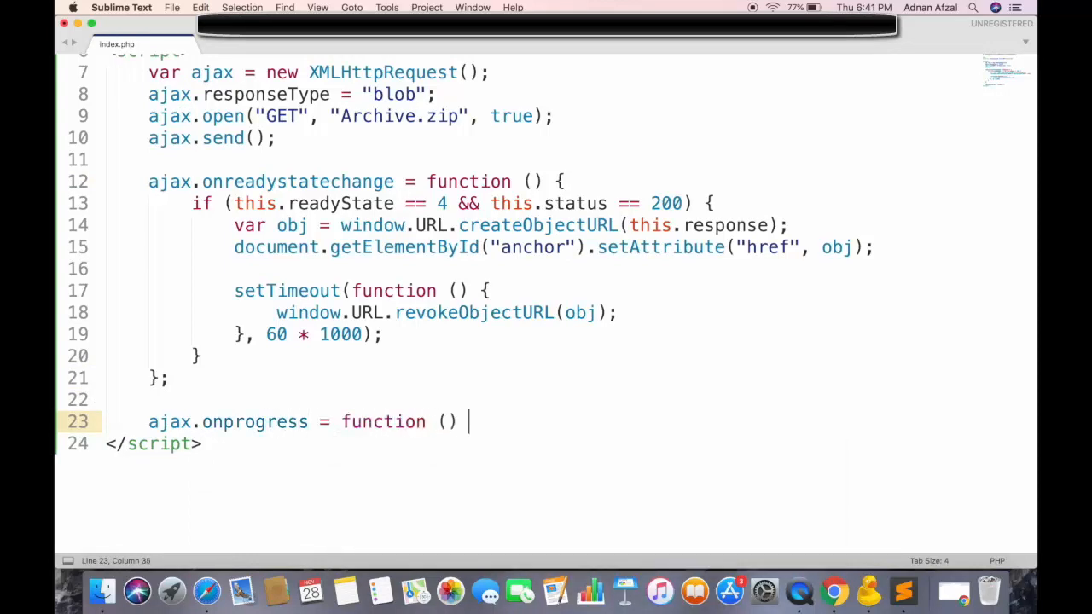
text({)
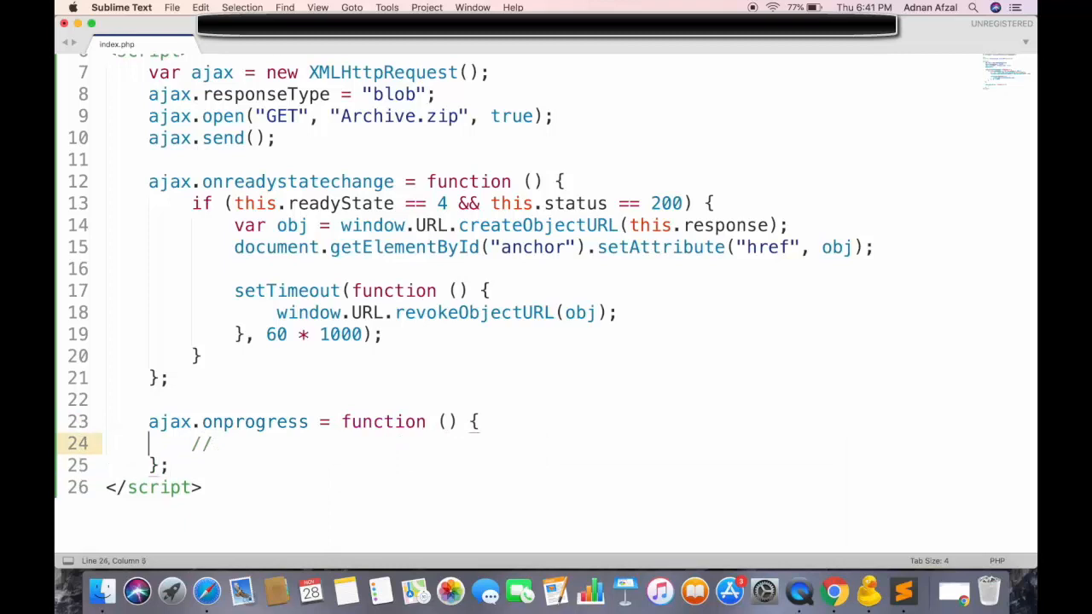
text(e)
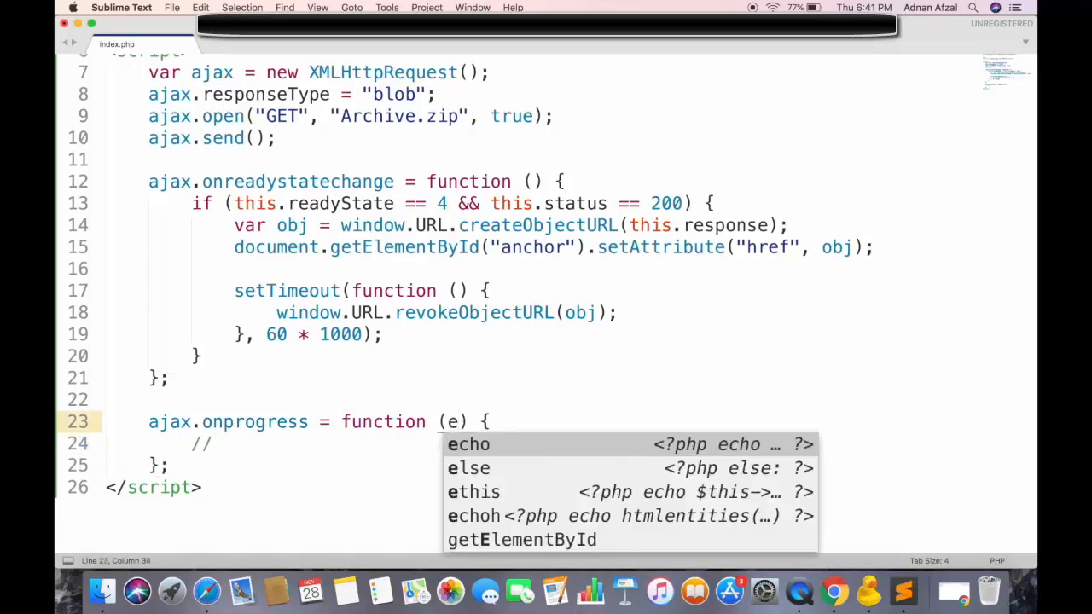
mouse_move(229, 243)
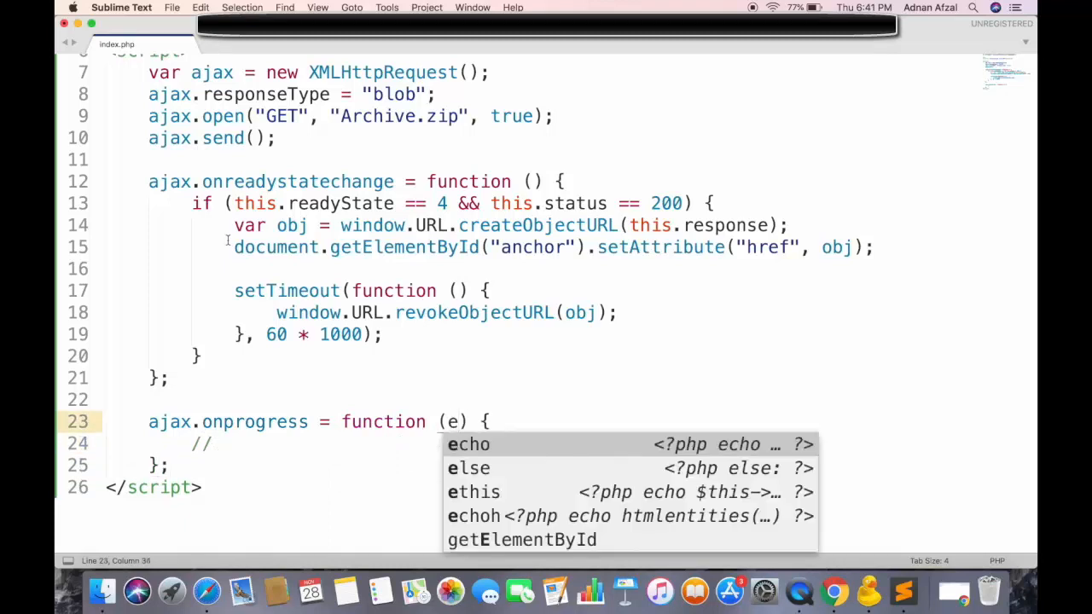
scroll(up, 3)
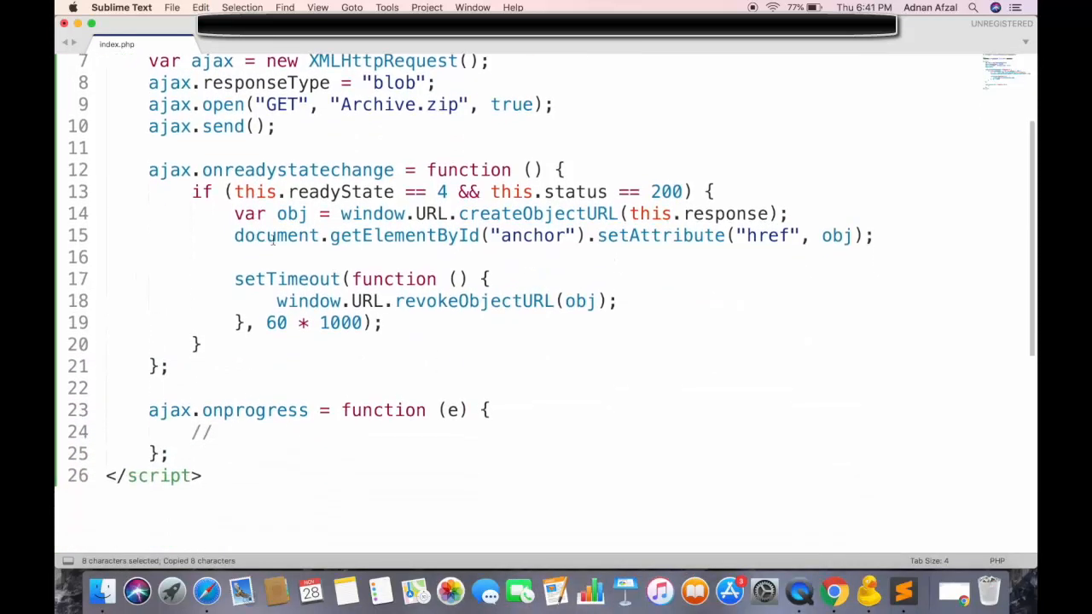
Declare var progress via getElementById("progress") and set progress.max = e.total, value = e.loaded
text(var)
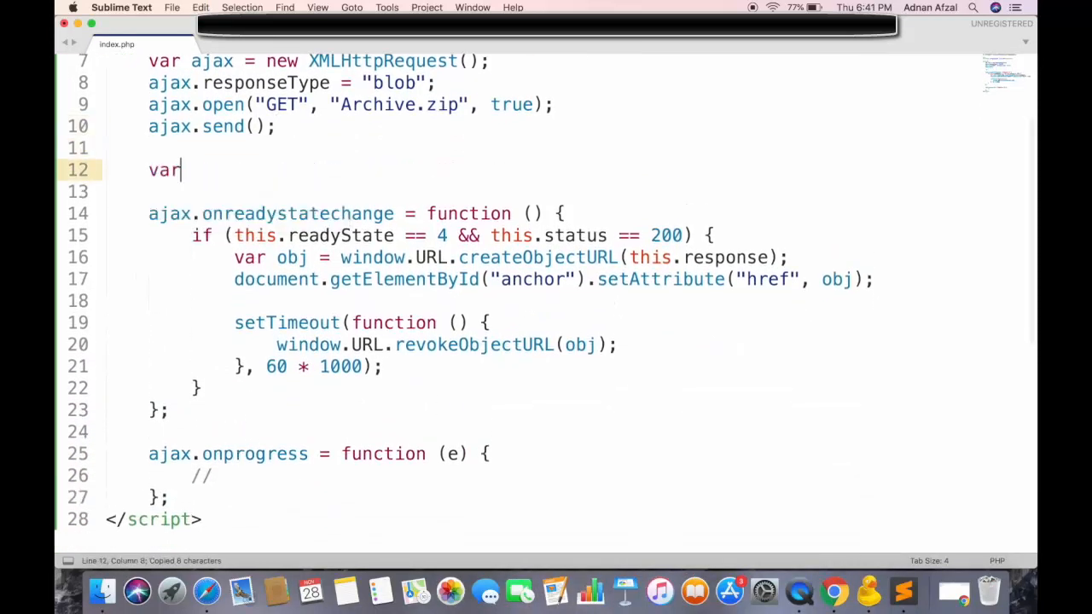
text(progress = document)
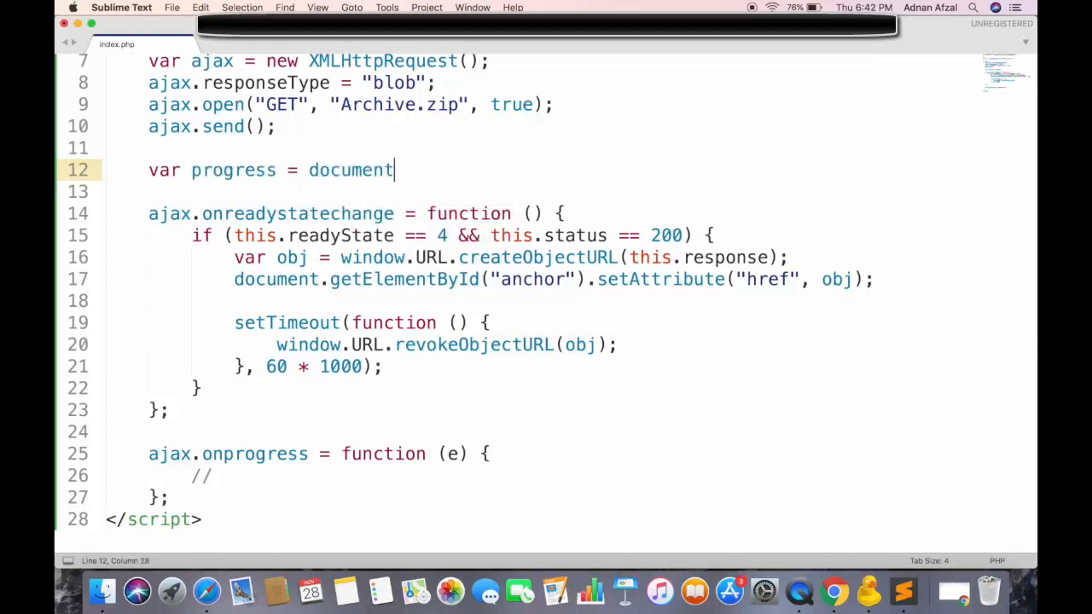
text(.getElementById(""))
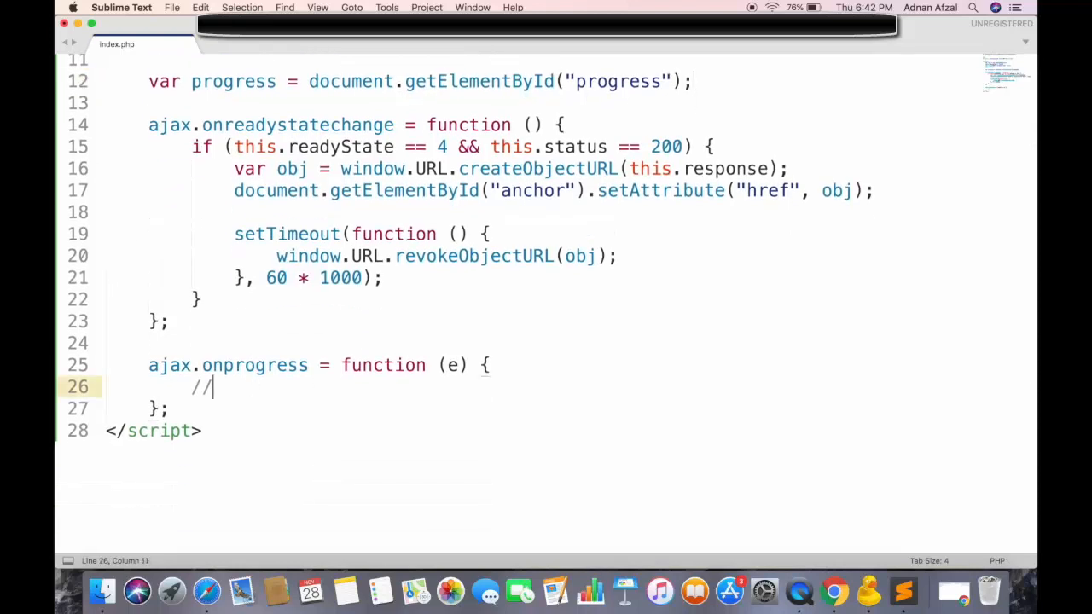
text(progress.)
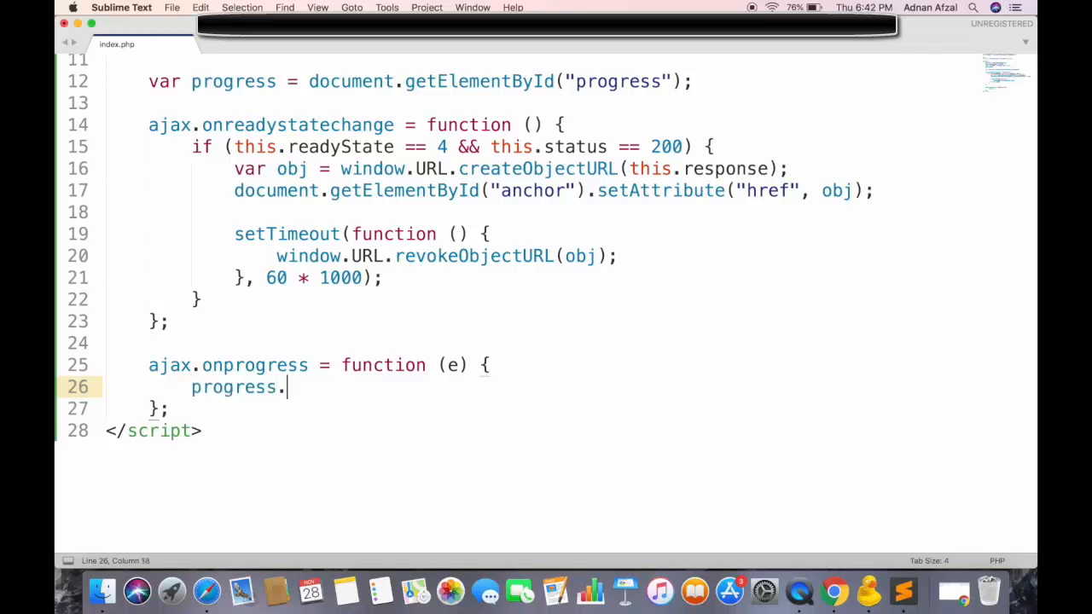
text(max = e.total;)
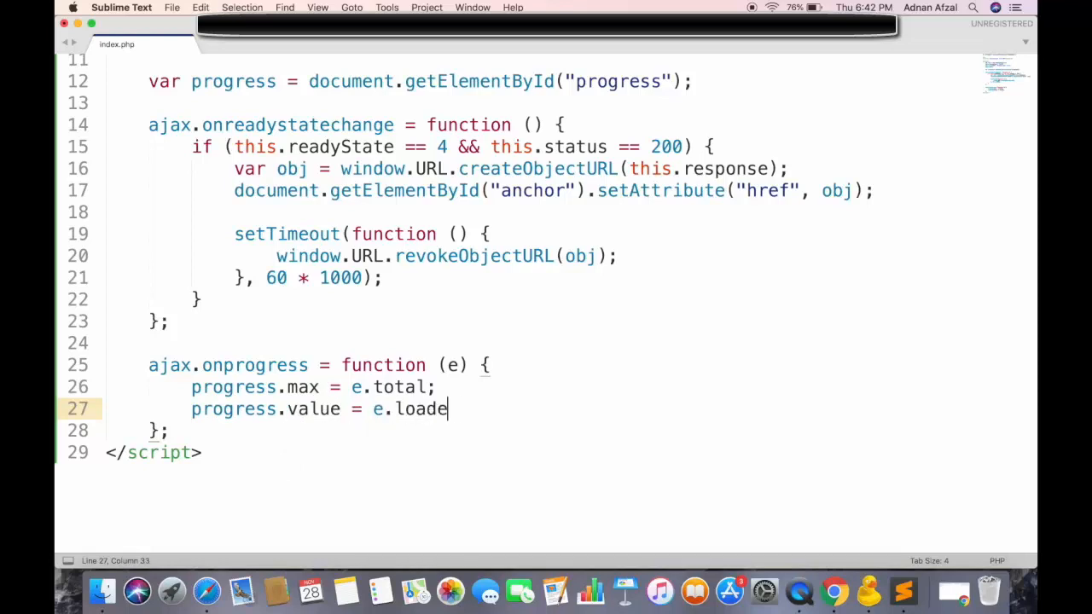
text(d;)
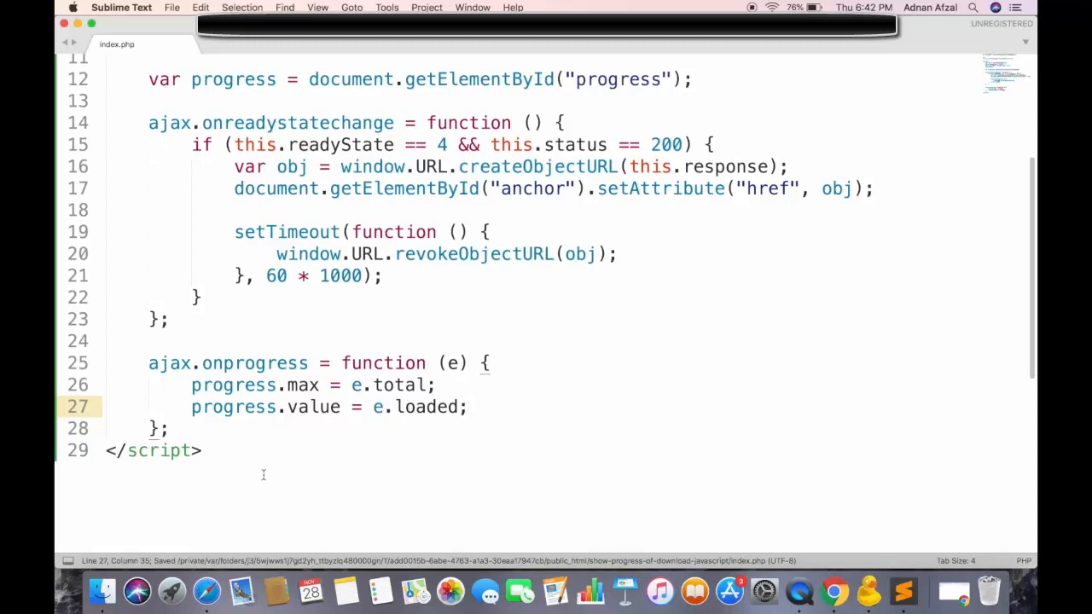
mouse_move(215, 566)
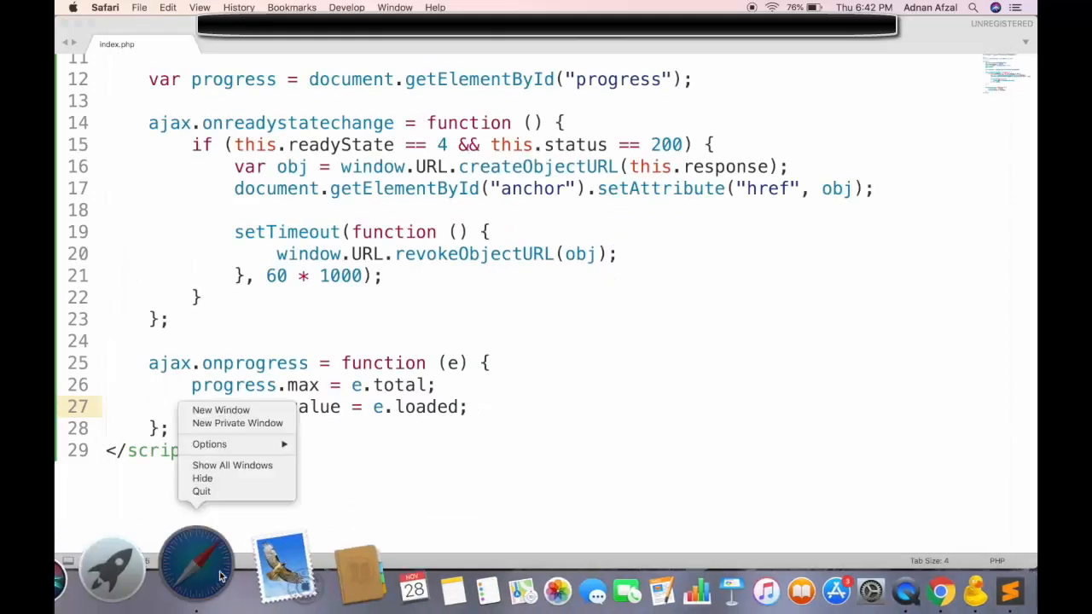
Open a new Safari window from the Dock icon's menu
click(237, 423)
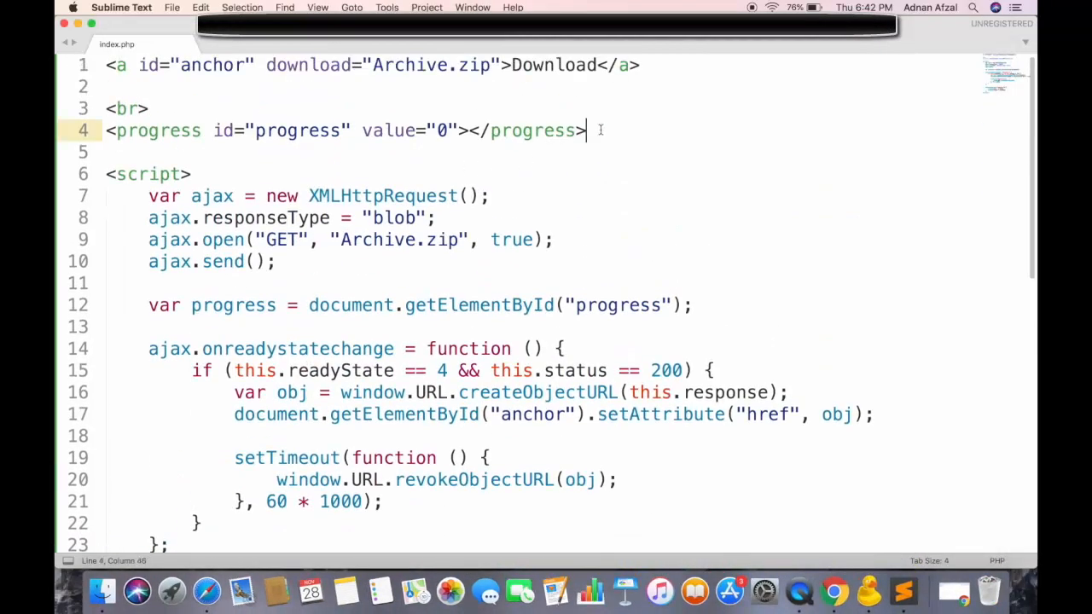
Add <span id="progress-text"></span> and var progressText = document.getElementById("progress-text")
text(<span><)
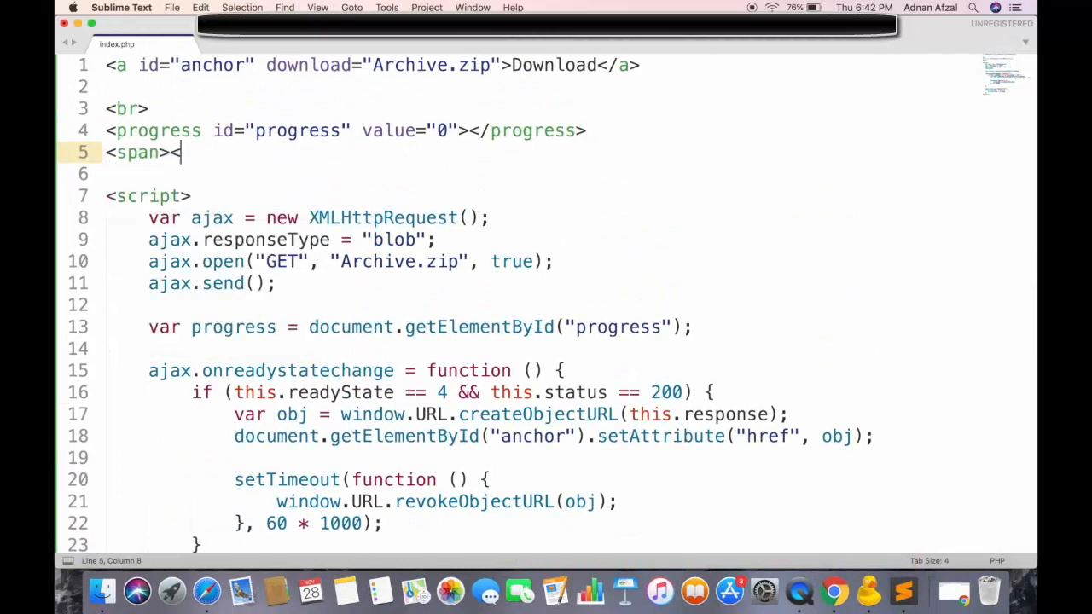
text(id=)
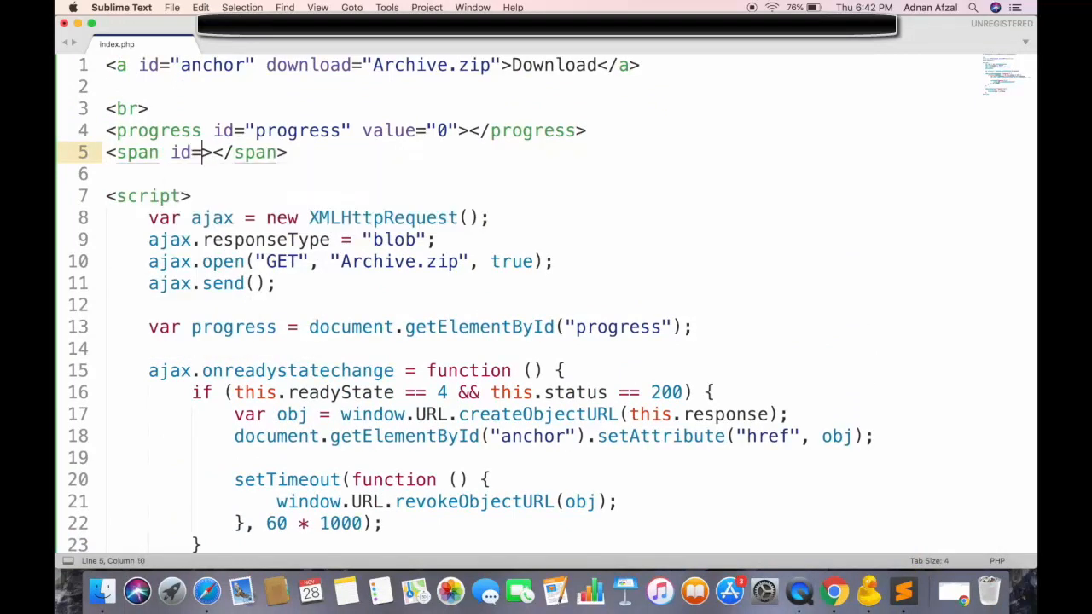
text("progress-text)
click(542, 348)
text(var)
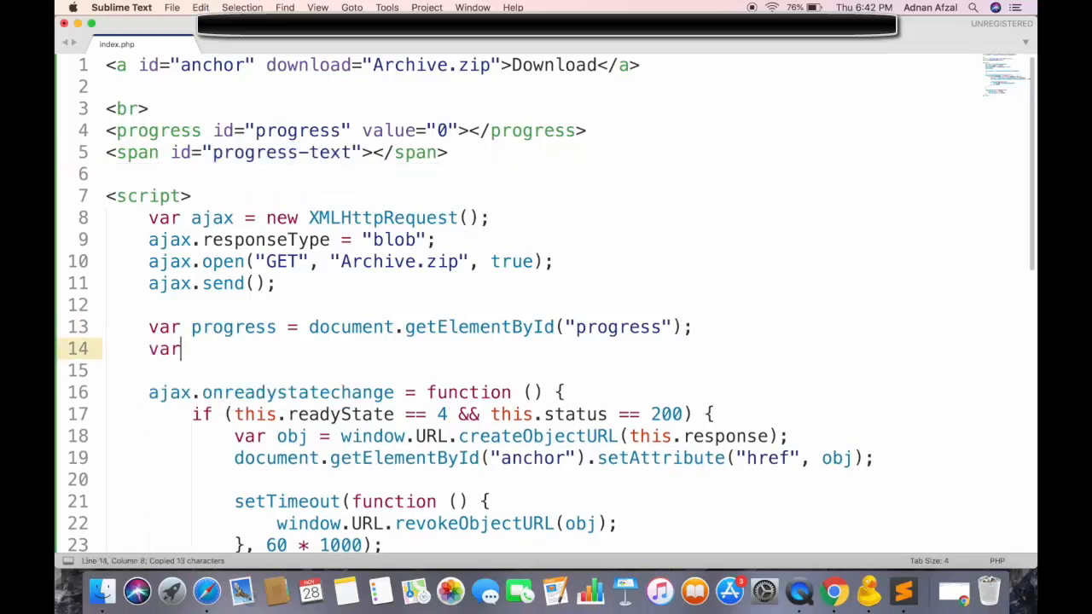
text(progressTe)
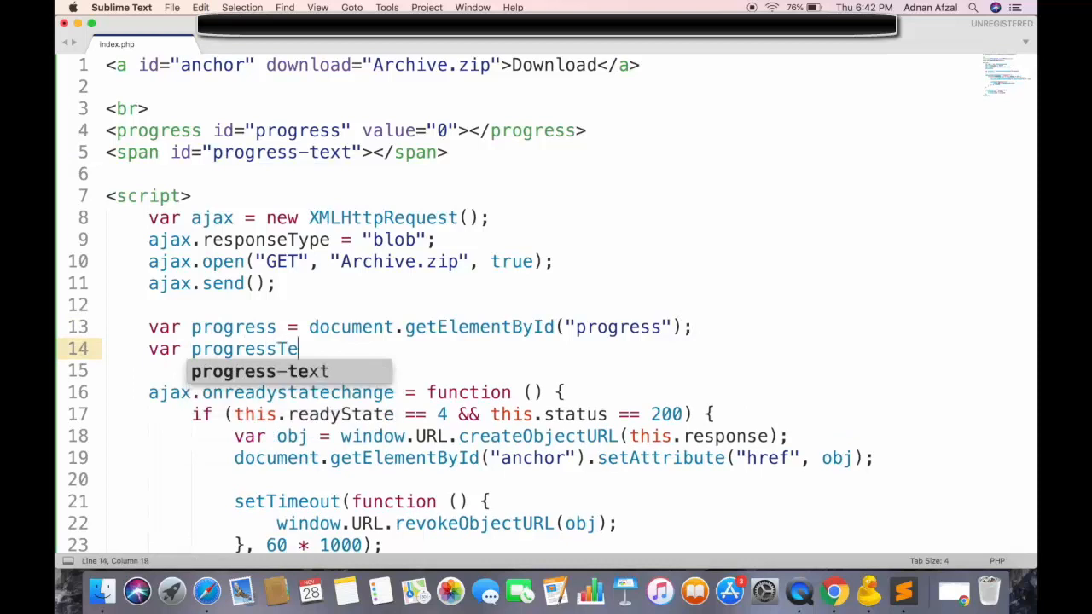
text(xt = document.g)
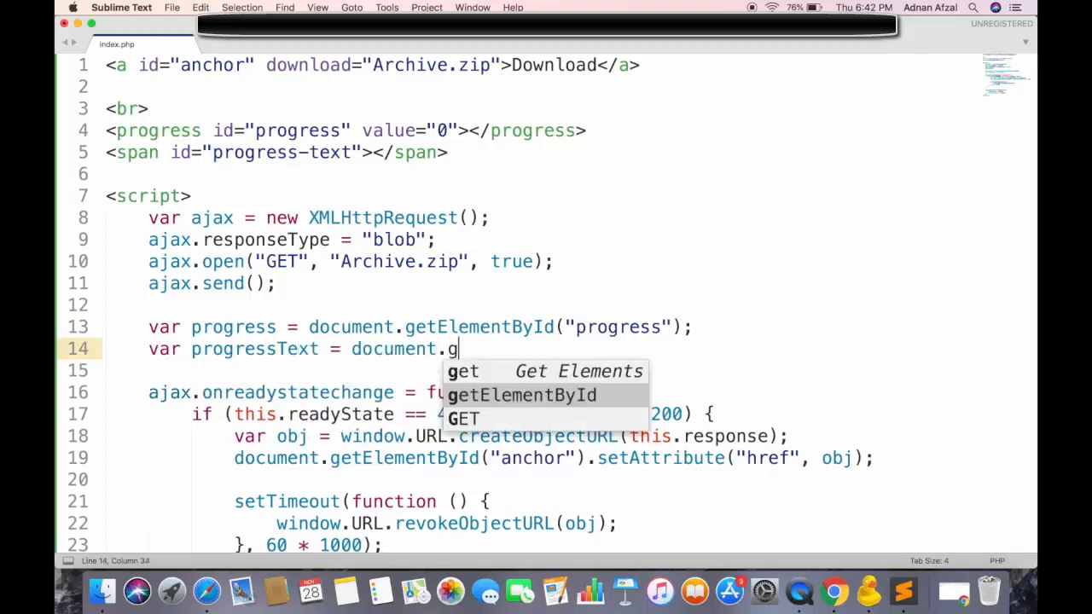
Finish the progress-text lookup and compute var percent = (e.loaded / e.total) * 100 in onprogress
text(etElementById("progress-text"))
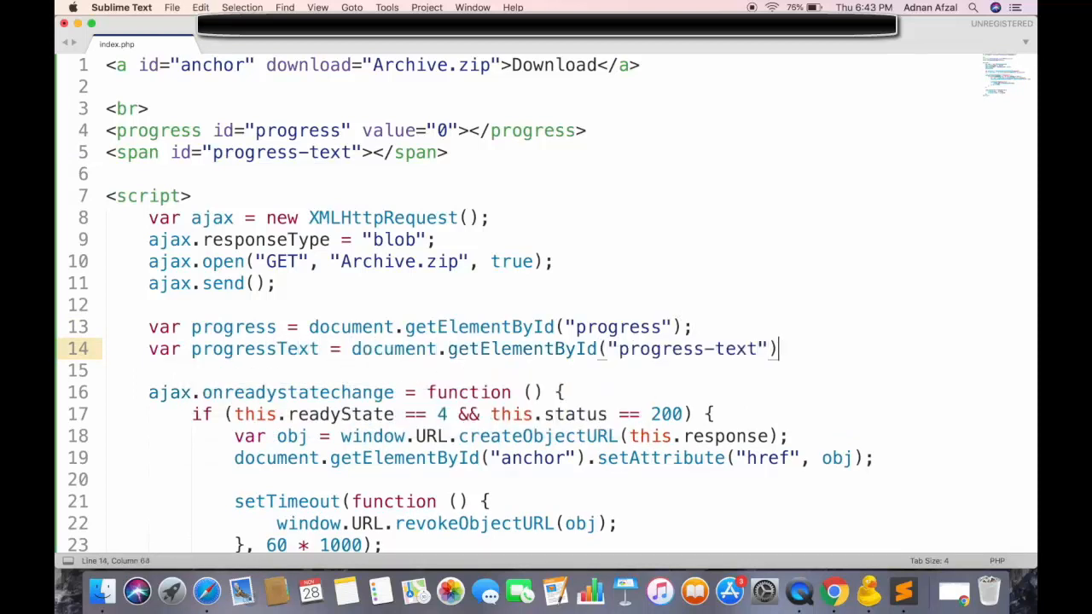
text(;)
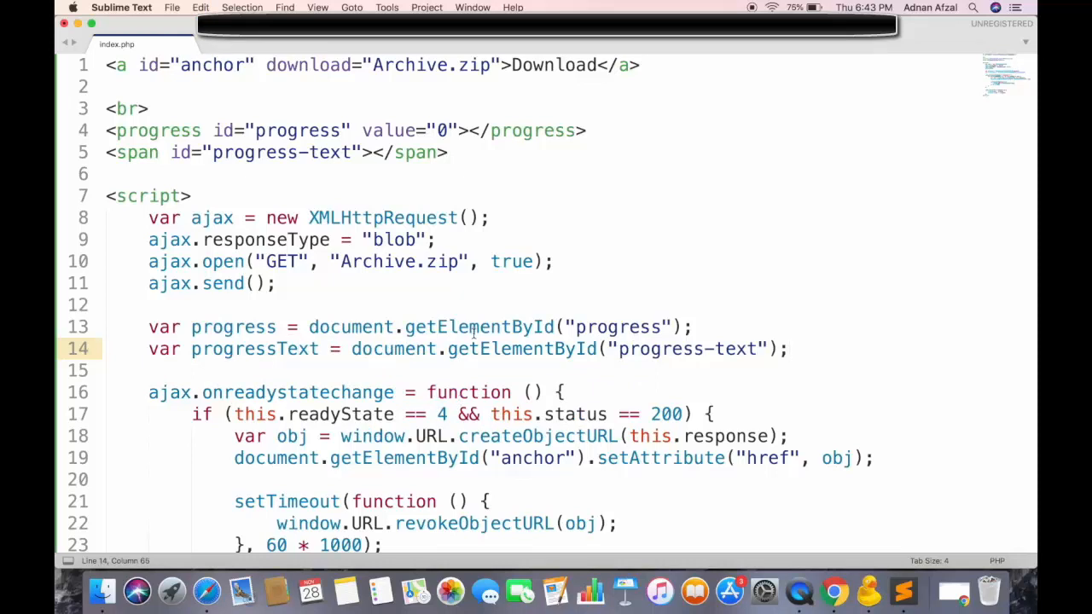
scroll(down, 3)
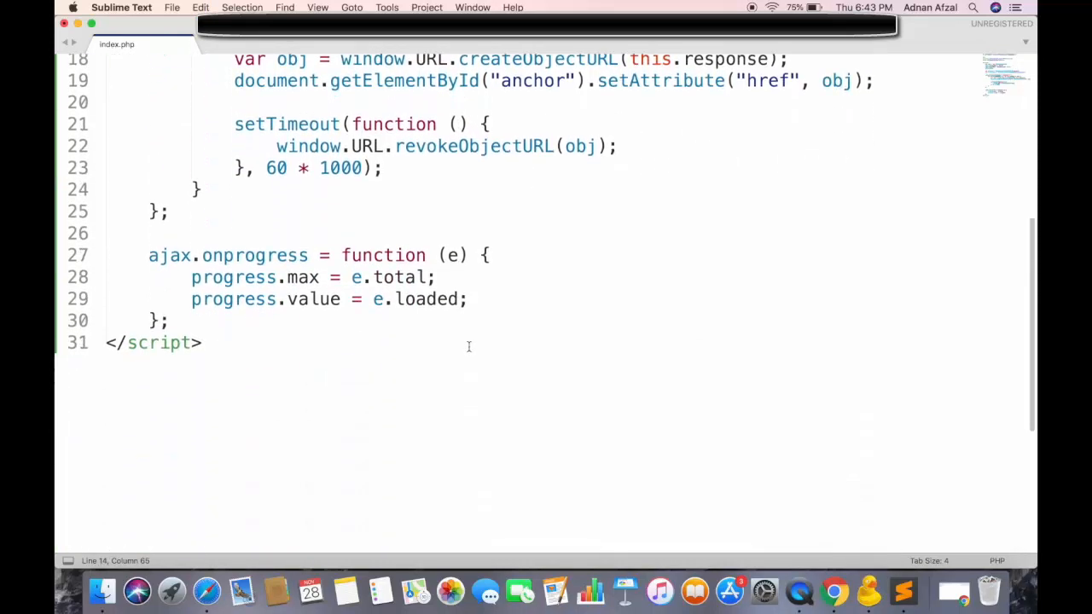
text(va)
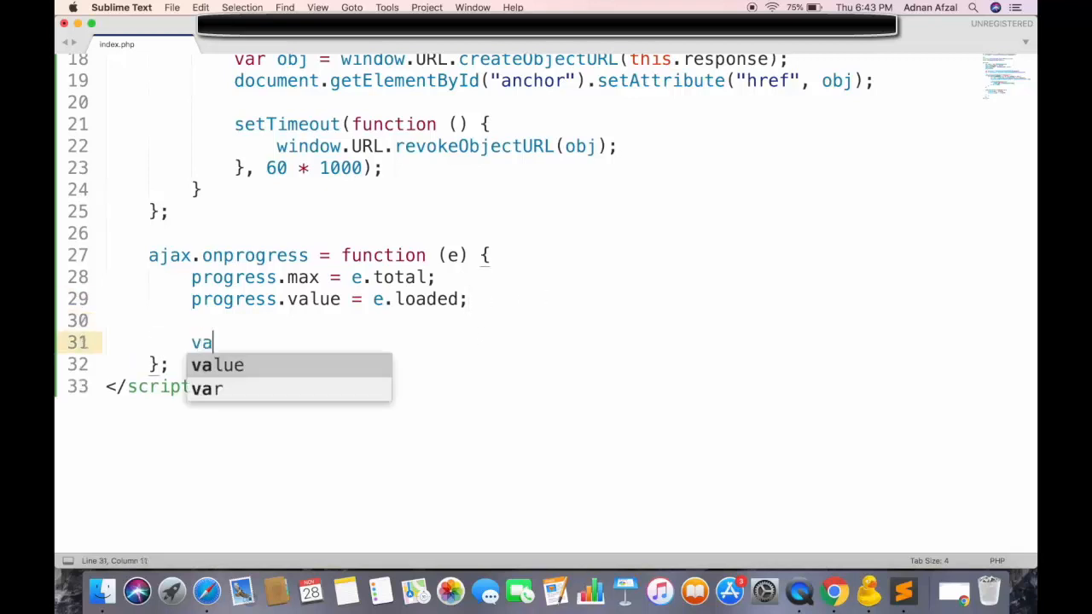
text(r percent)
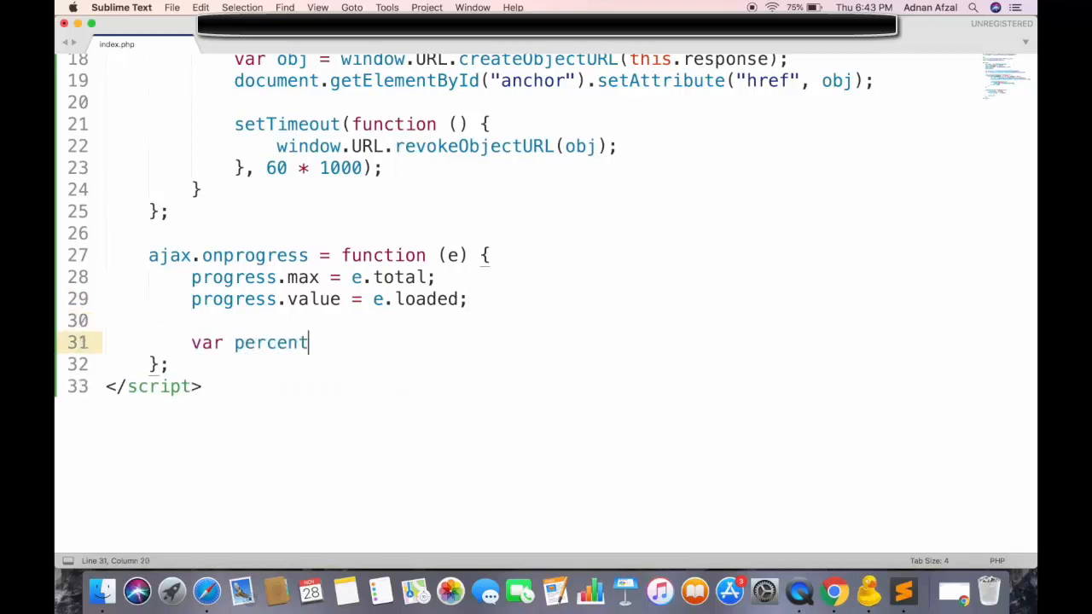
text(= ())
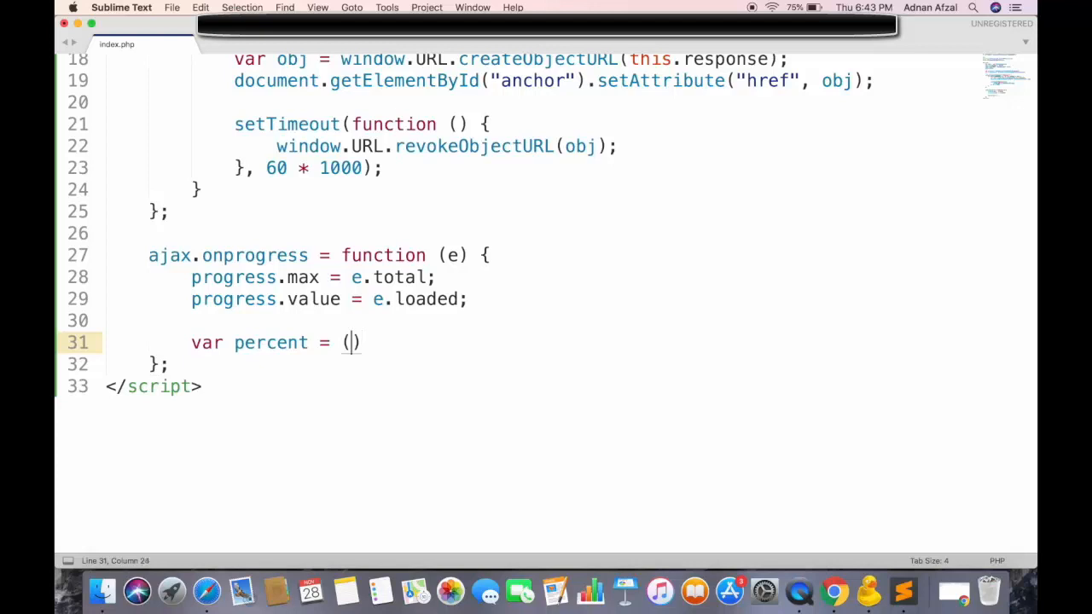
text(e.loa)
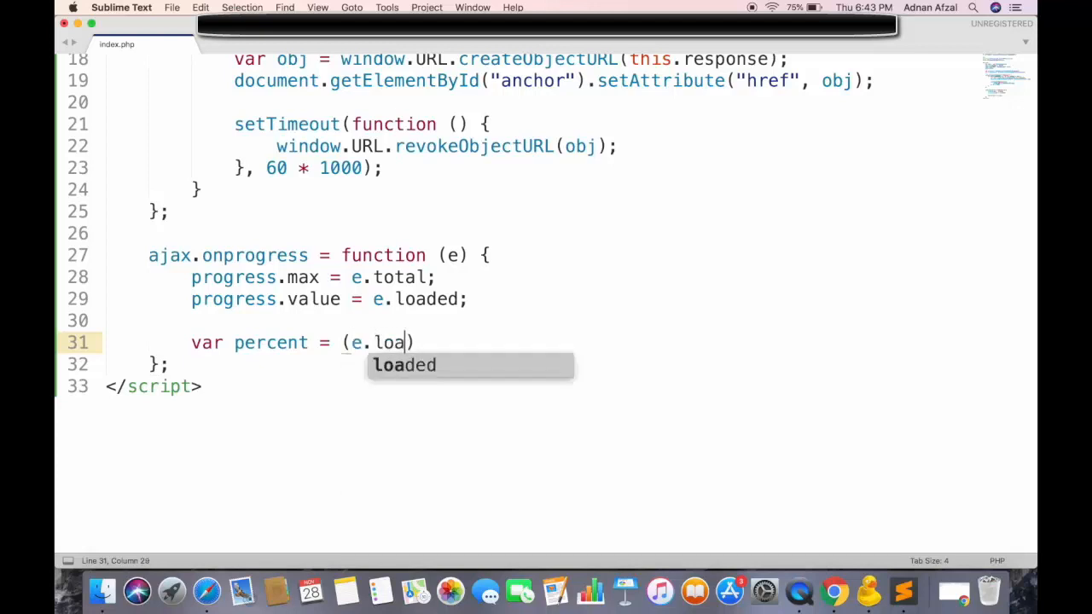
text(ded / e.total)
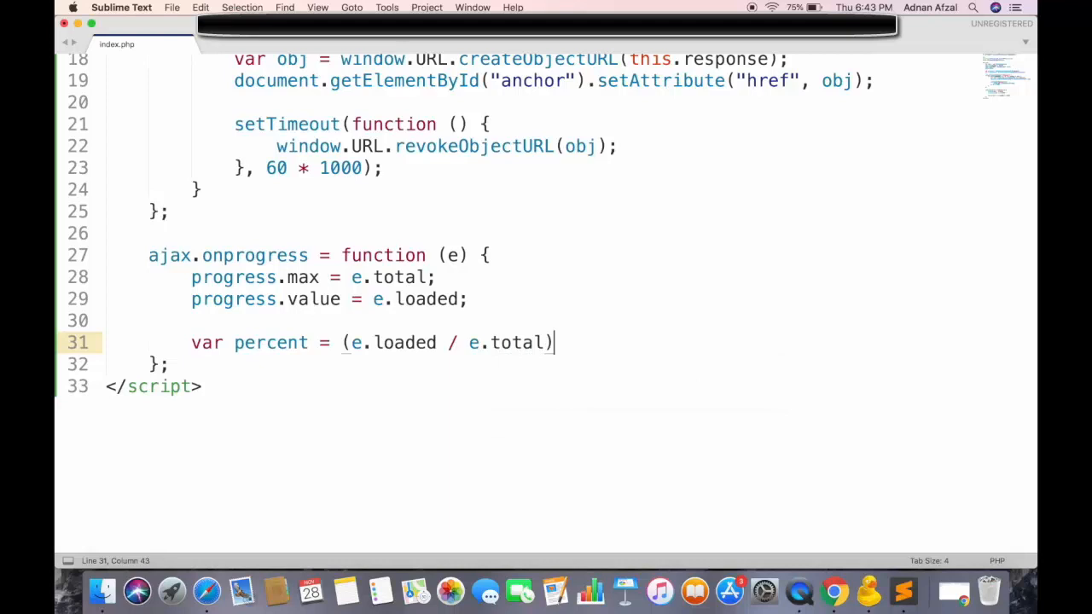
text(*)
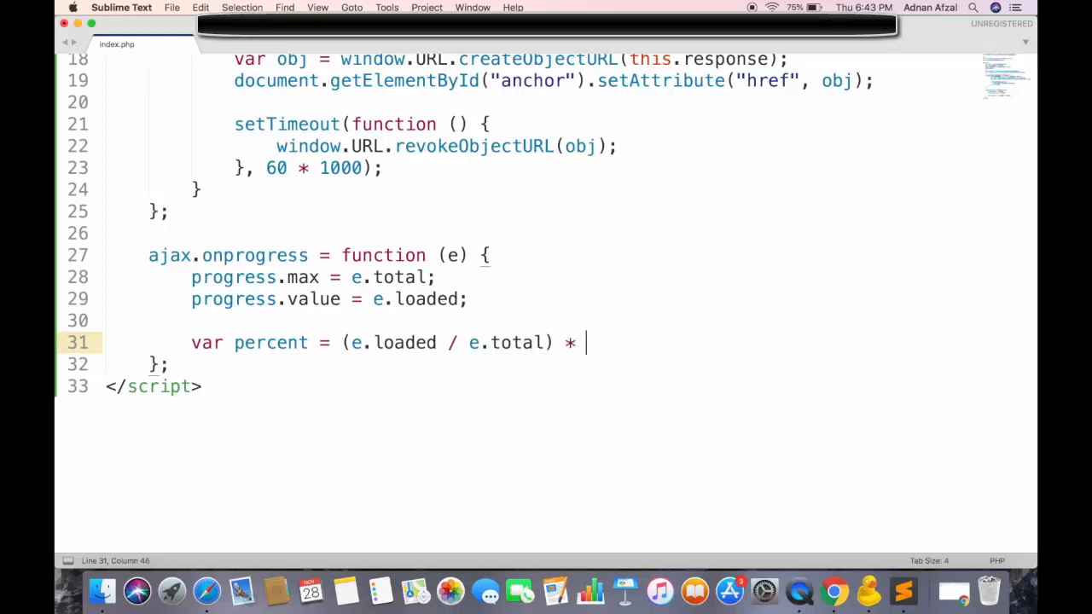
text(100;)
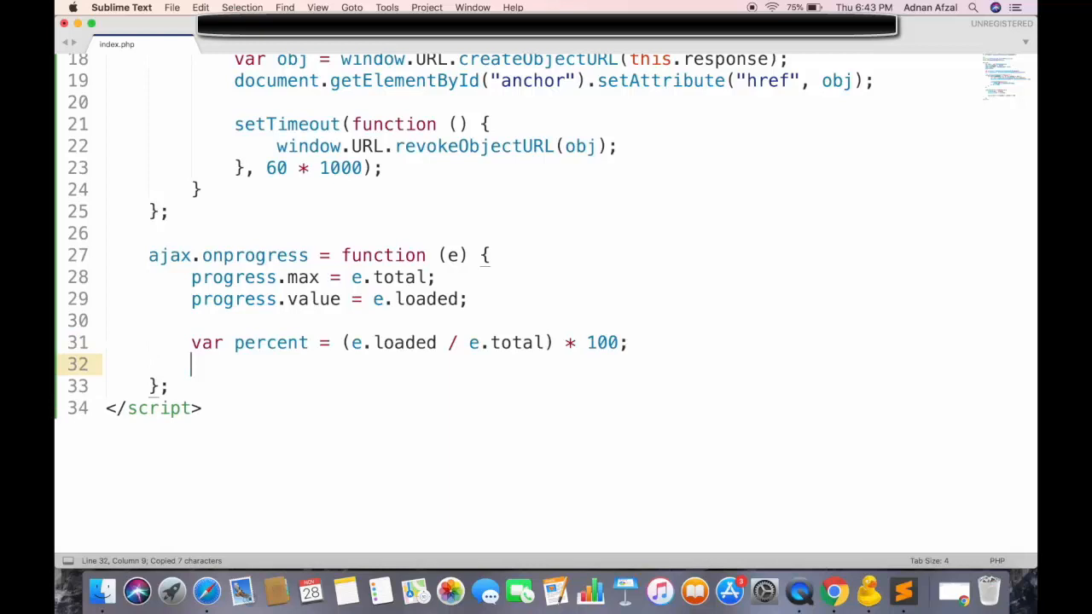
Floor percent with Math.floor and write percent + "%" into progressText.innerHTML
text(percent =)
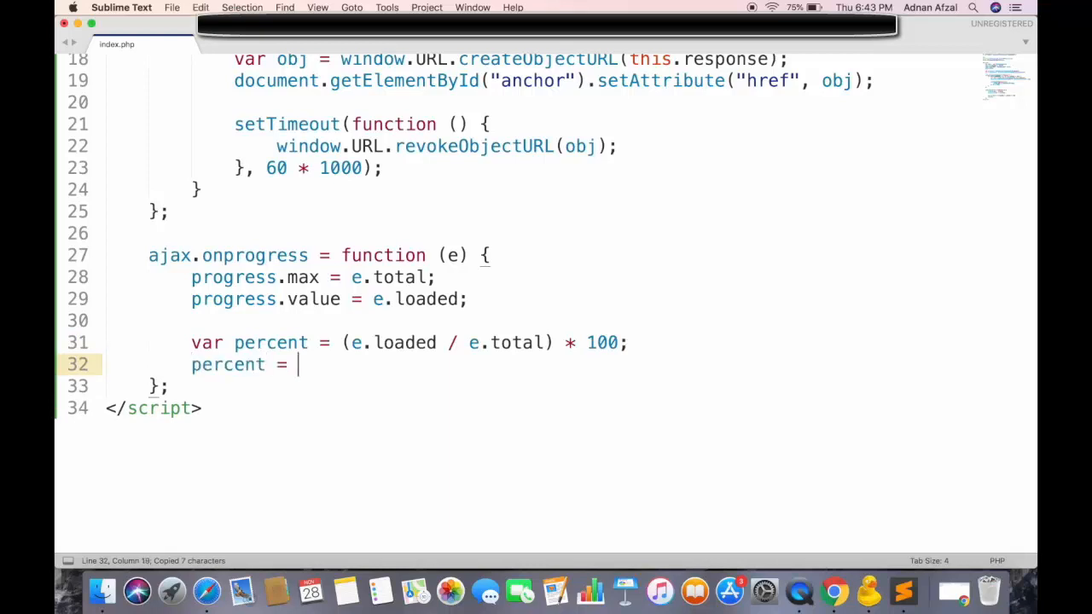
text(Math.floor)
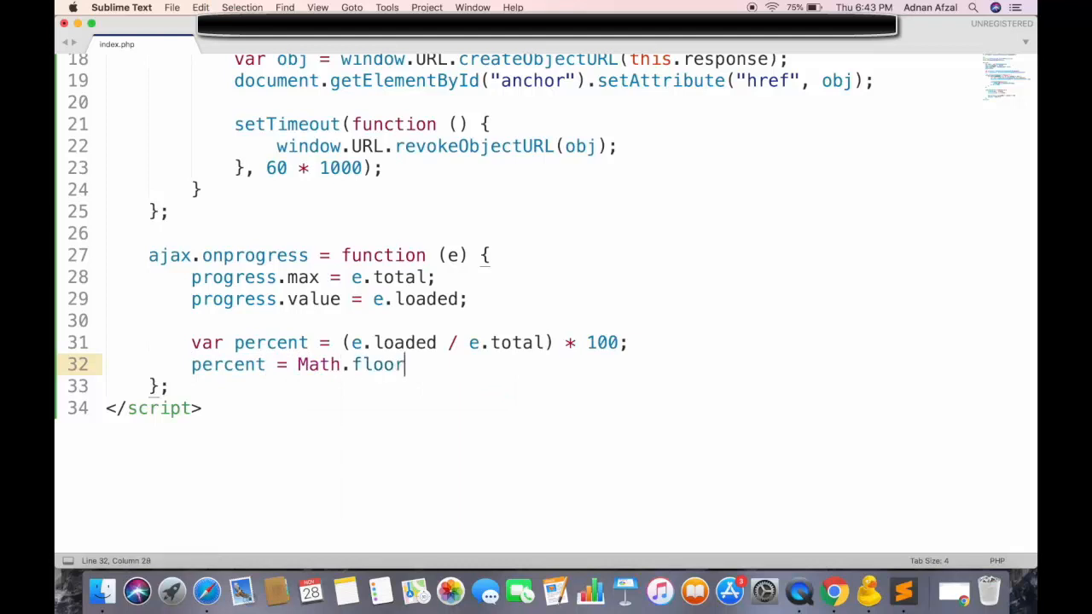
text((percent);)
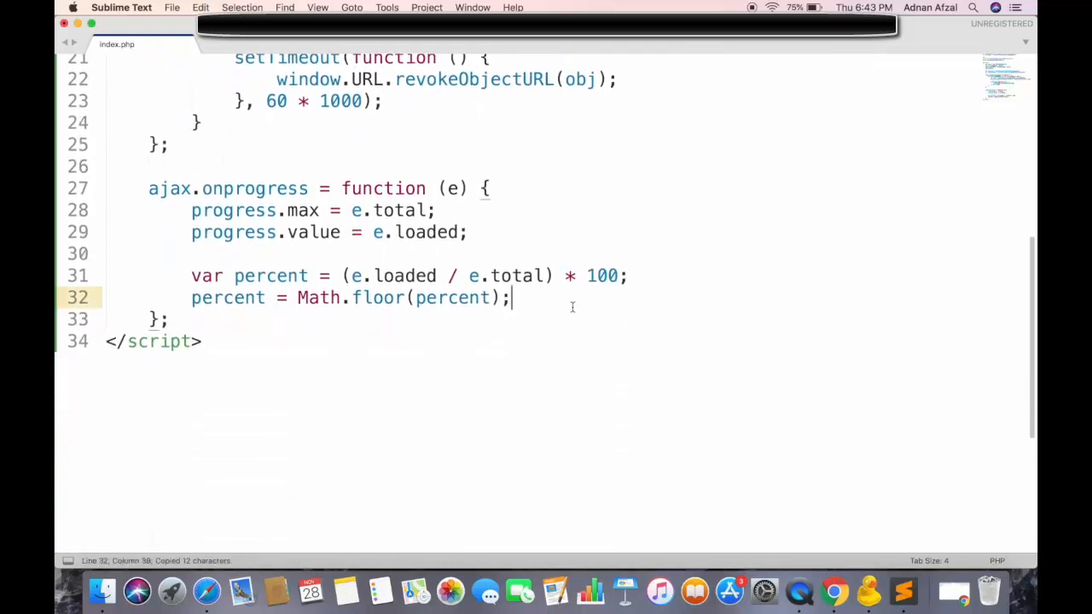
text(progressText)
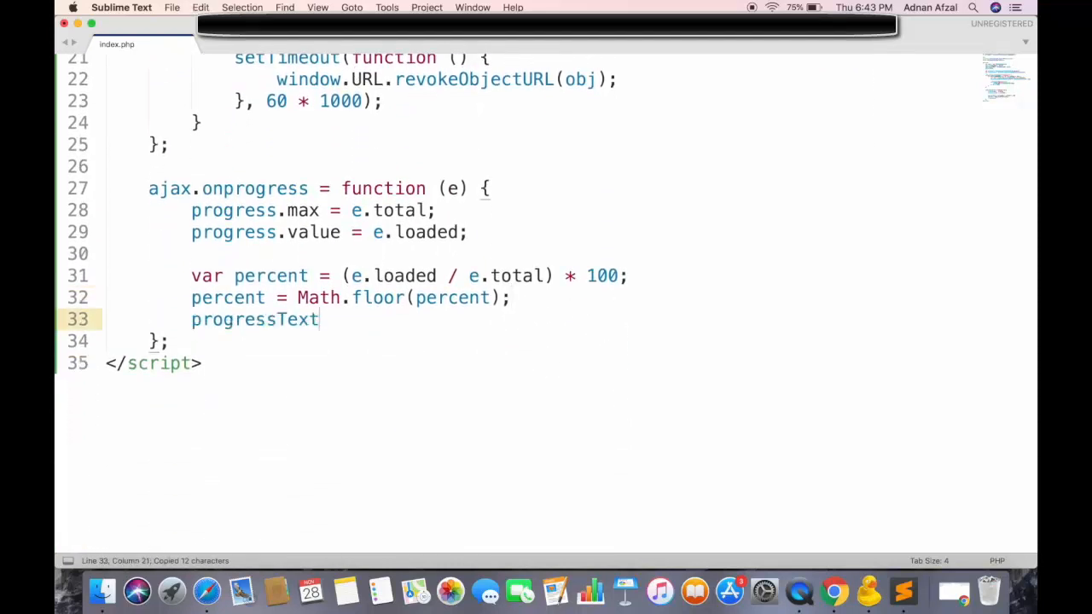
text(.innerHT)
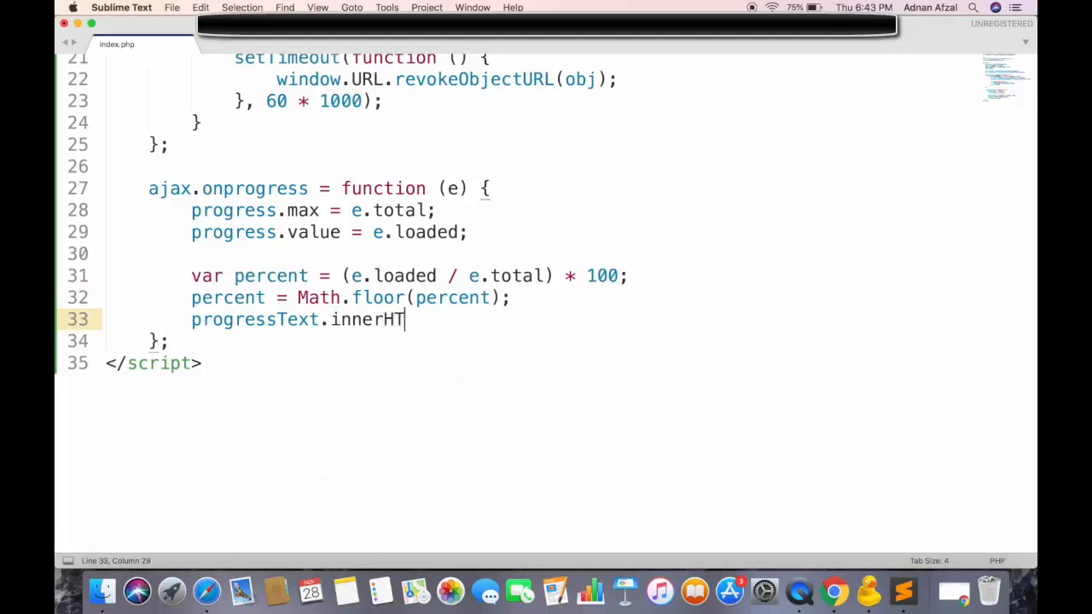
text(ML =)
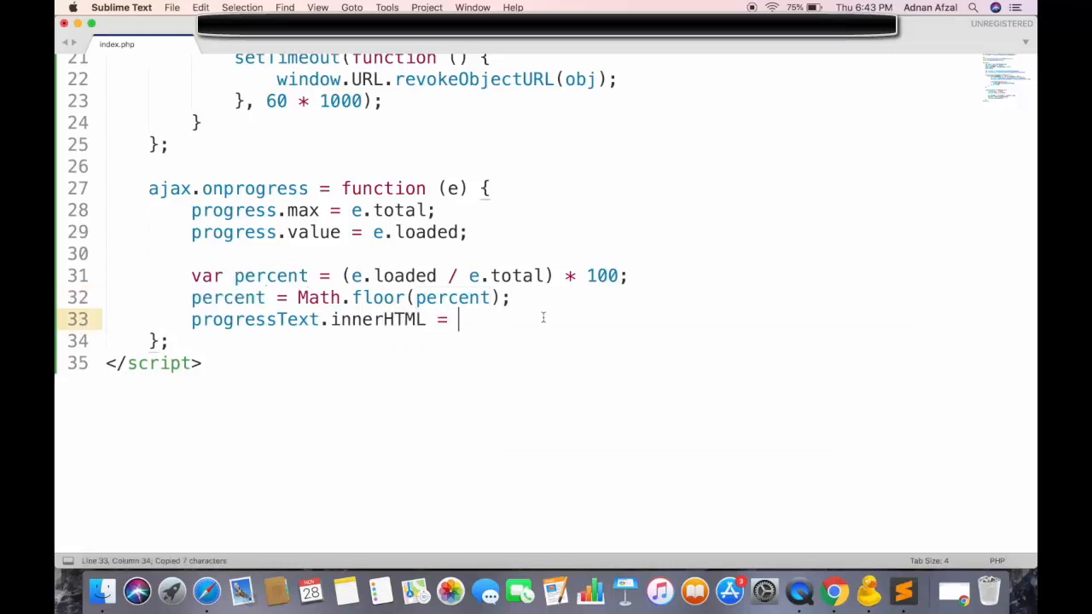
text(percent + "%";)
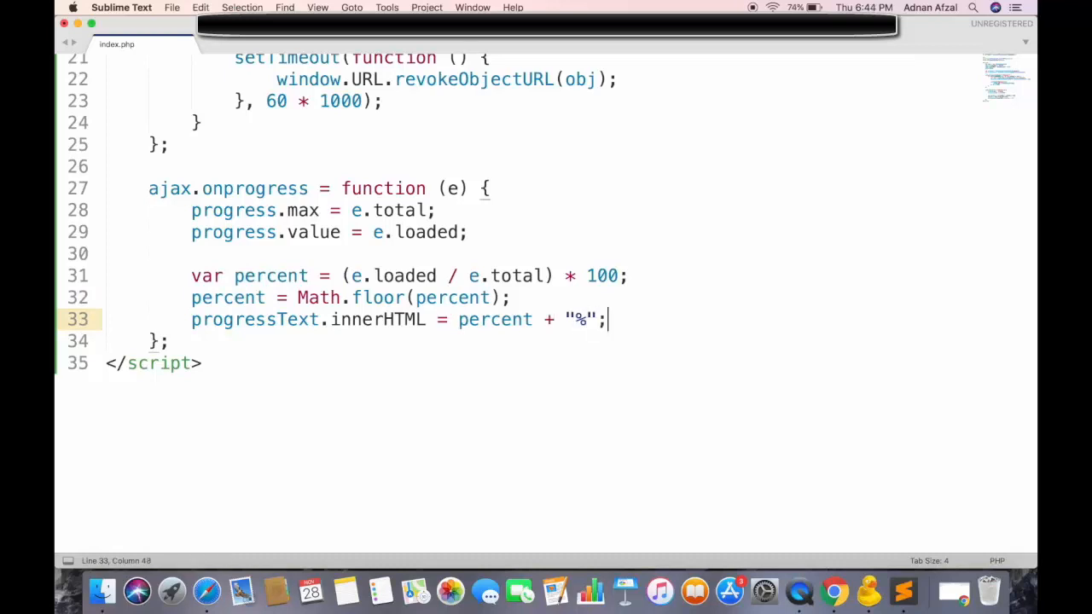
mouse_move(227, 521)
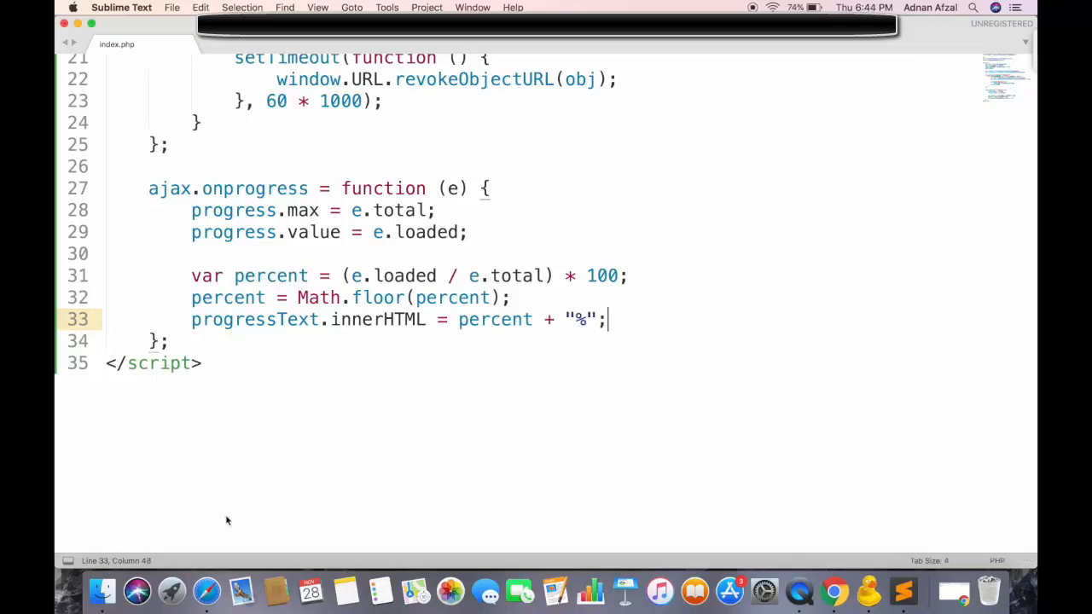
Load index.php in a new private Safari window, see the 12% readout, and return to the editor
right_click(204, 577)
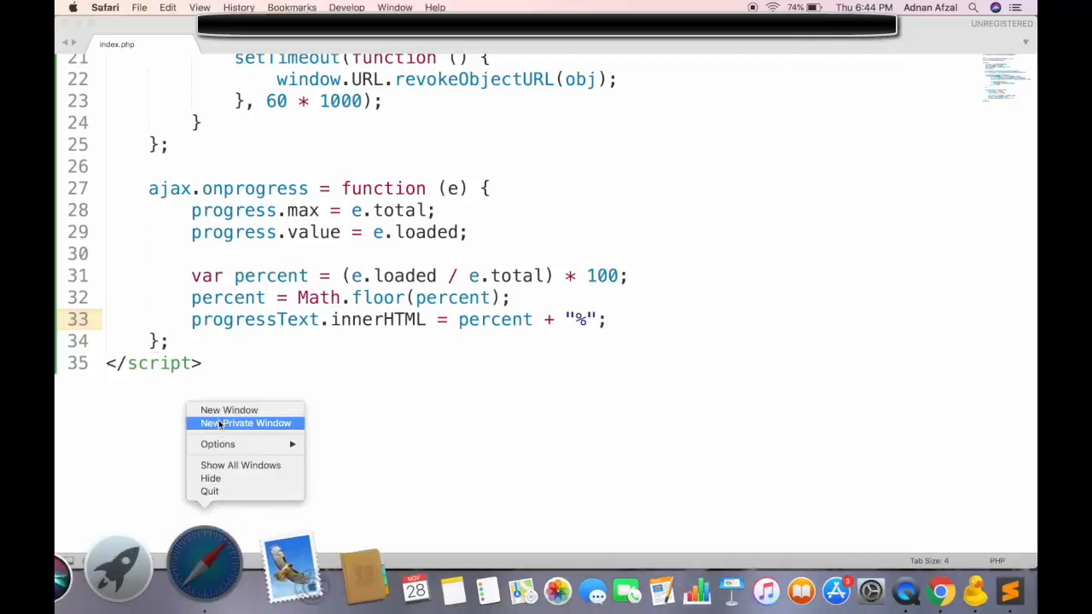
click(246, 423)
text(adnan-tech.com/show-progress-of-download-javascript/index.php)
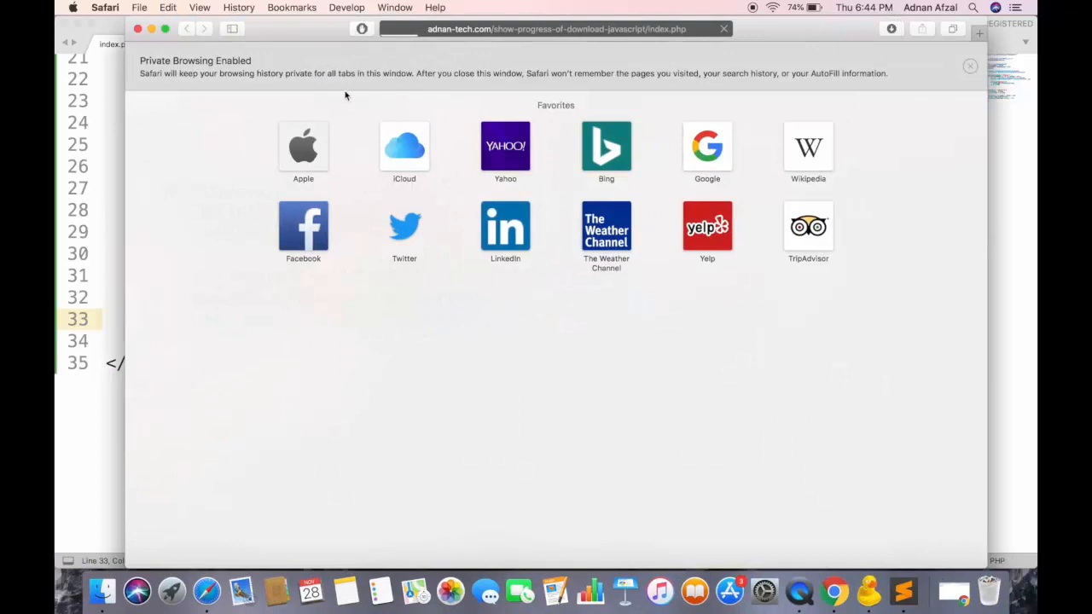
mouse_move(341, 101)
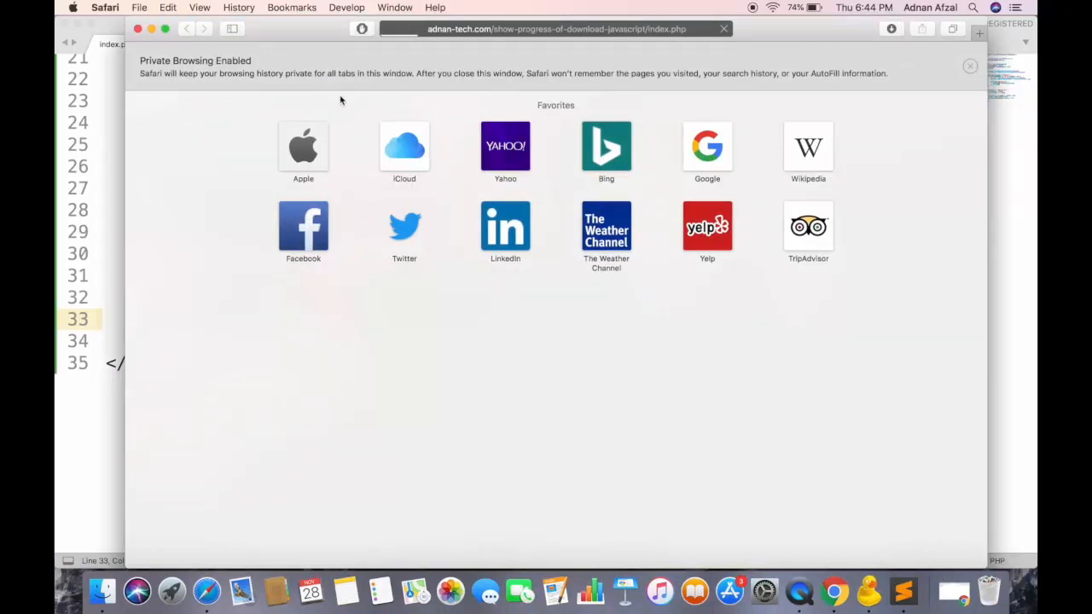
click(720, 27)
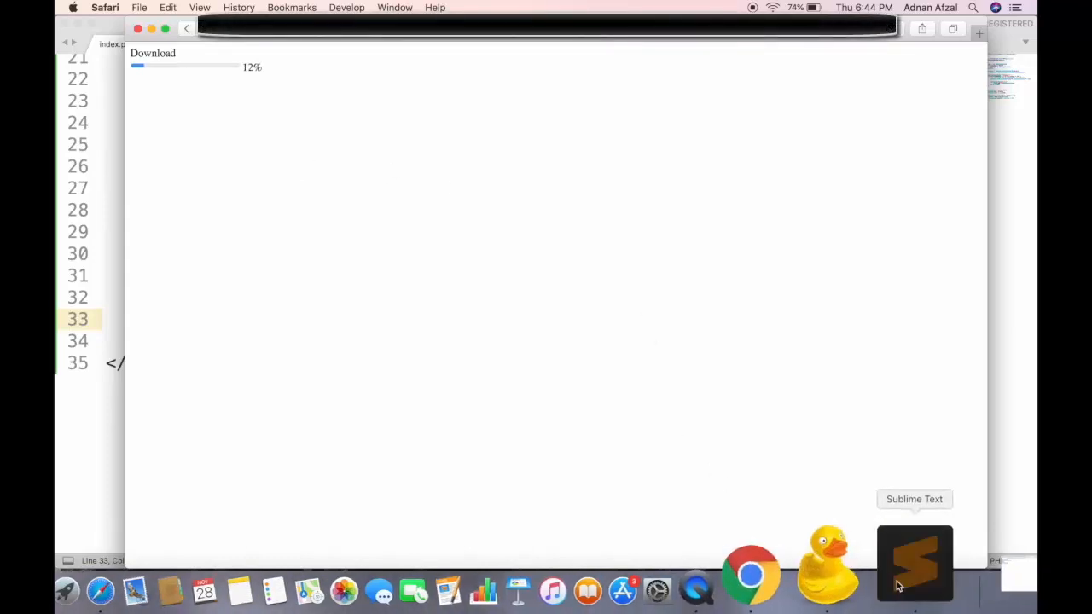
click(915, 567)
text(<)
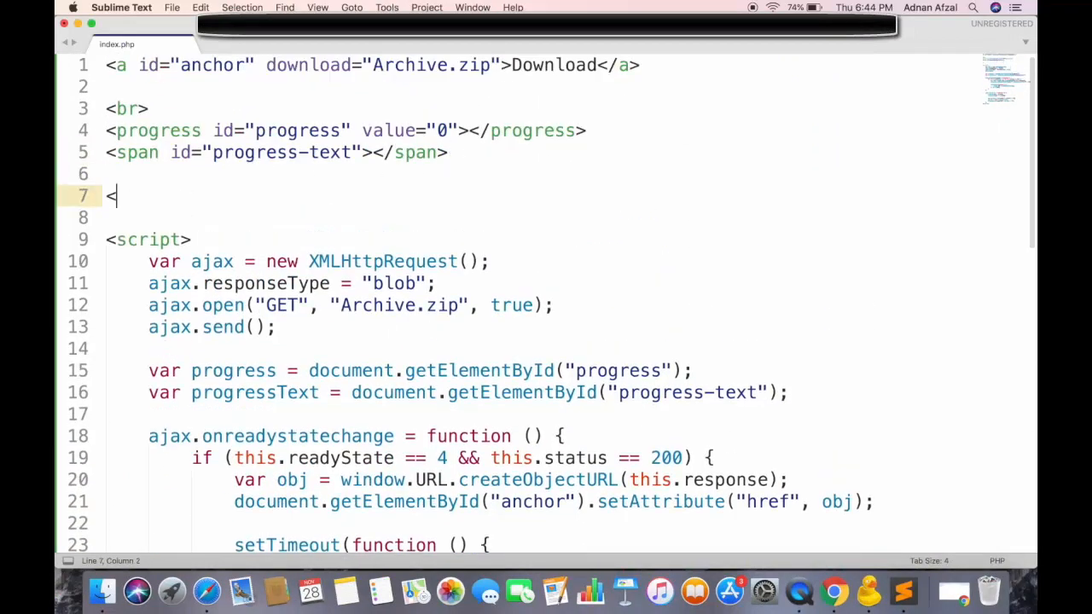
Add <br> and <span id="remaining"></span>, then var remaining = document.getElementById("remaining");
text(br>)
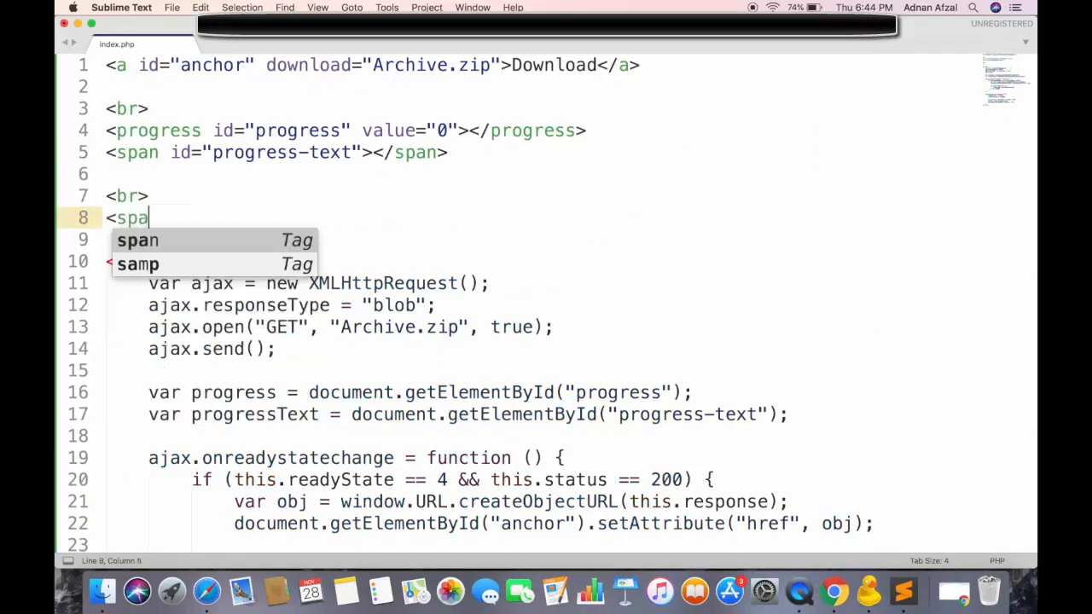
key(Tab)
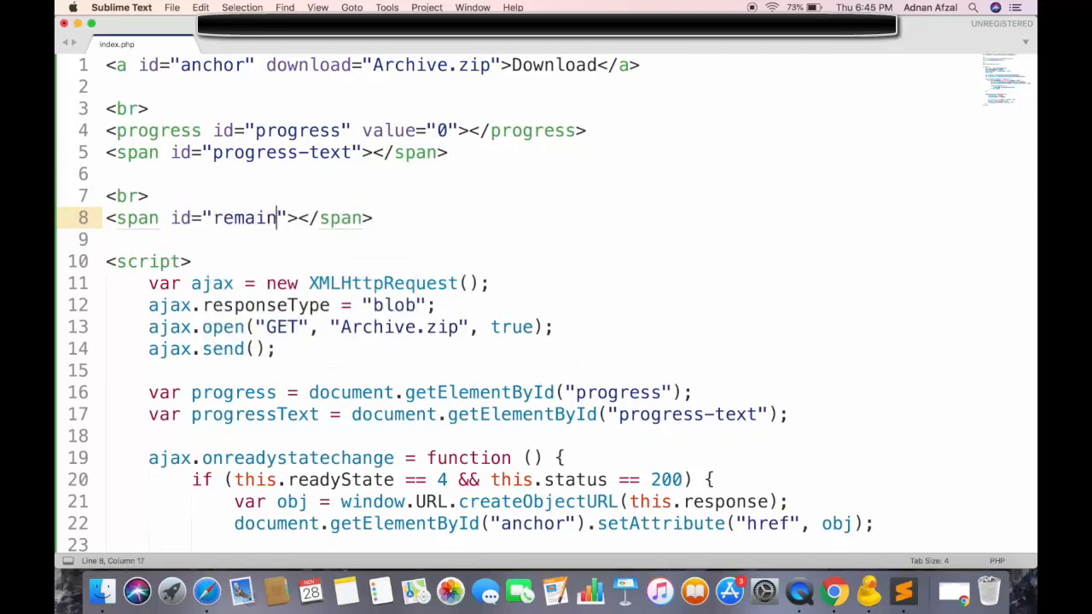
text(ing)
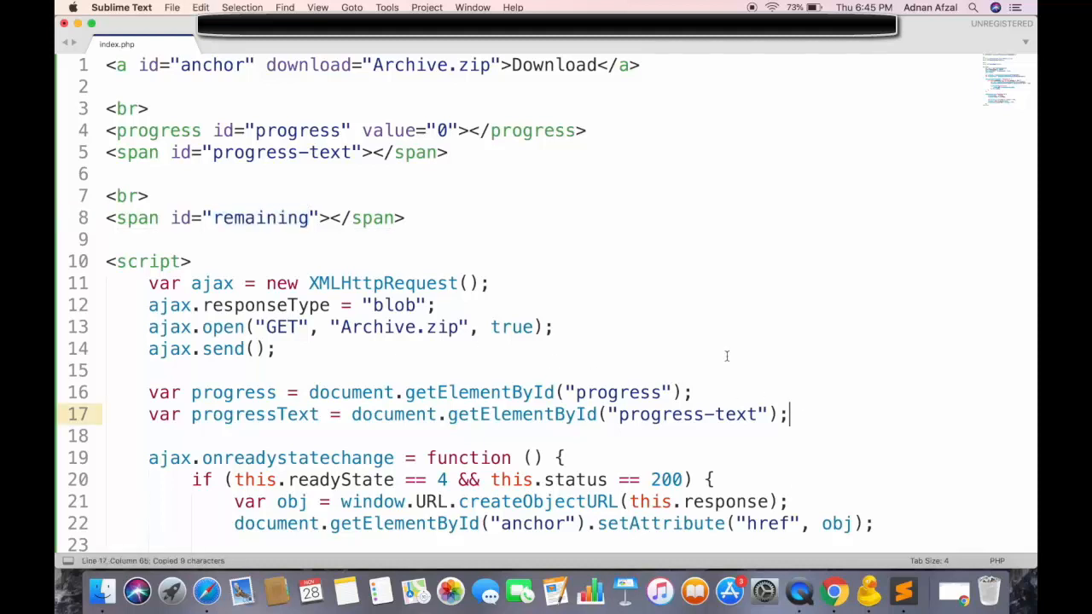
text(var remaining)
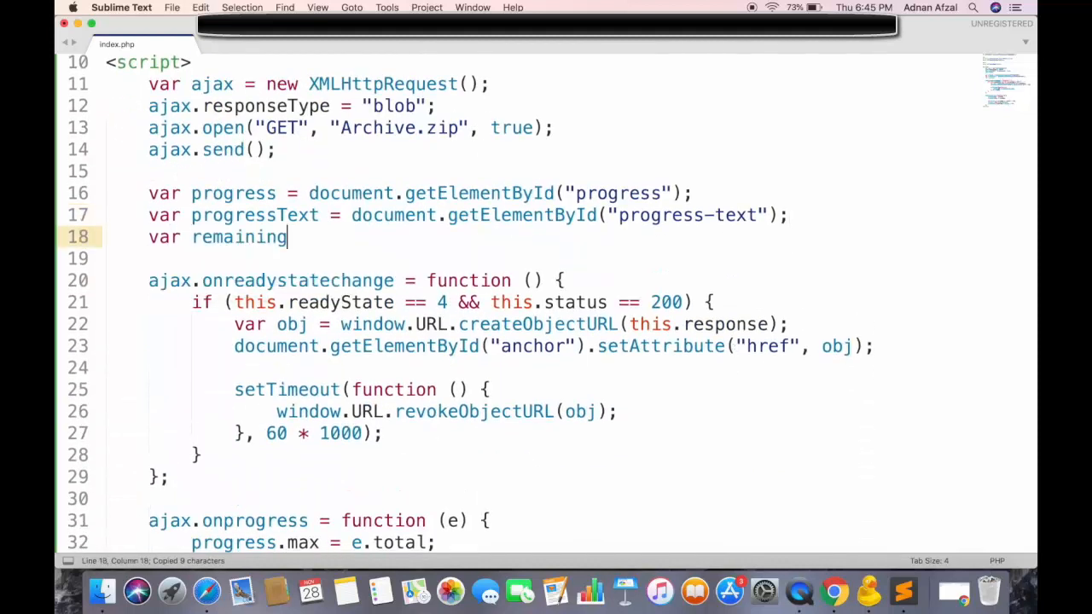
text(= document.getElementById("remaining");)
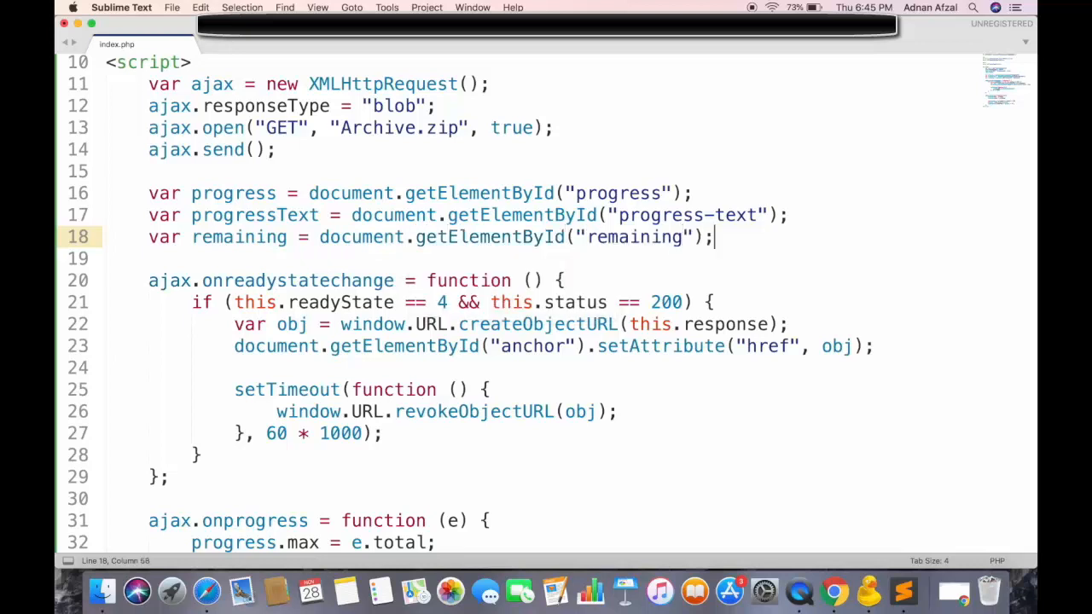
mouse_move(664, 375)
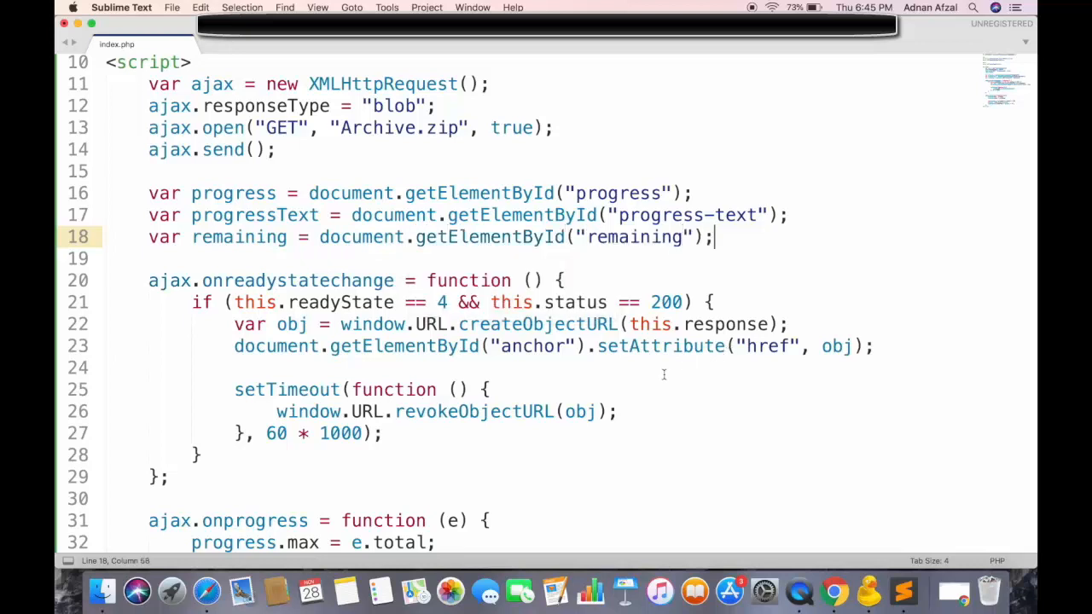
scroll(down, 3)
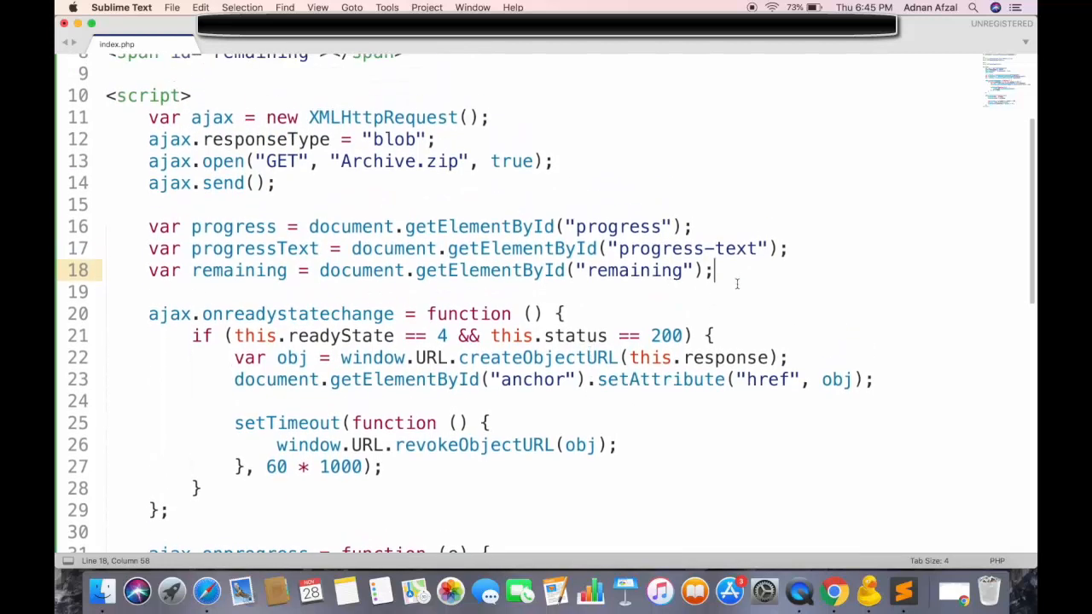
mouse_move(741, 279)
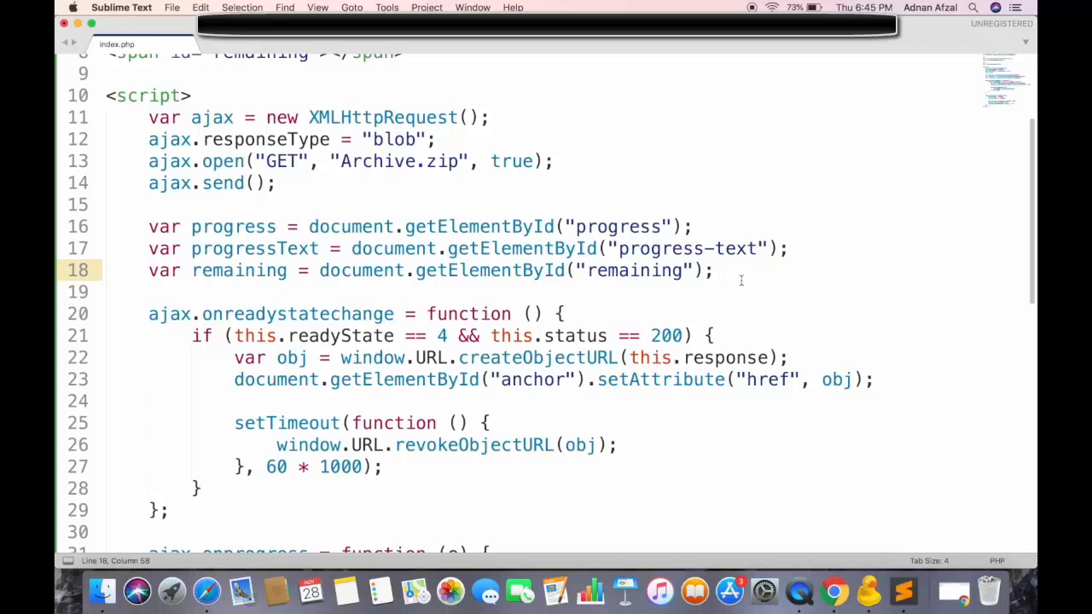
Add var start = new Date().getTime(); below the element lookups
text(var start = new Date().getTime)
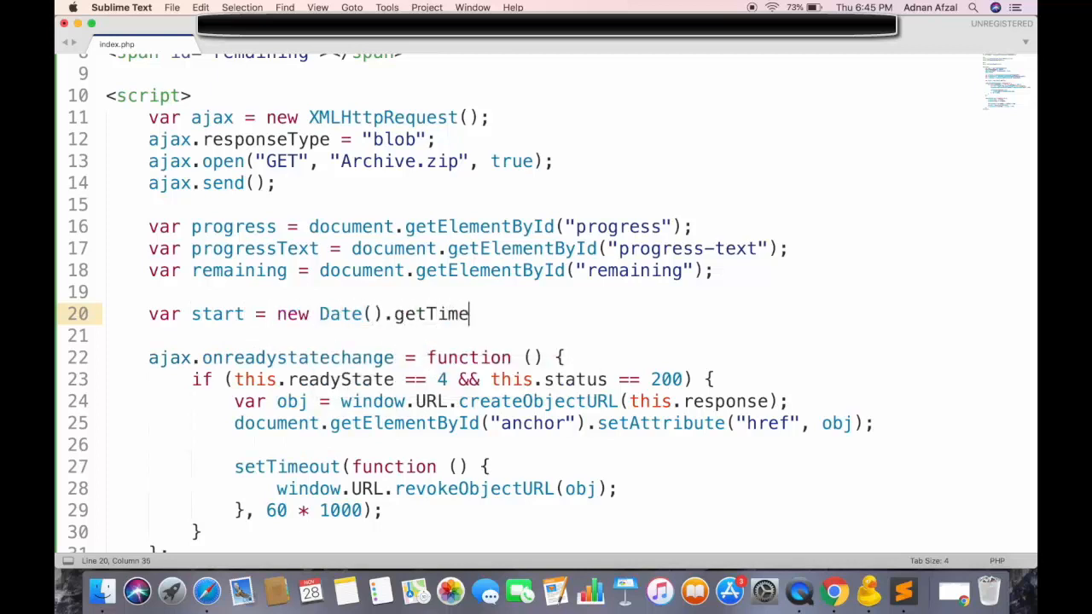
text(();)
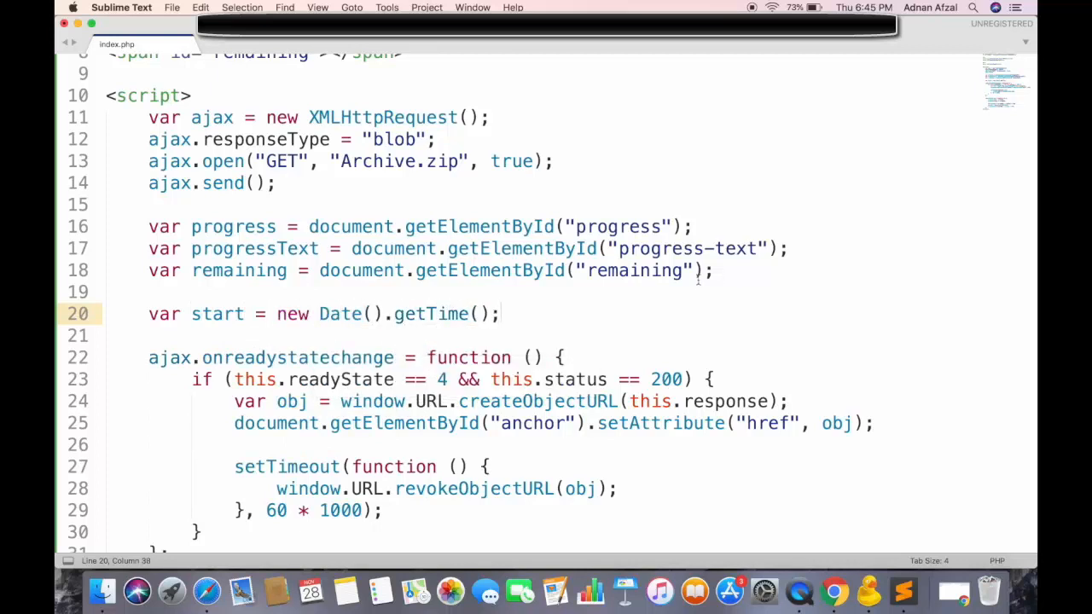
scroll(down, 3)
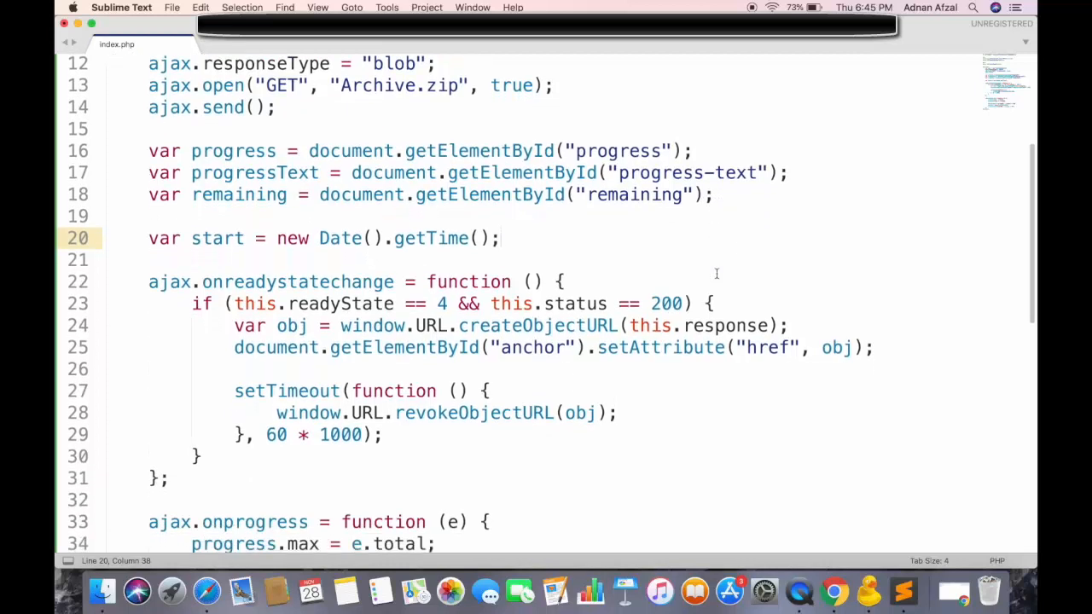
Compute var end = new Date().getTime() and var duration = (end - start) / 1000 in onprogress
scroll(down, 3)
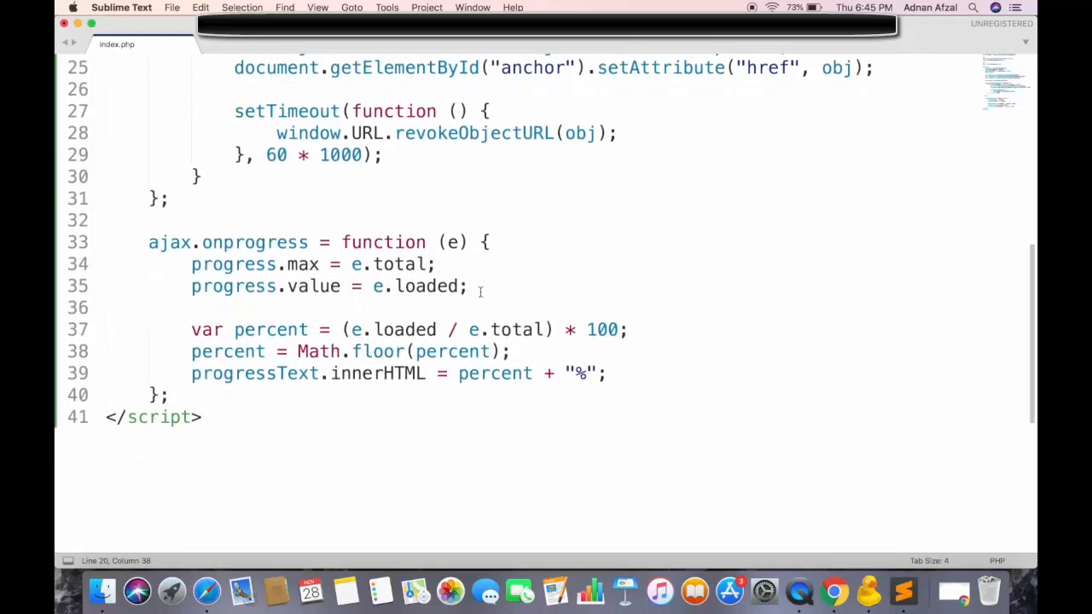
text(var)
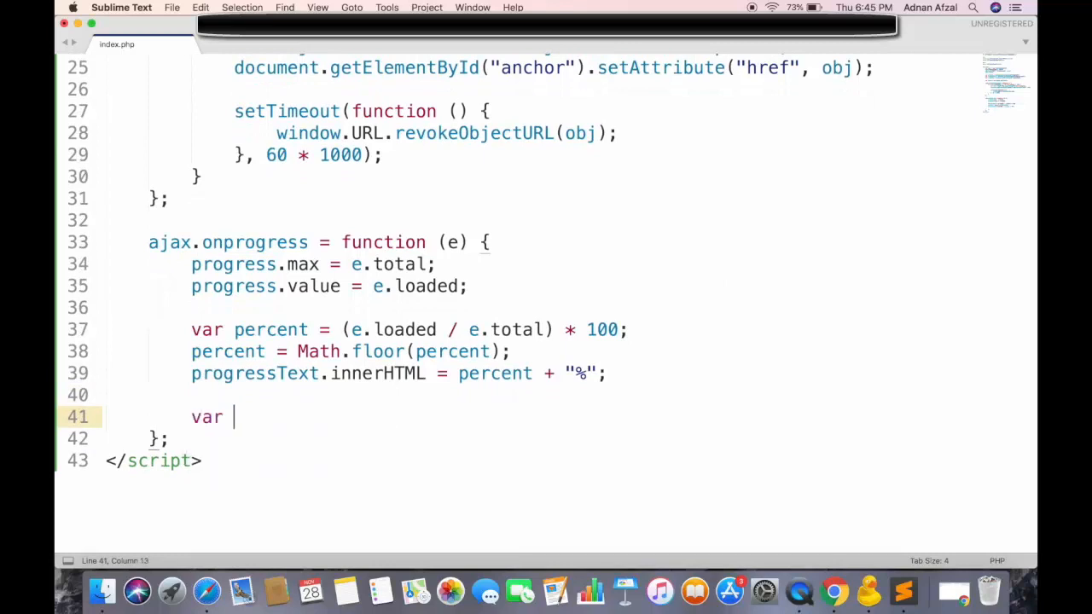
text(end = new)
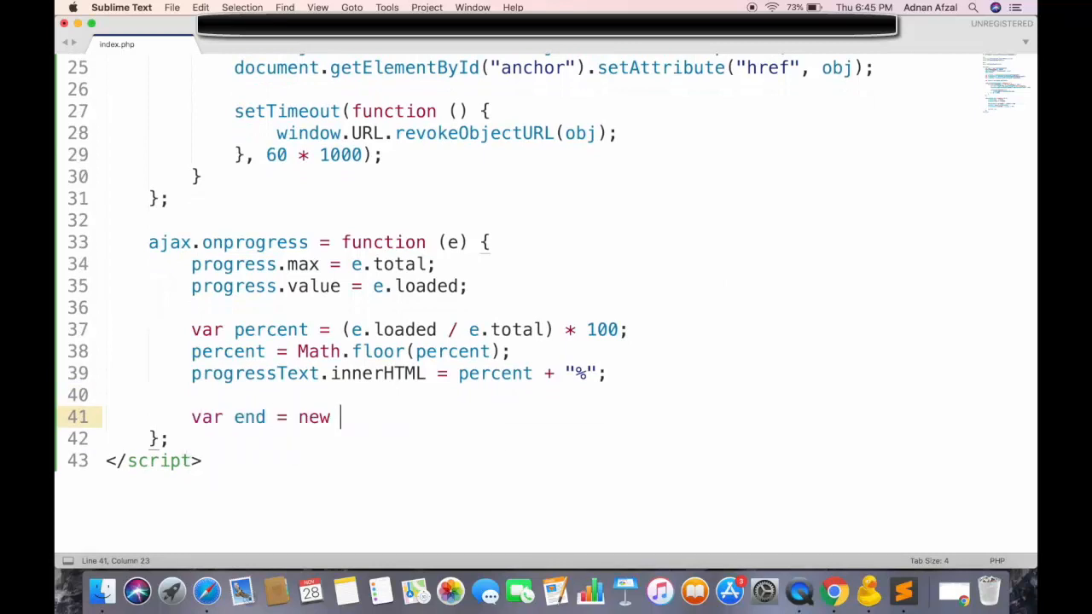
text(Date().getTime();)
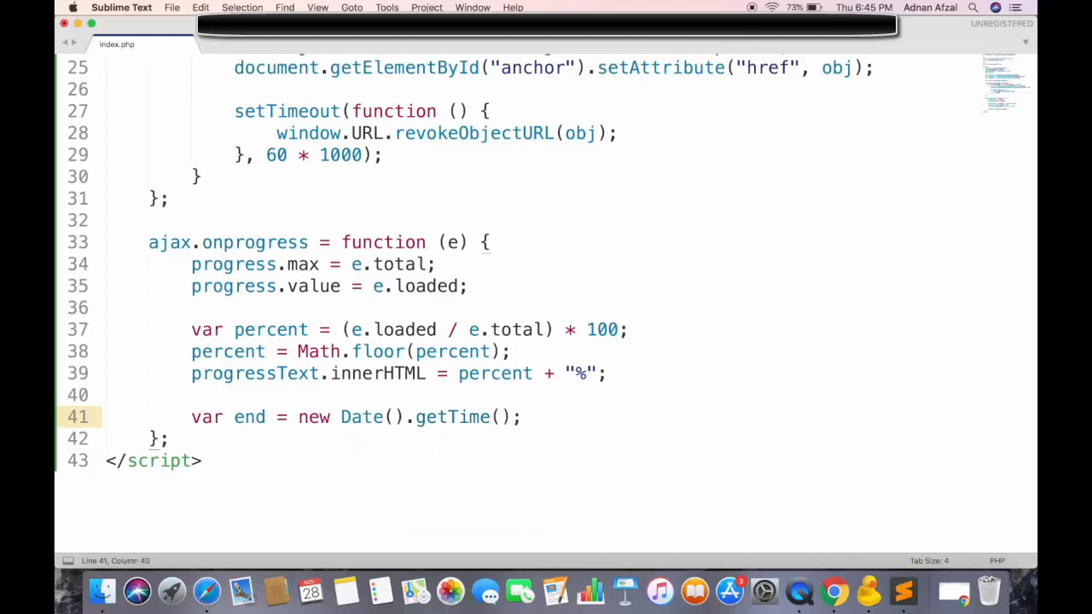
scroll(down, 3)
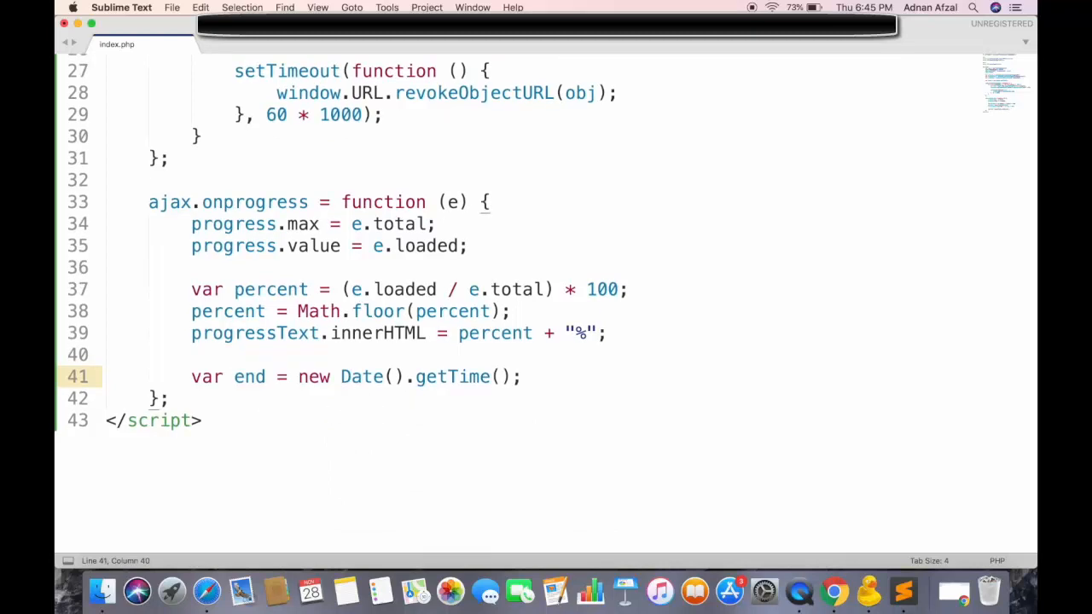
text(var duration)
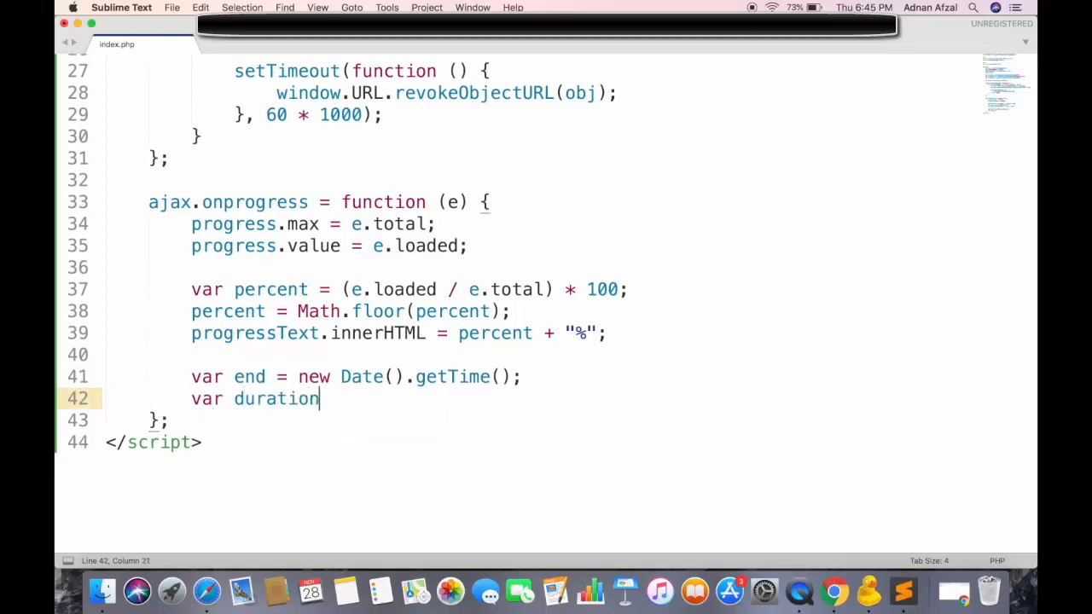
text(= ()
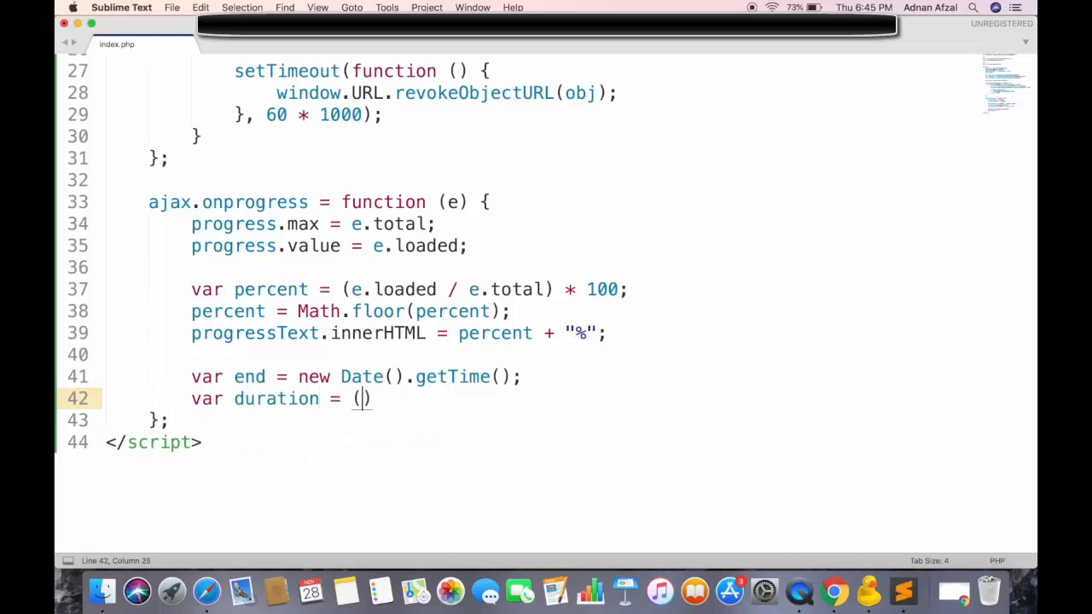
text();)
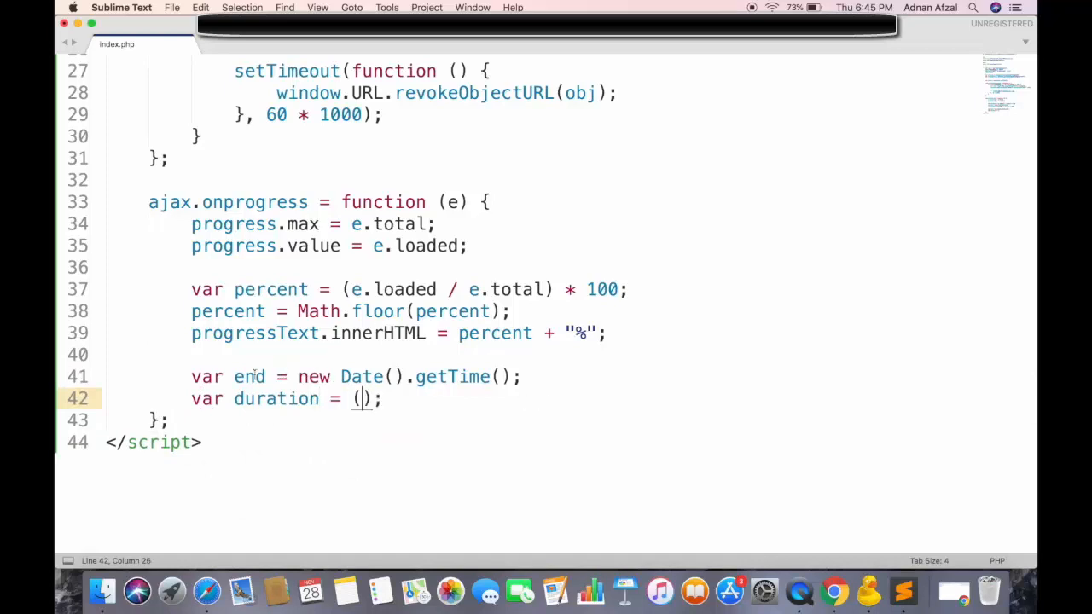
text(end -)
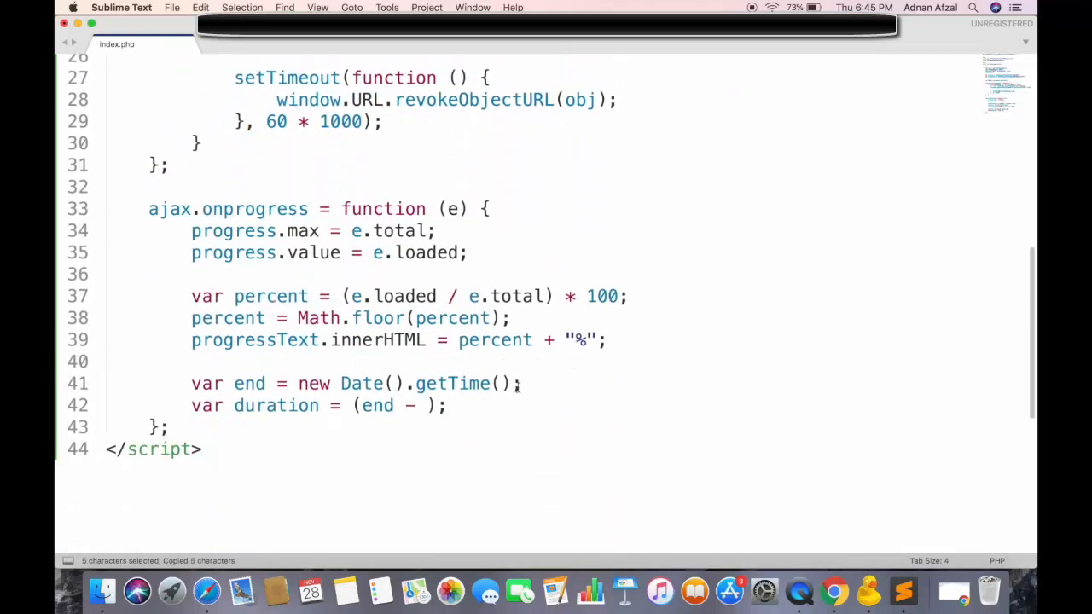
text(start)
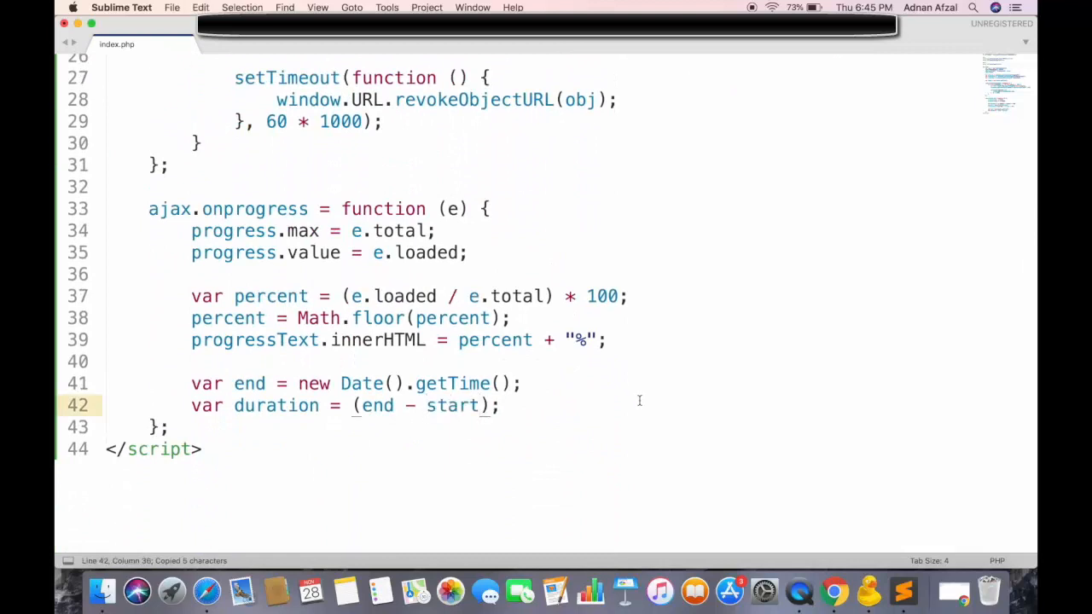
text(/ 10)
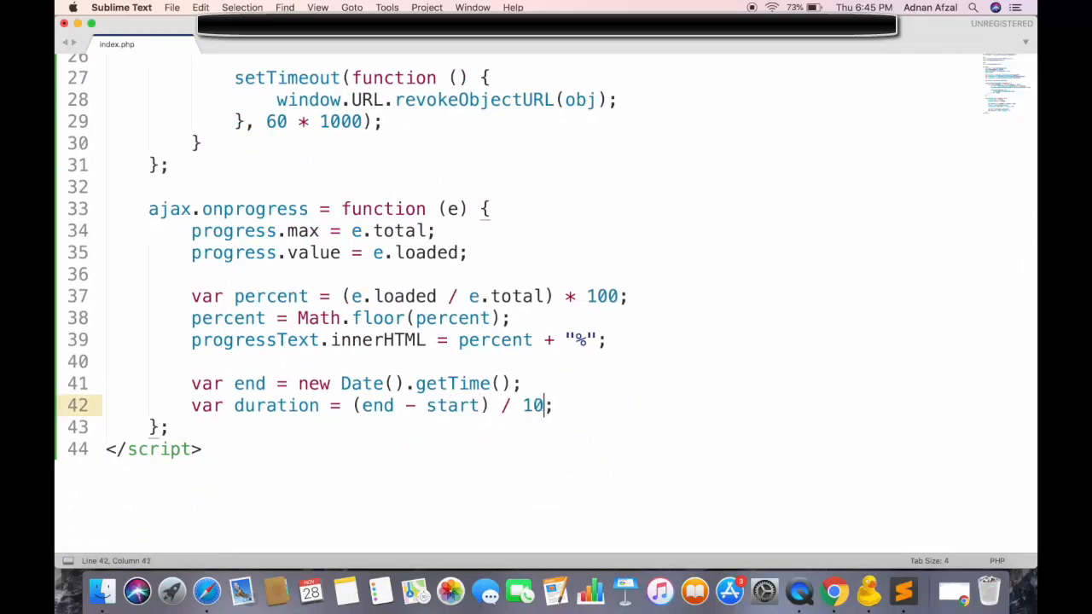
text(00)
text(var)
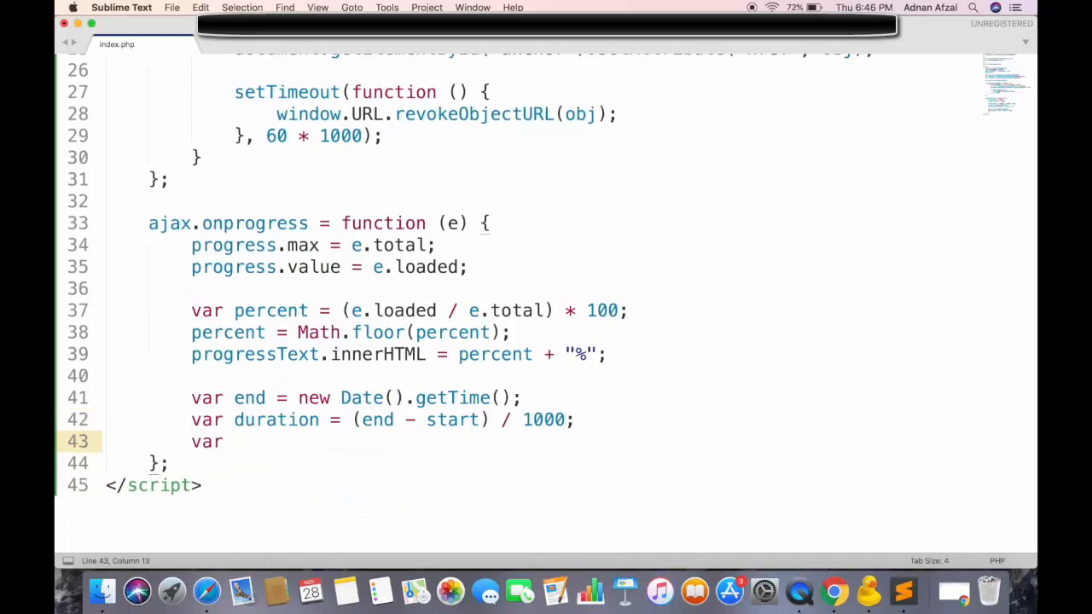
Compute bps = e.loaded / duration, kbps = bps / 1024, then kbps = Math.floor(kbps)
text(bps =)
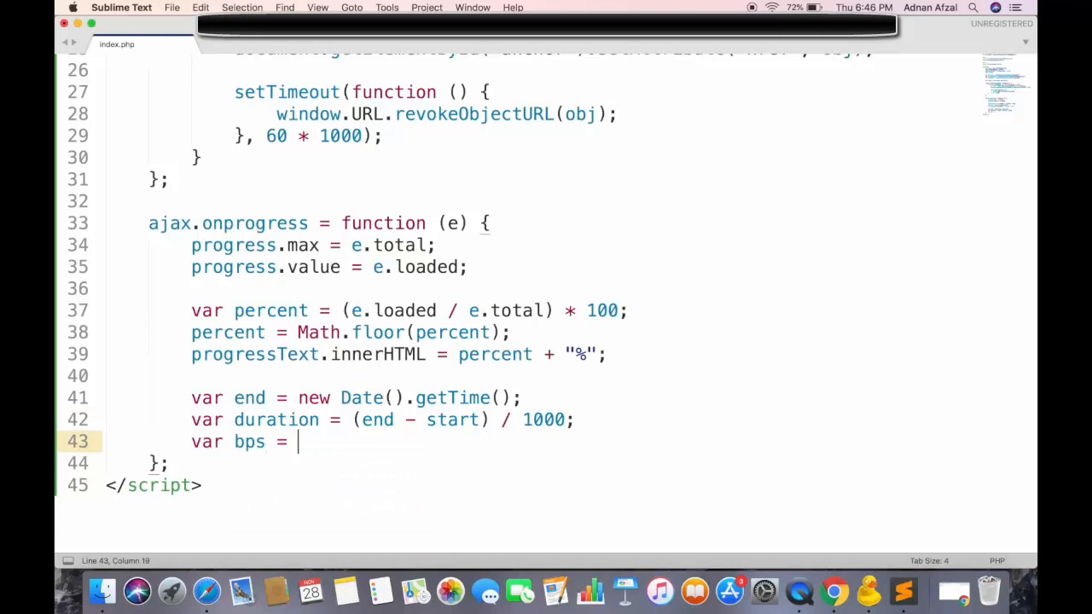
text(e.loa)
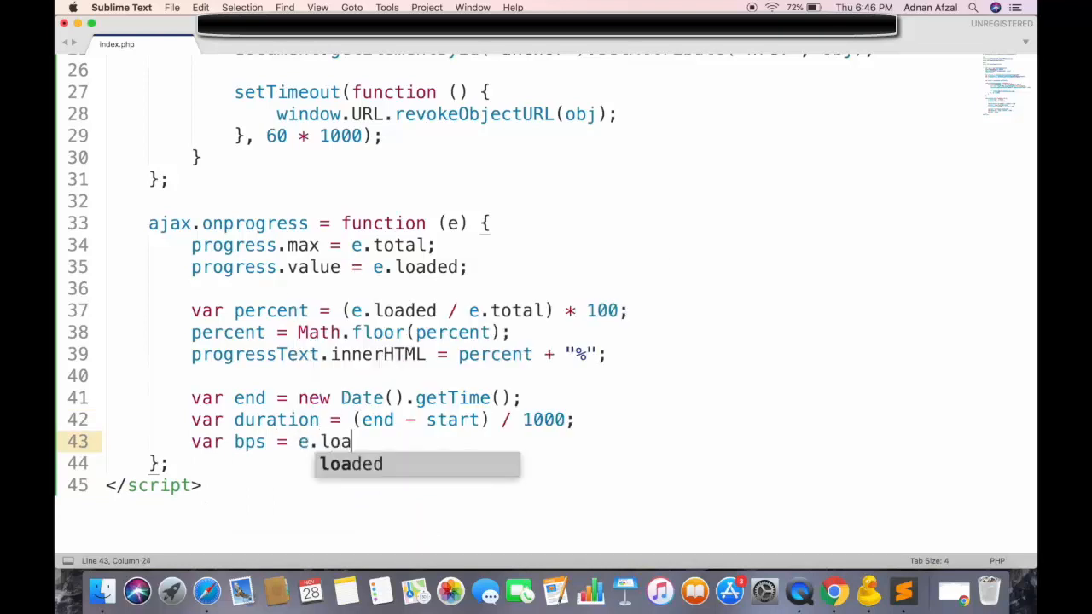
text(ded / duration;)
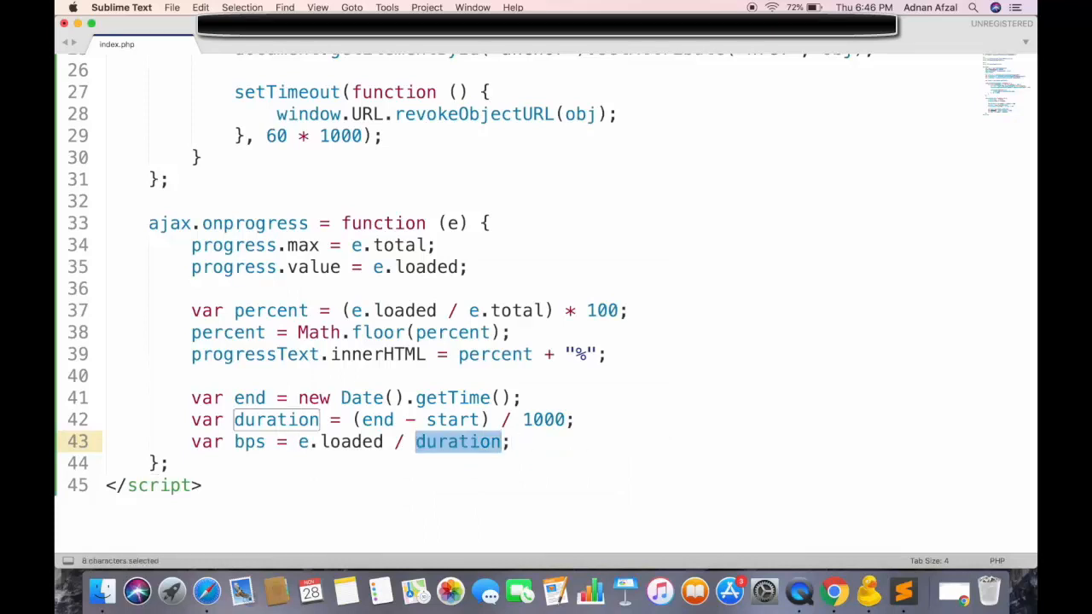
text(var)
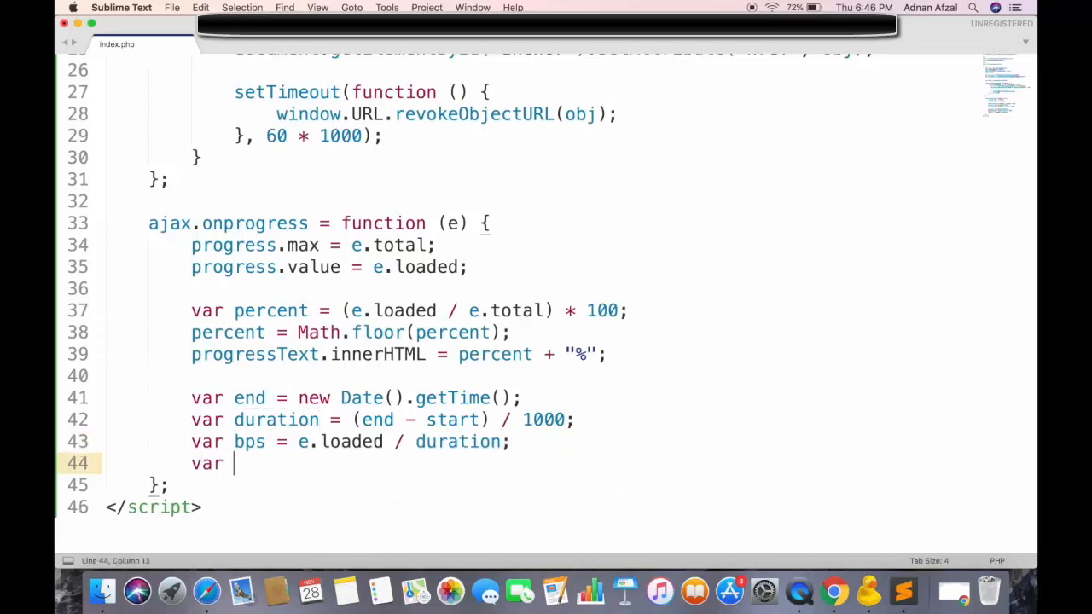
text(kbps)
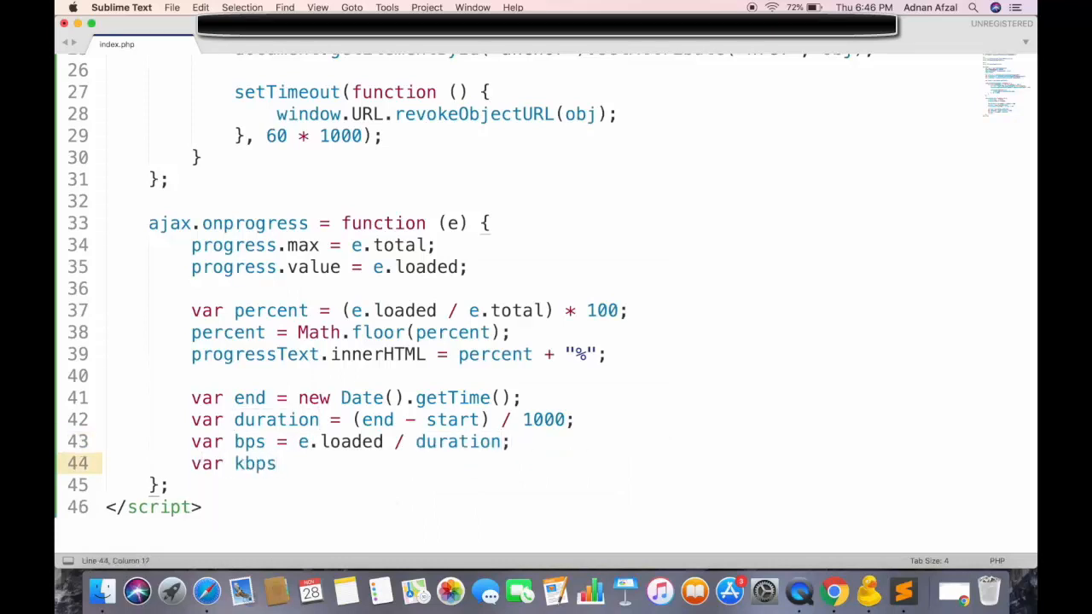
text(= bps)
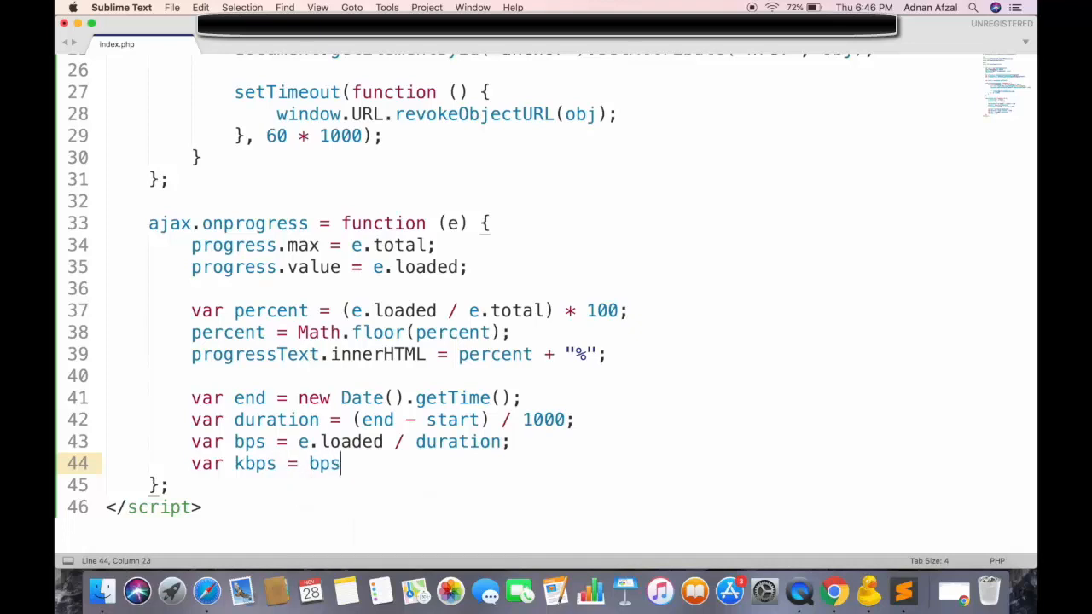
text(/ 1024;)
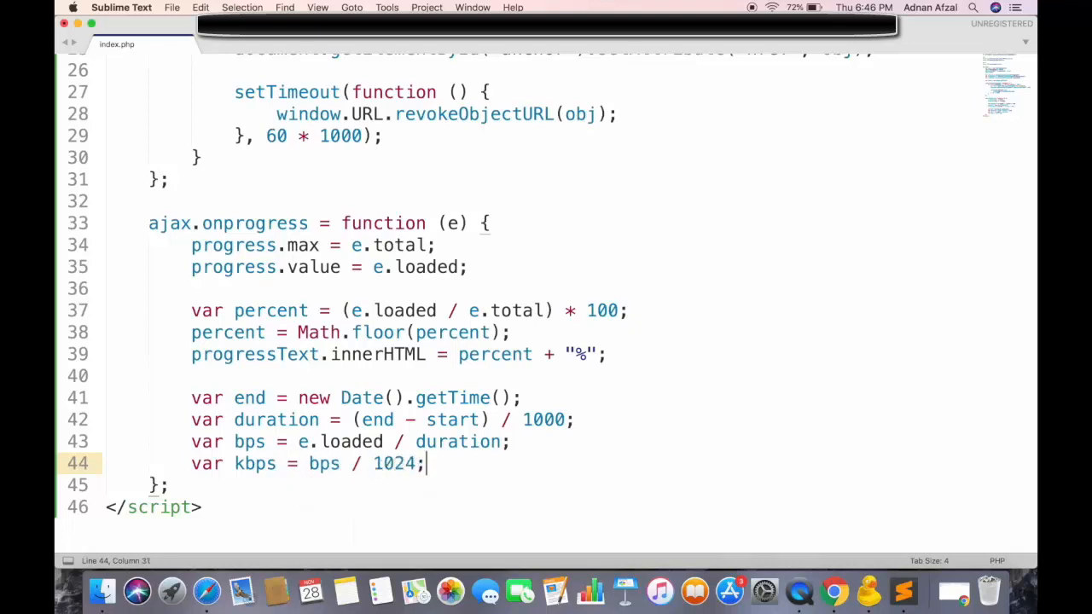
click(365, 464)
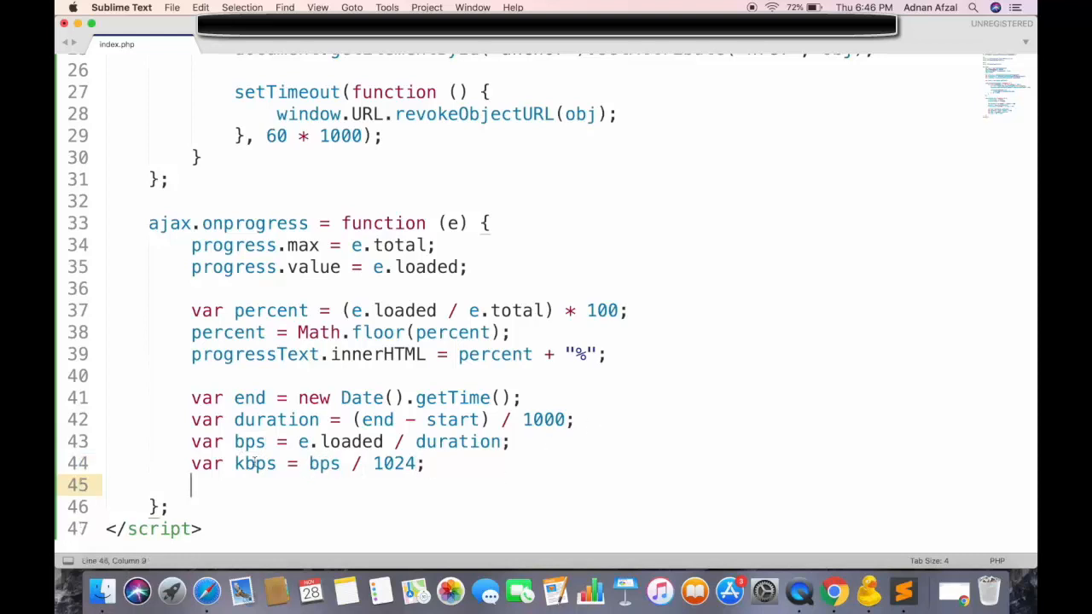
text(kbps =)
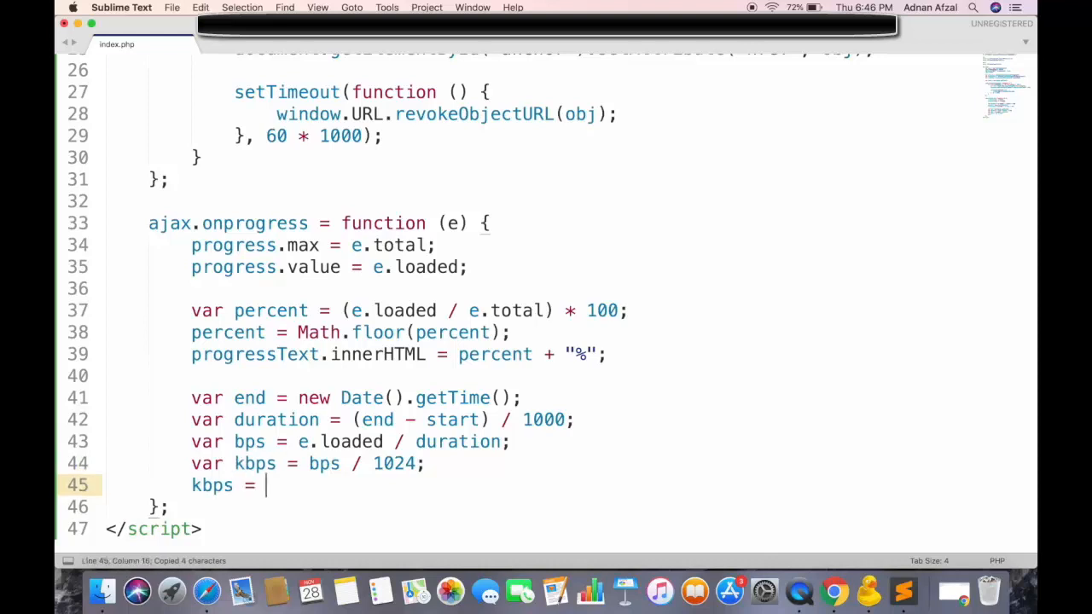
text(Math.floor())
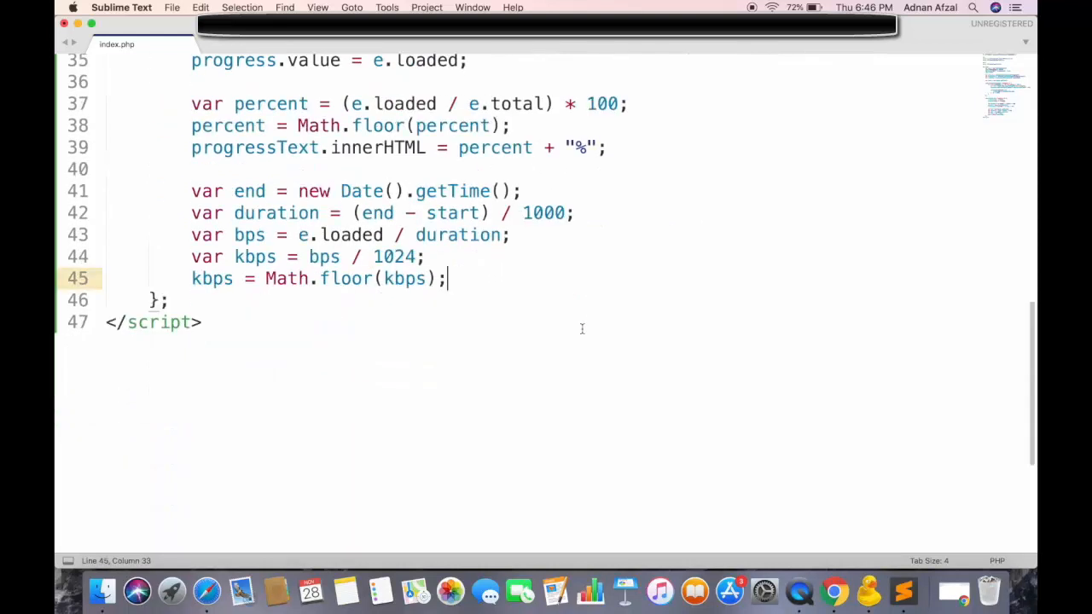
Set remaining.innerHTML = kbps + " KB/s" inside the onprogress handler
scroll(down, 3)
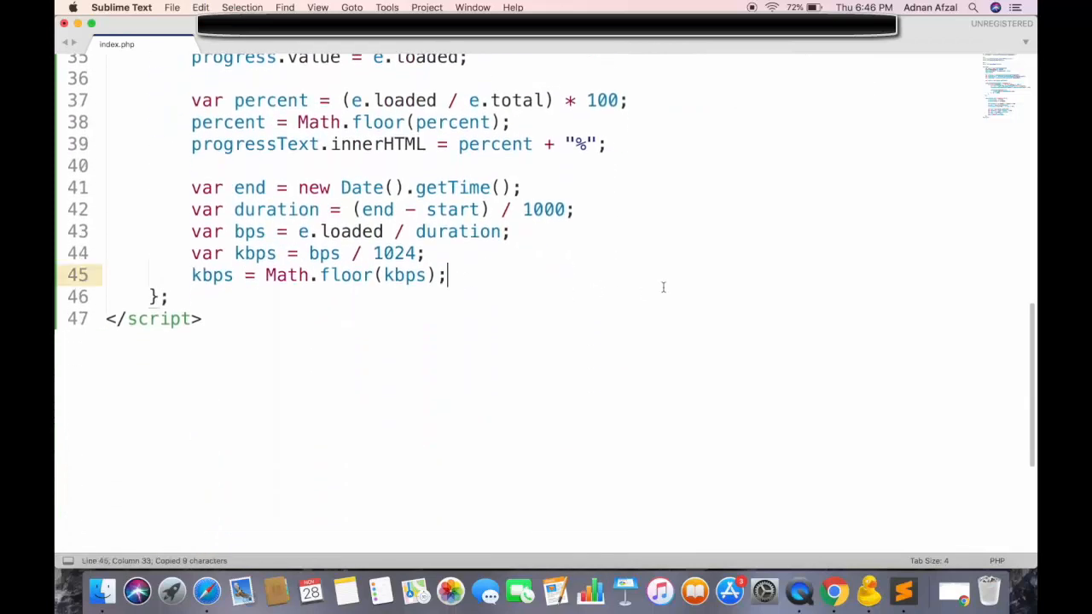
text(remaining.innerHTML =)
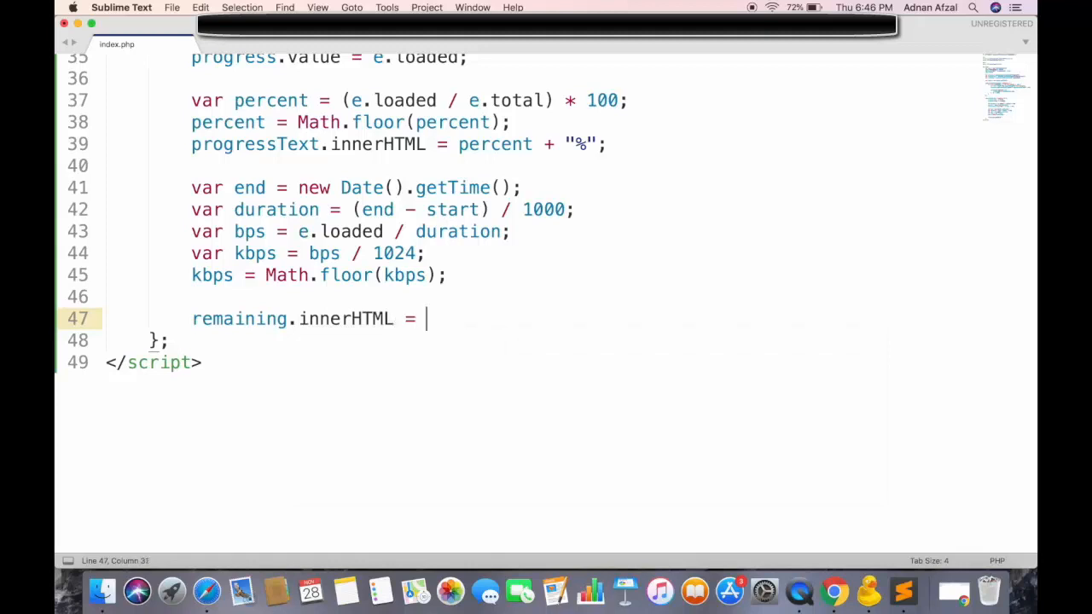
text(kbps +)
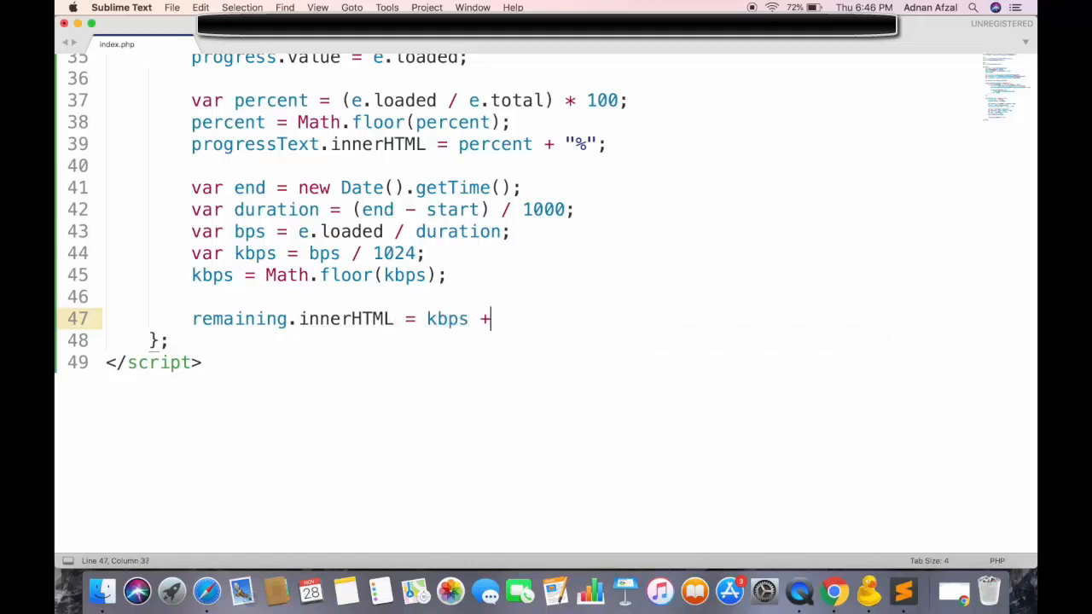
text(" KB")
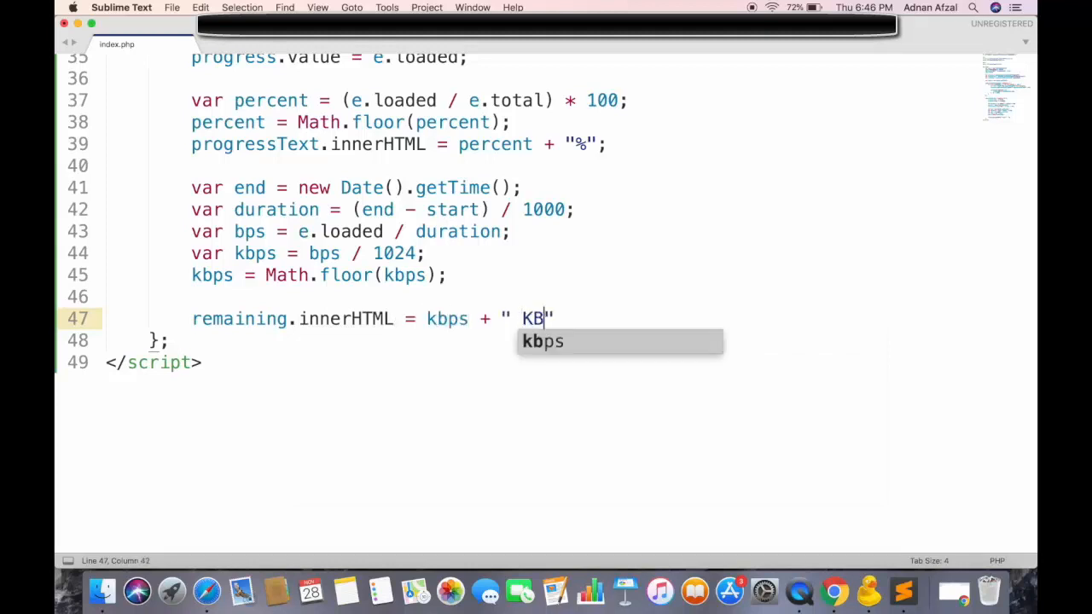
text(/s)
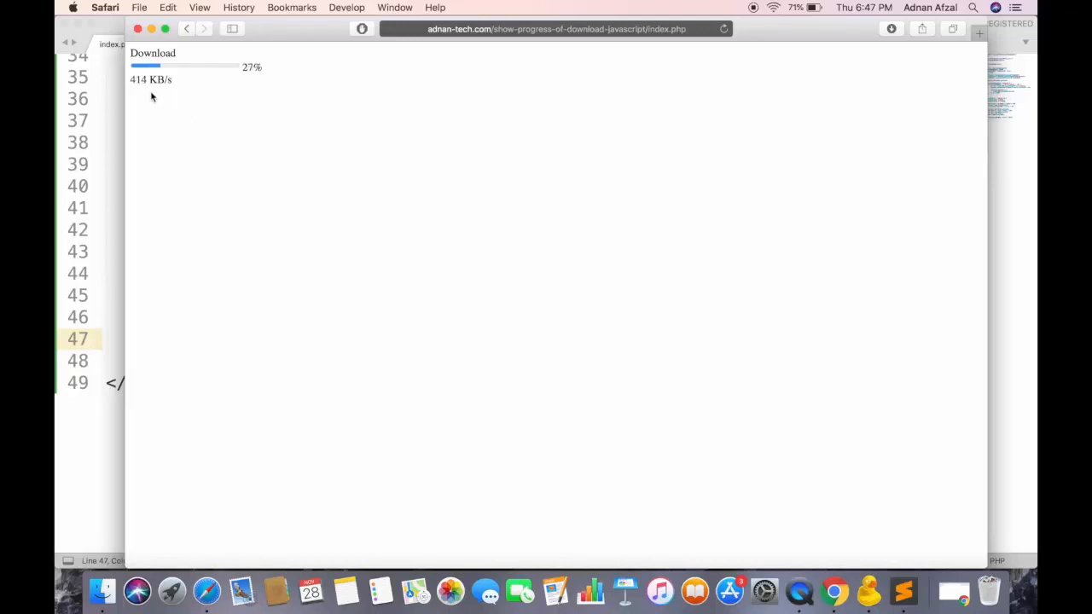
mouse_move(254, 123)
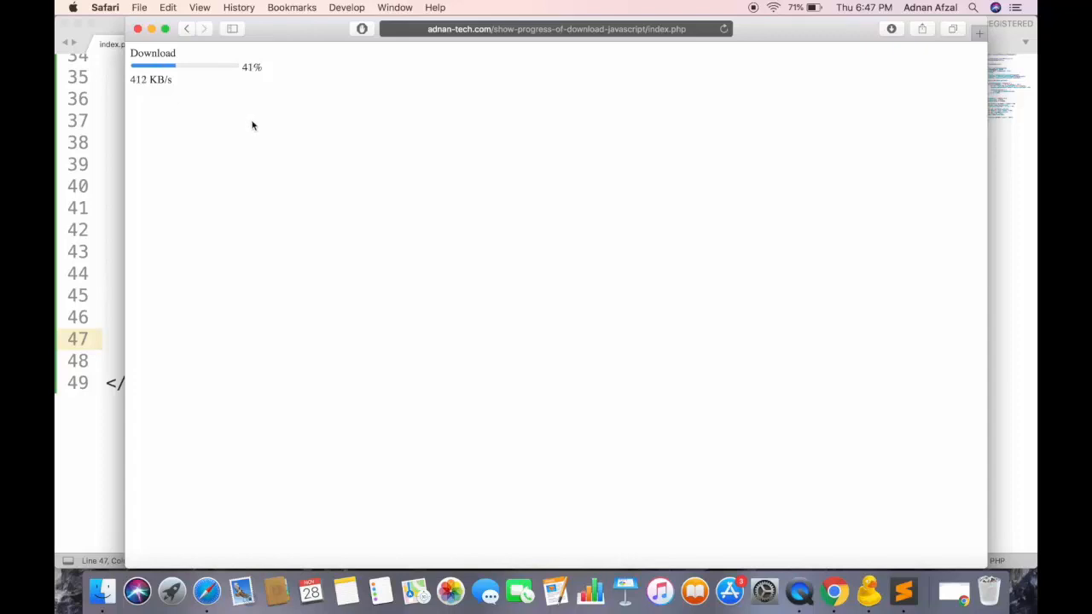
mouse_move(375, 225)
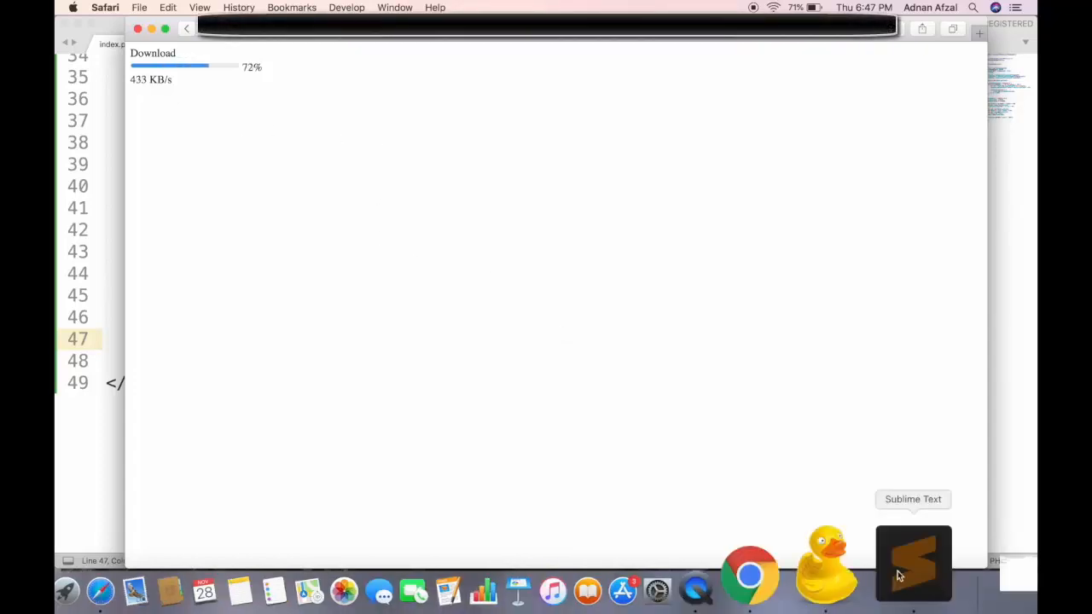
Add var time = (e.total - e.loaded) / bps; below the kbps rounding
click(911, 566)
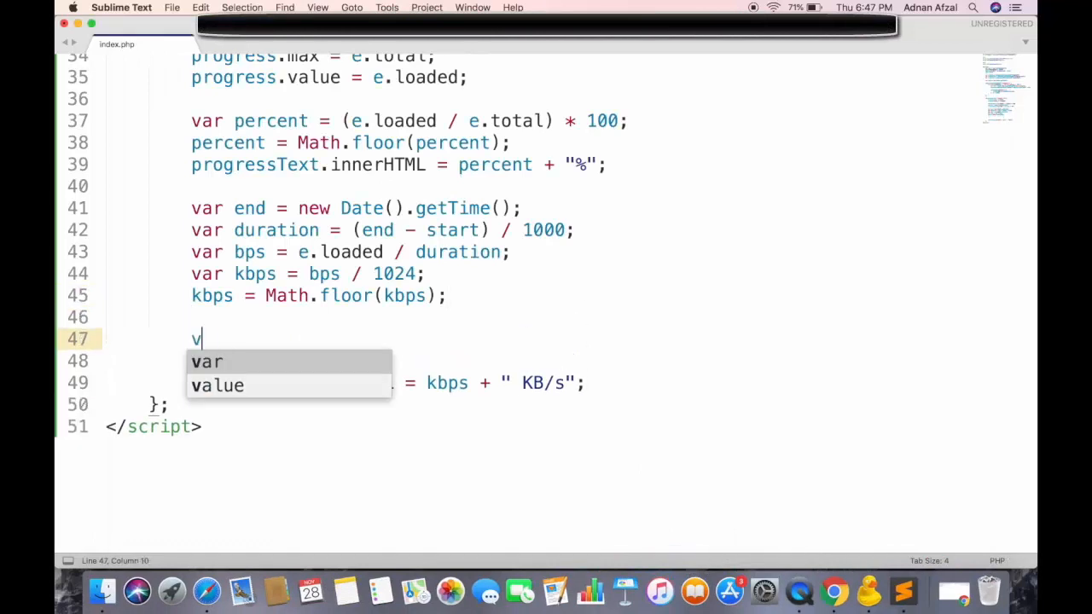
text(ar time =)
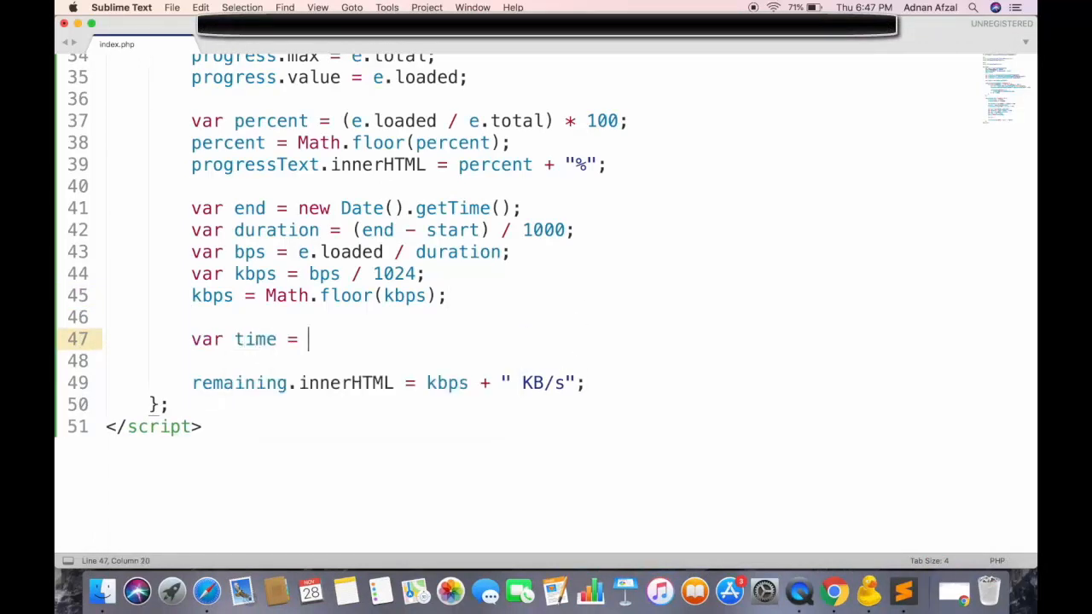
text(())
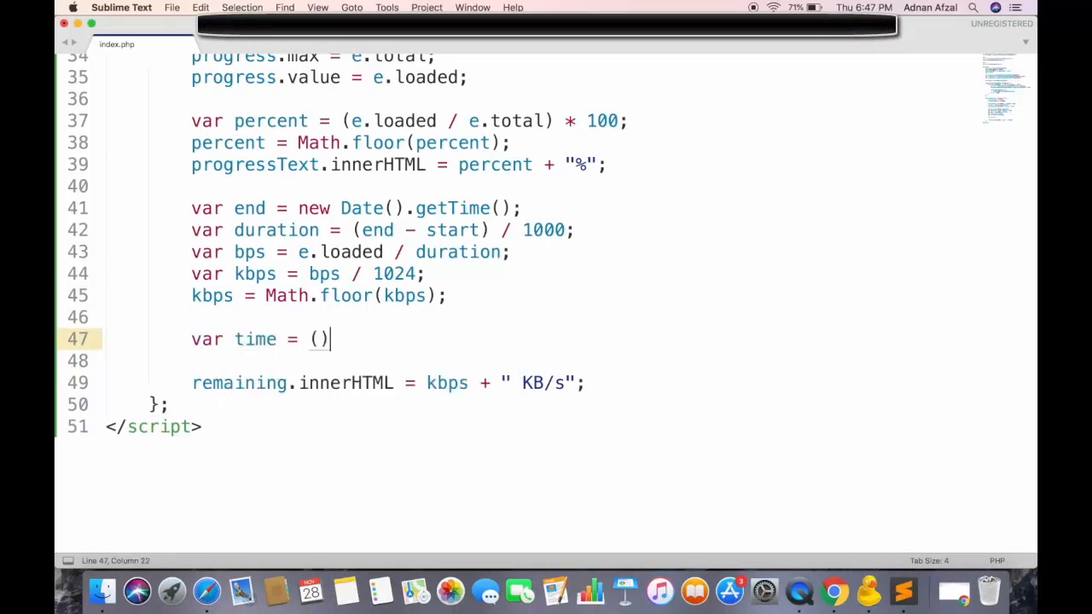
text(e.total - e.loa)
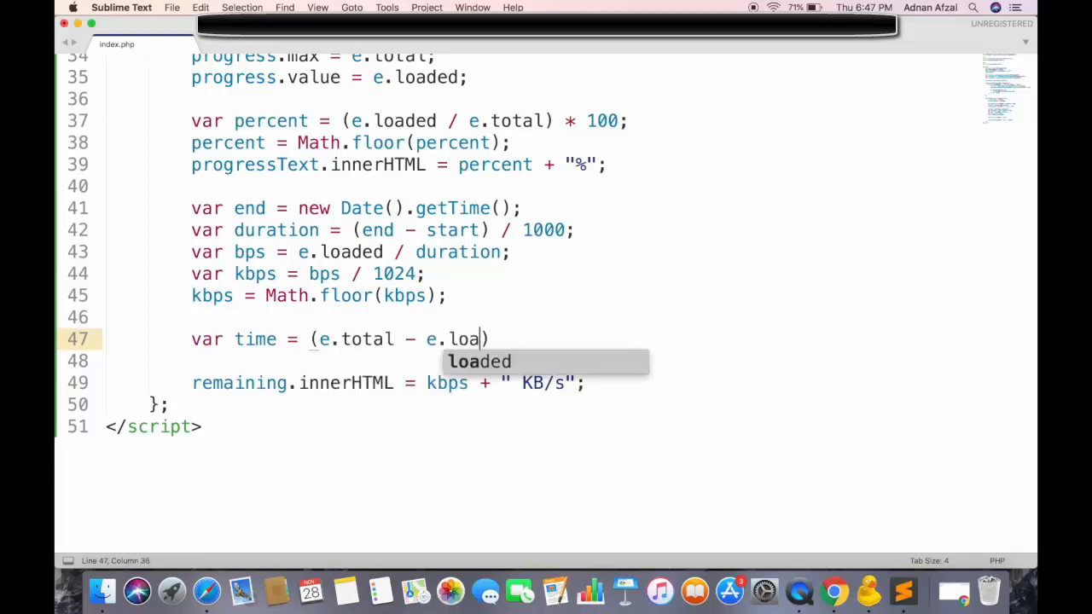
key(Tab)
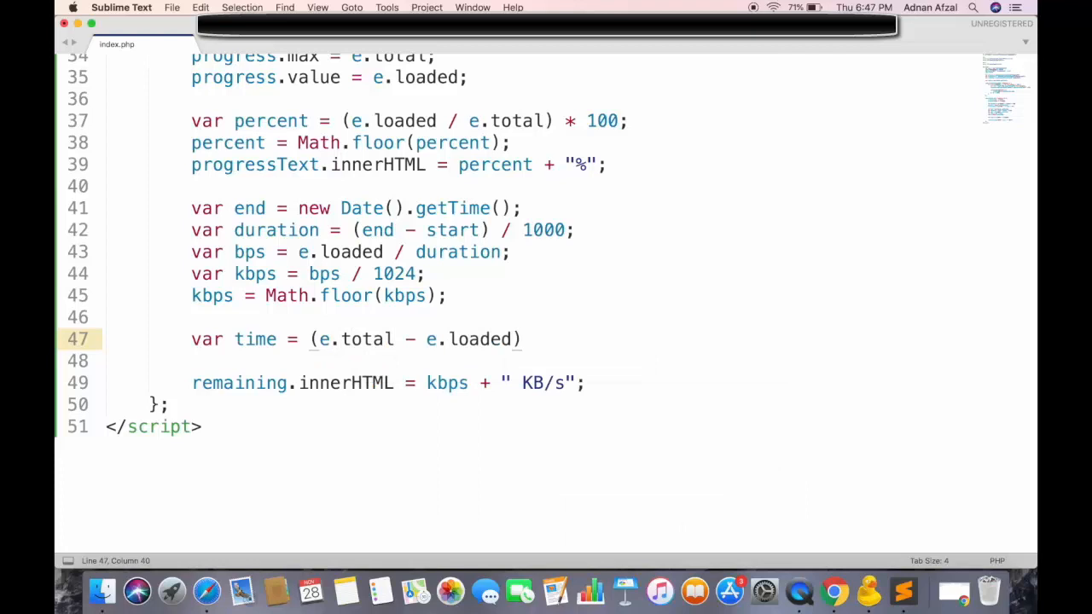
text(/ bps;)
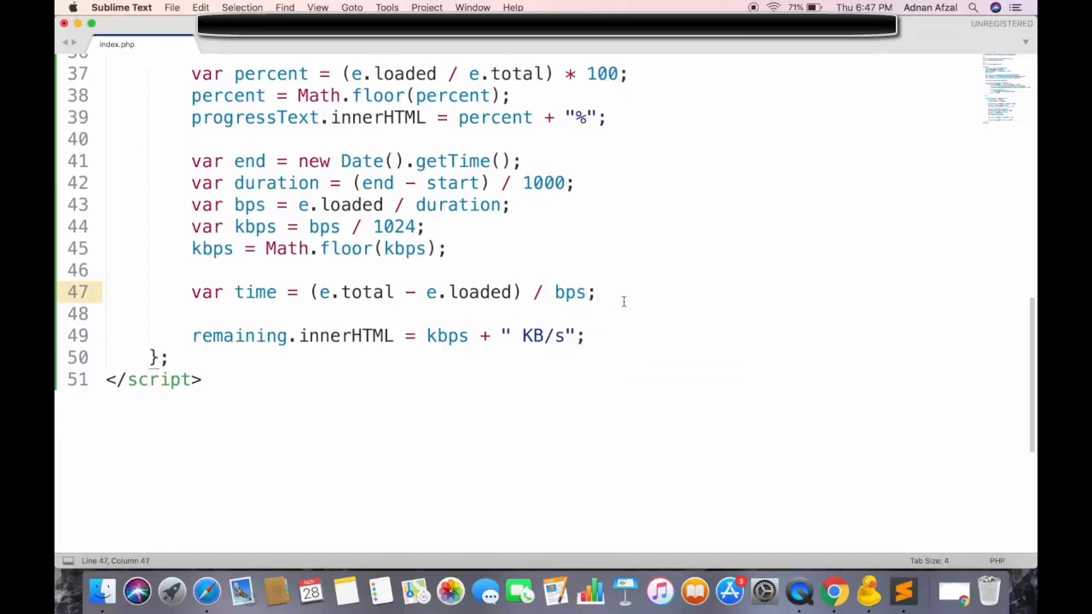
Add var seconds = time % 60 and var minutes = time / 60
text(var)
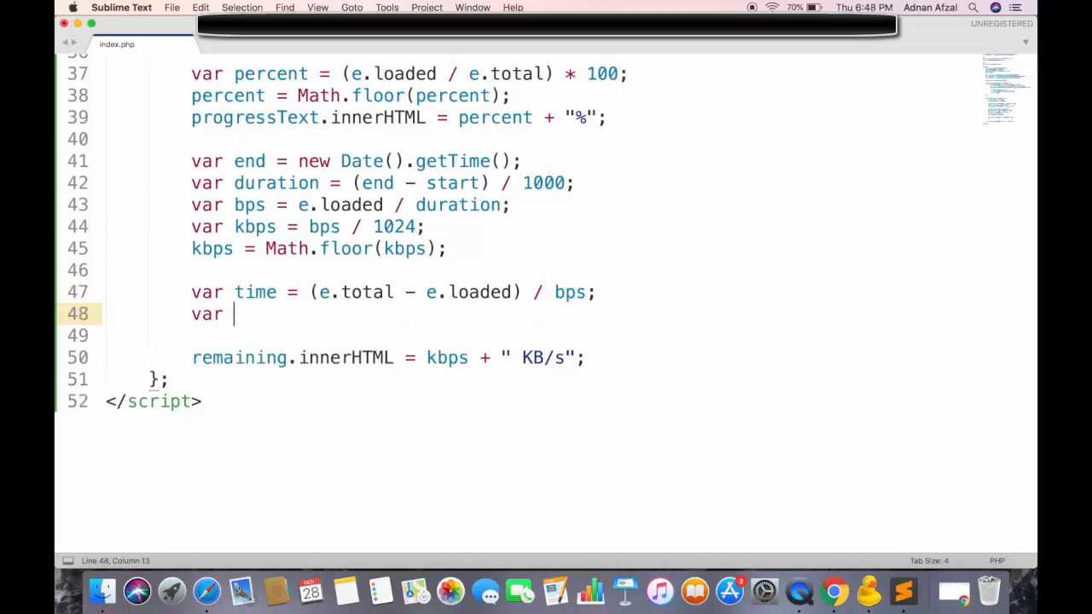
text(seconds = t)
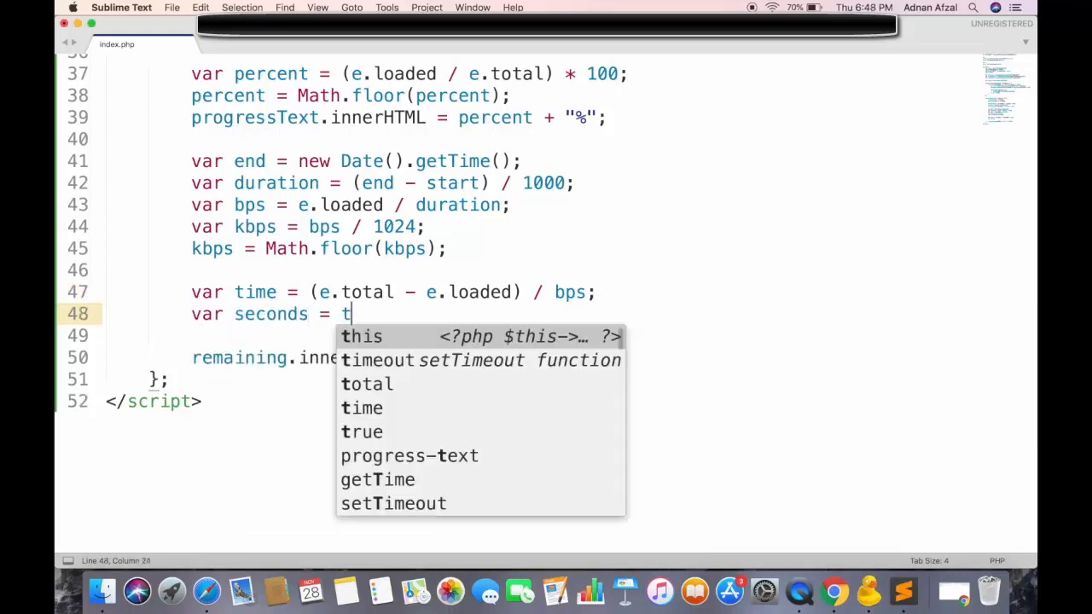
text(ime % 60;)
click(543, 335)
text(var)
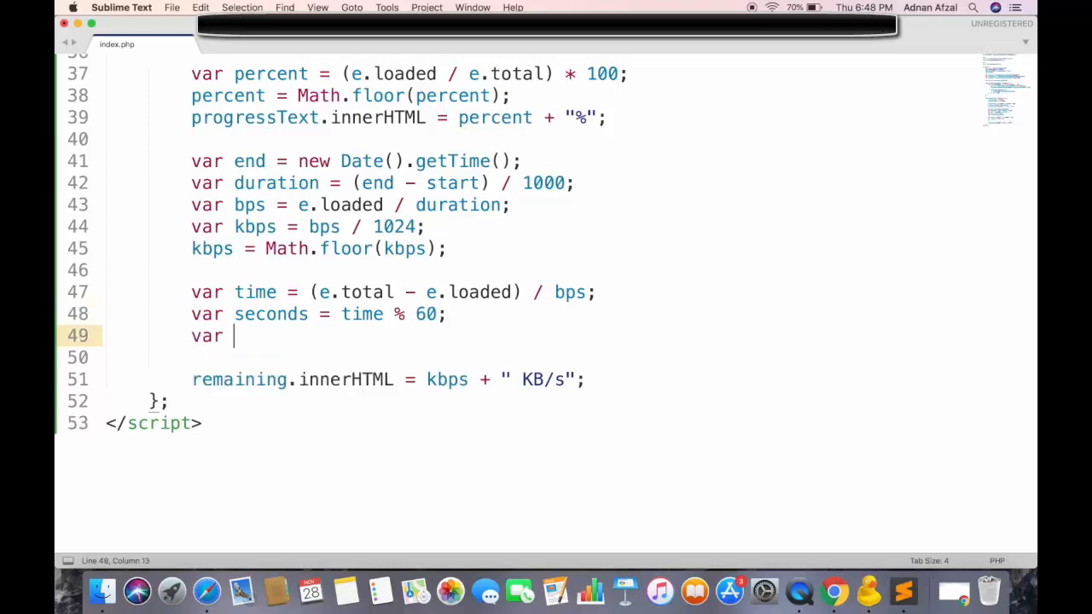
text(minutes = time / 60;)
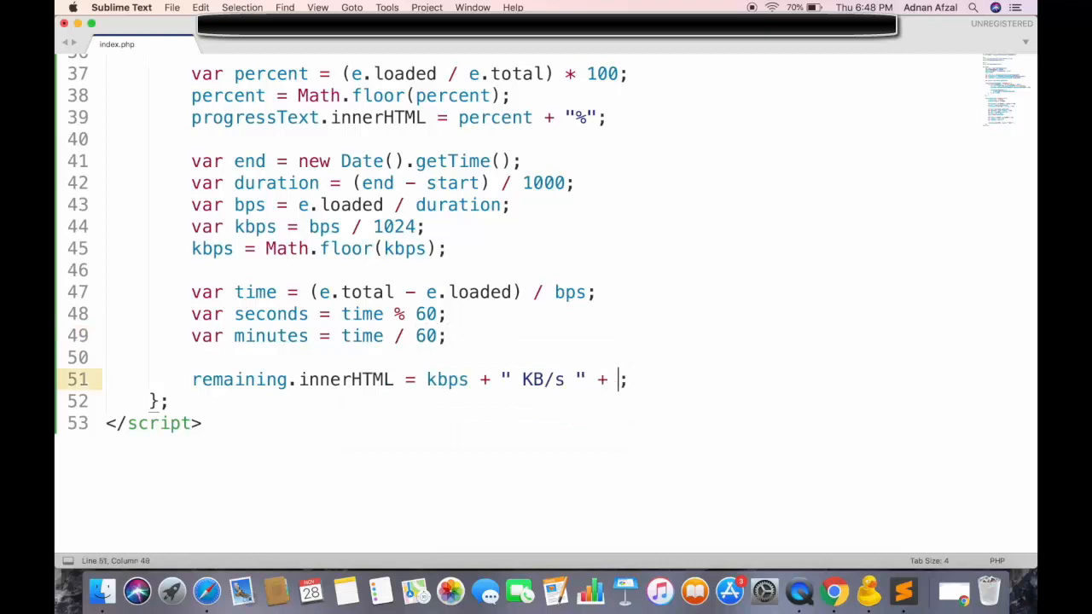
Extend remaining.innerHTML with minutes + " minutes " + seconds + " seconds remaining" and save
double_click(270, 336)
text(minutes + " minutes " + )
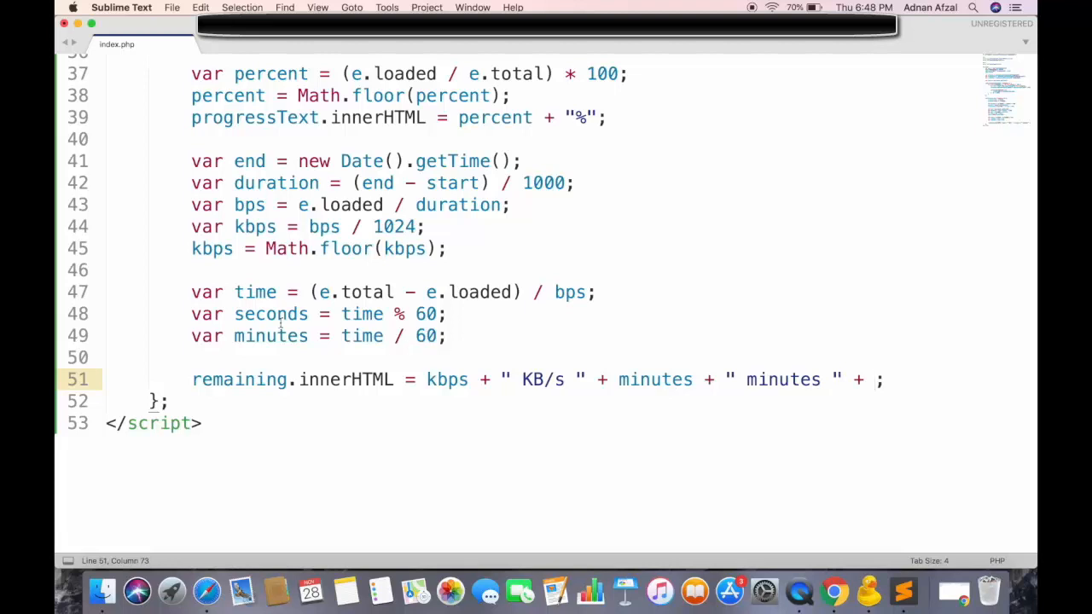
text(seconds)
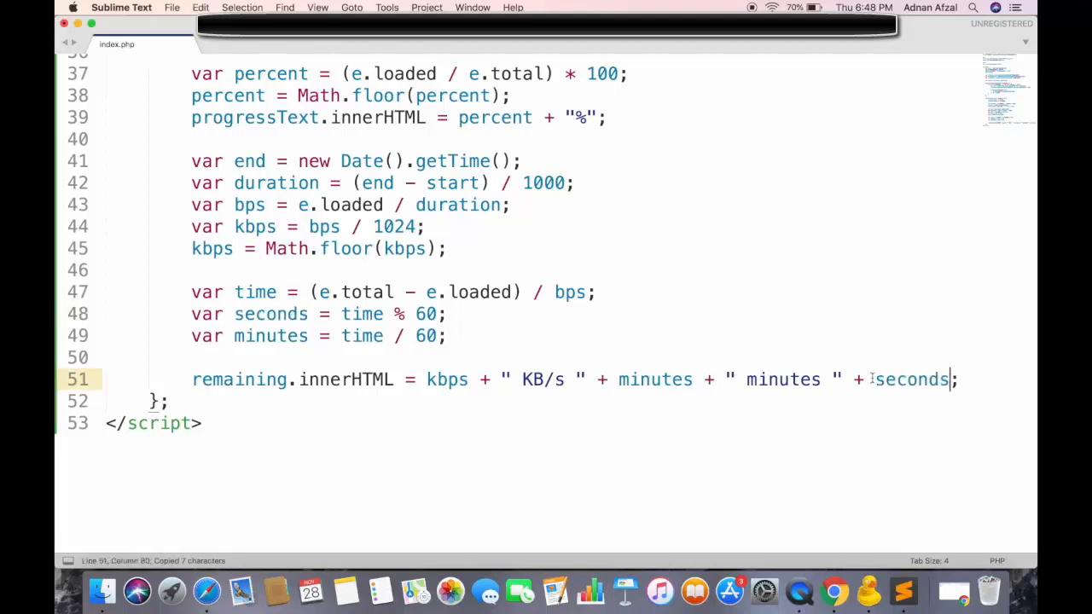
text(+ " sec)
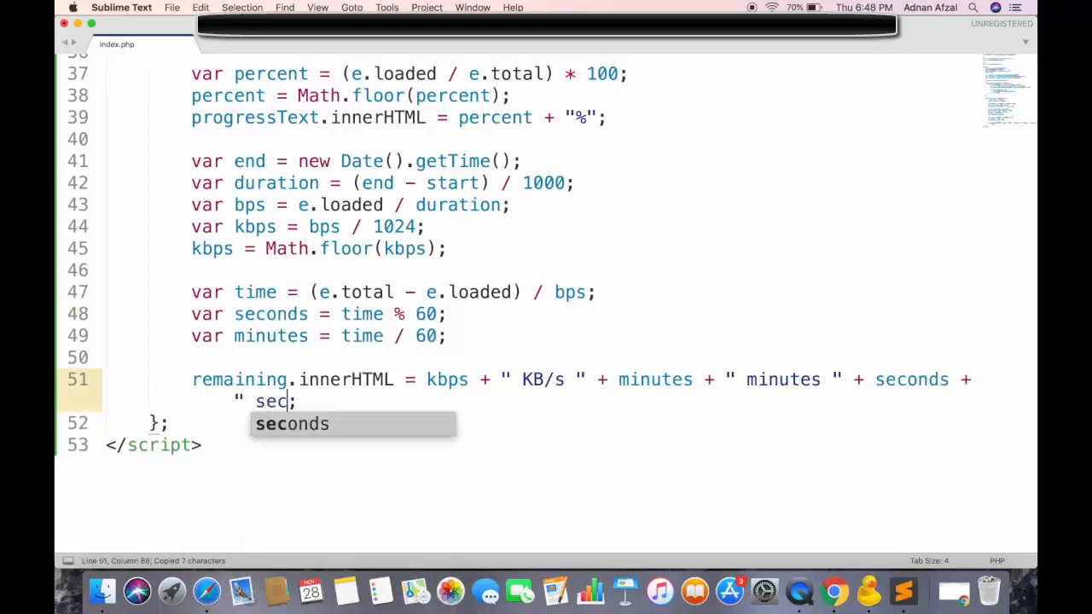
text(onds remaining)
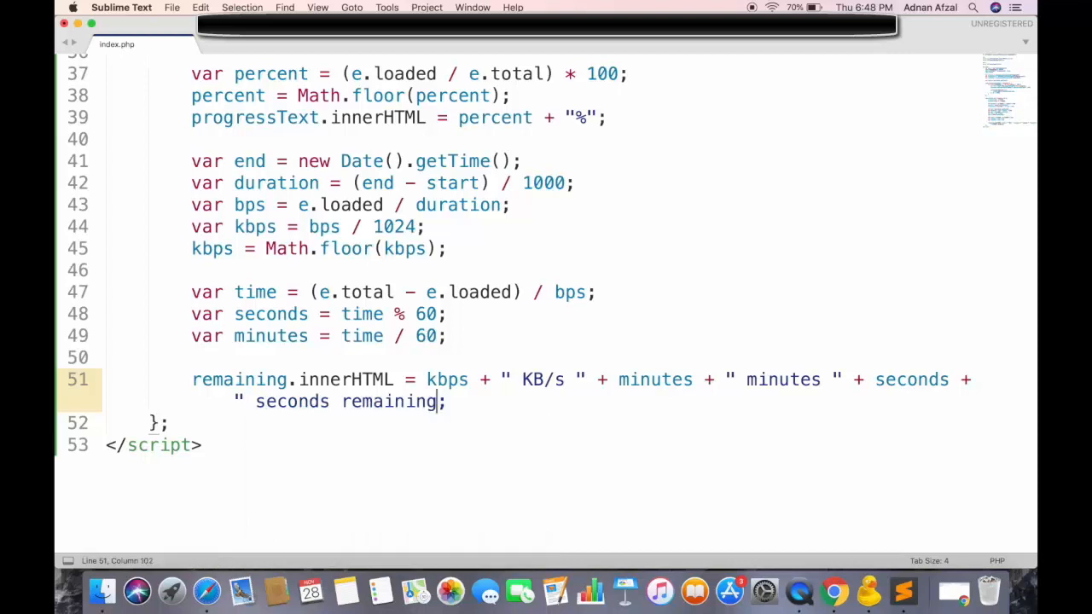
key(cmd+s)
text(")
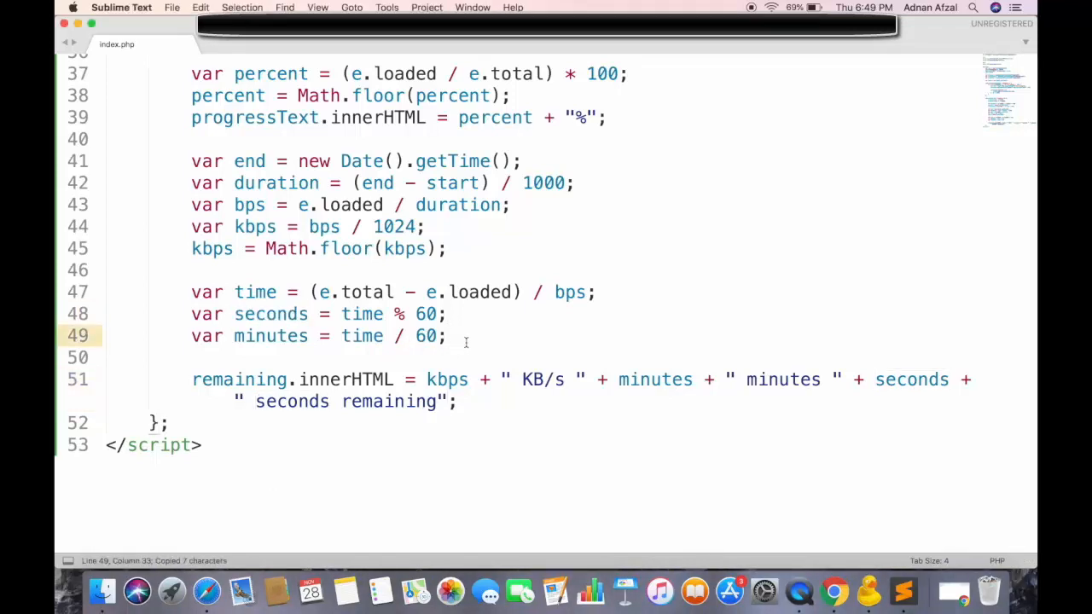
Floor seconds and minutes with Math.floor, then start a new private Safari window to test
text(seconds = Math.)
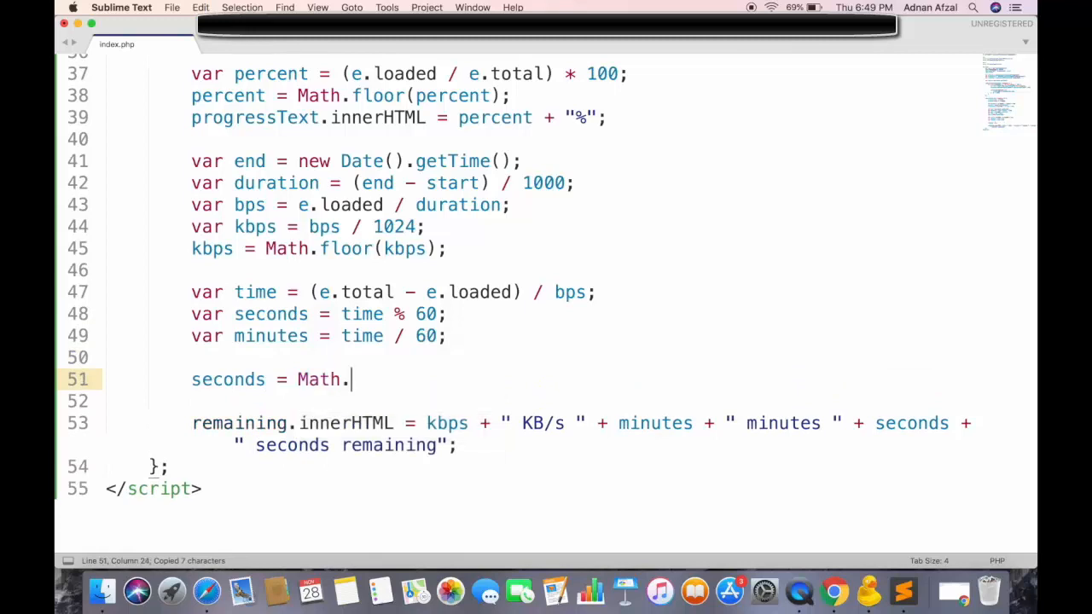
text(floor();)
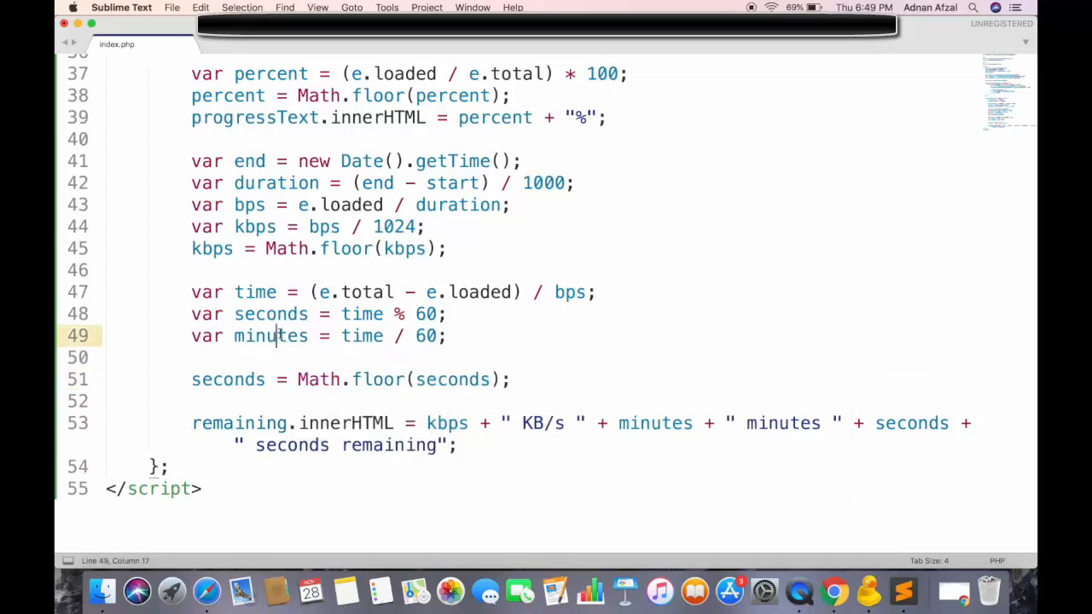
text(minutes =)
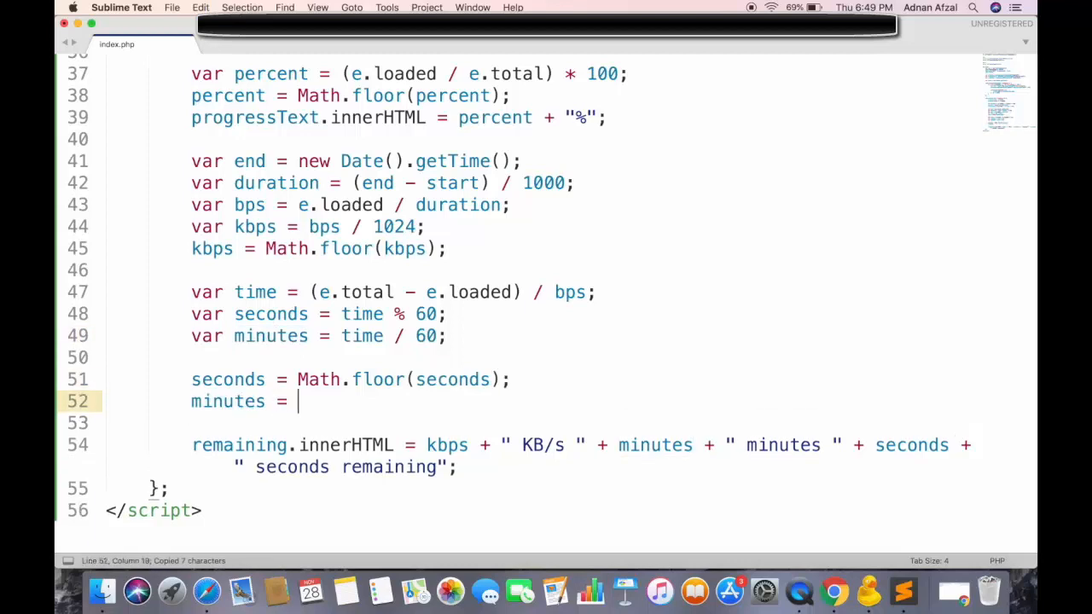
text(Math.floor)
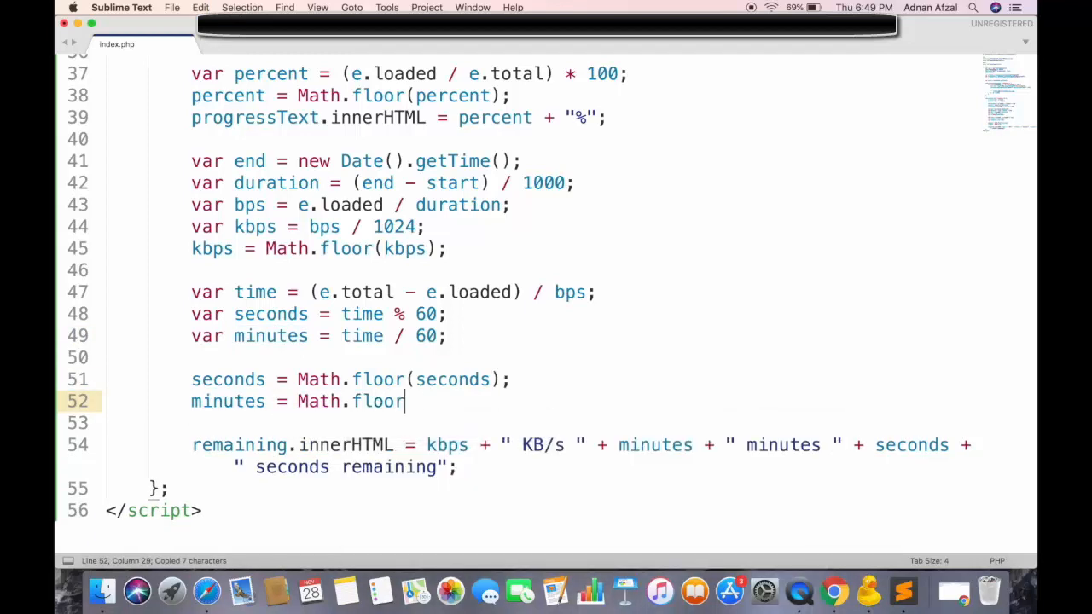
text((minutes);)
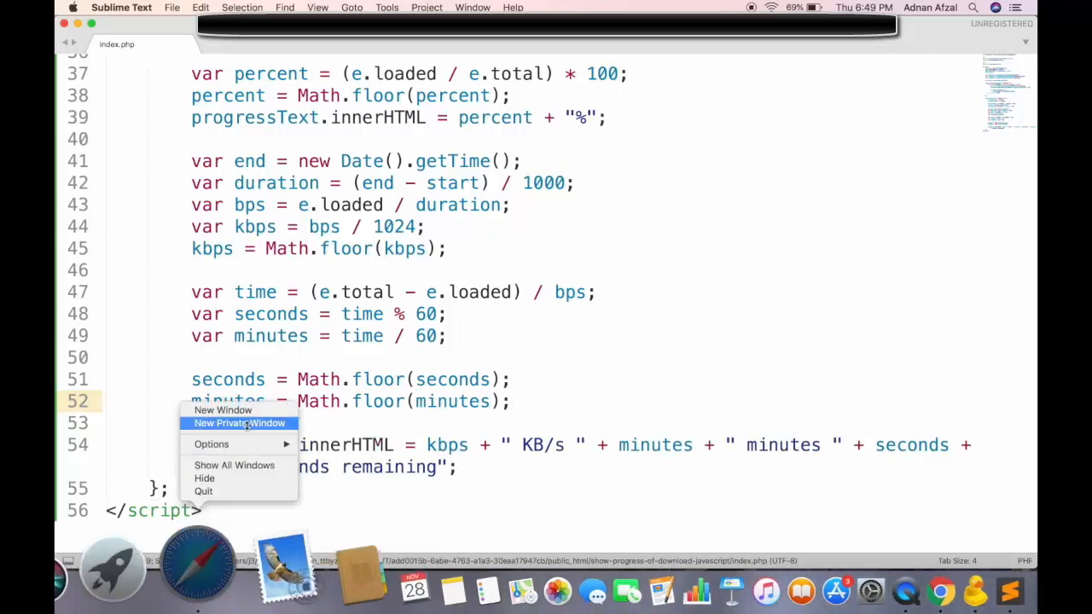
click(239, 423)
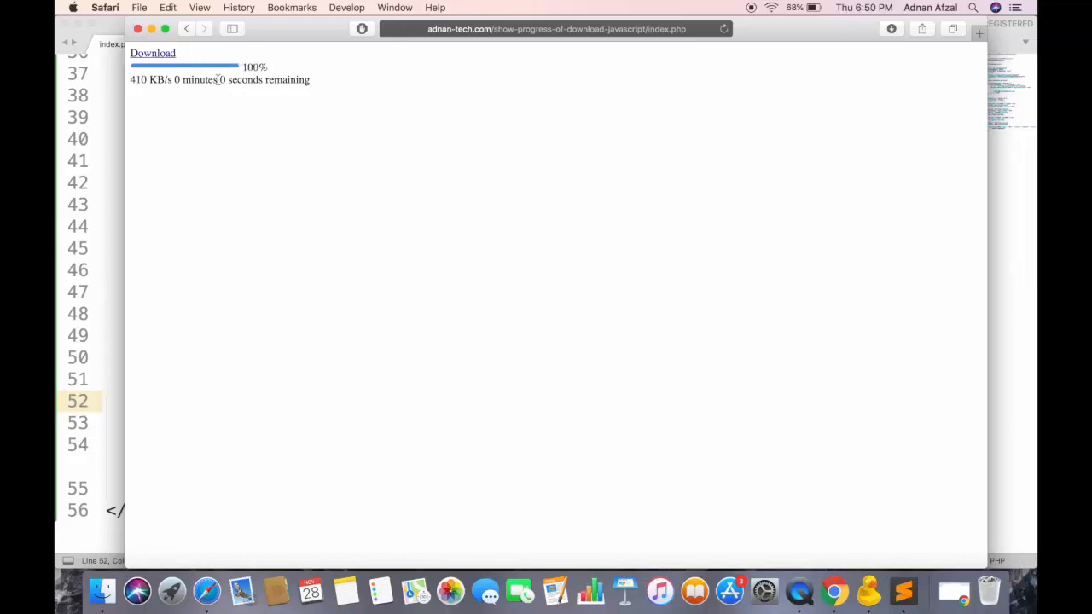
Save the downloaded Archive.zip to the Desktop
click(152, 53)
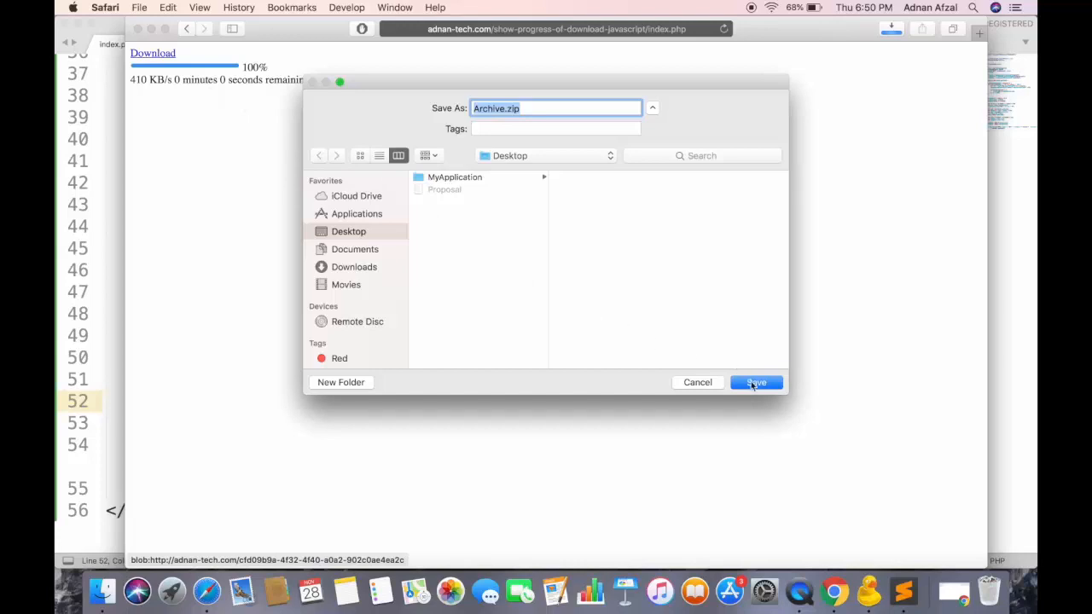
click(756, 382)
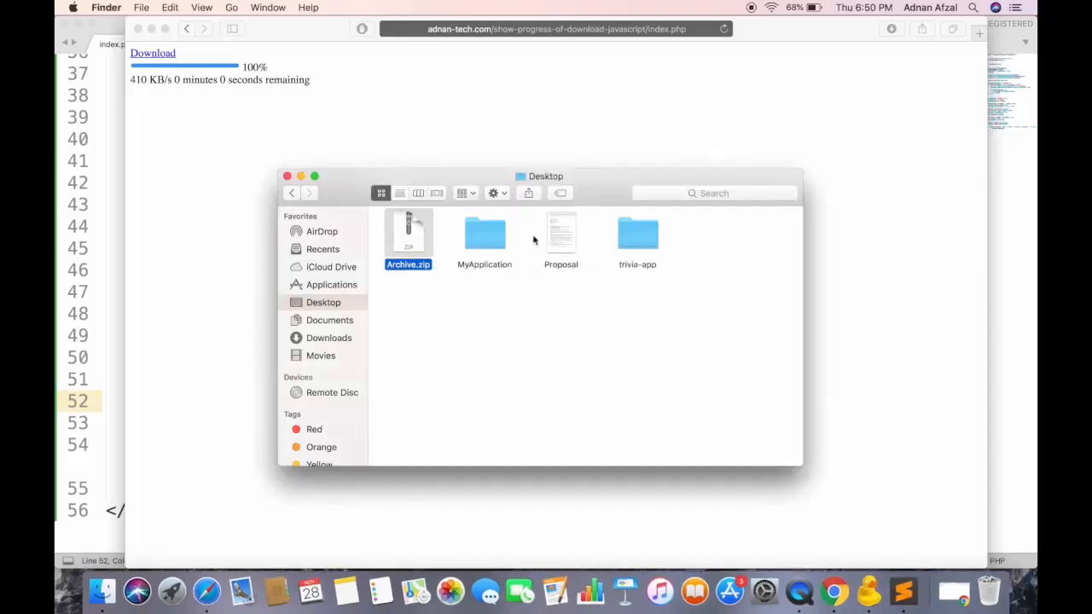
Close the Finder Desktop window, leaving Safari's download page at 100% with 0 seconds remaining
click(637, 236)
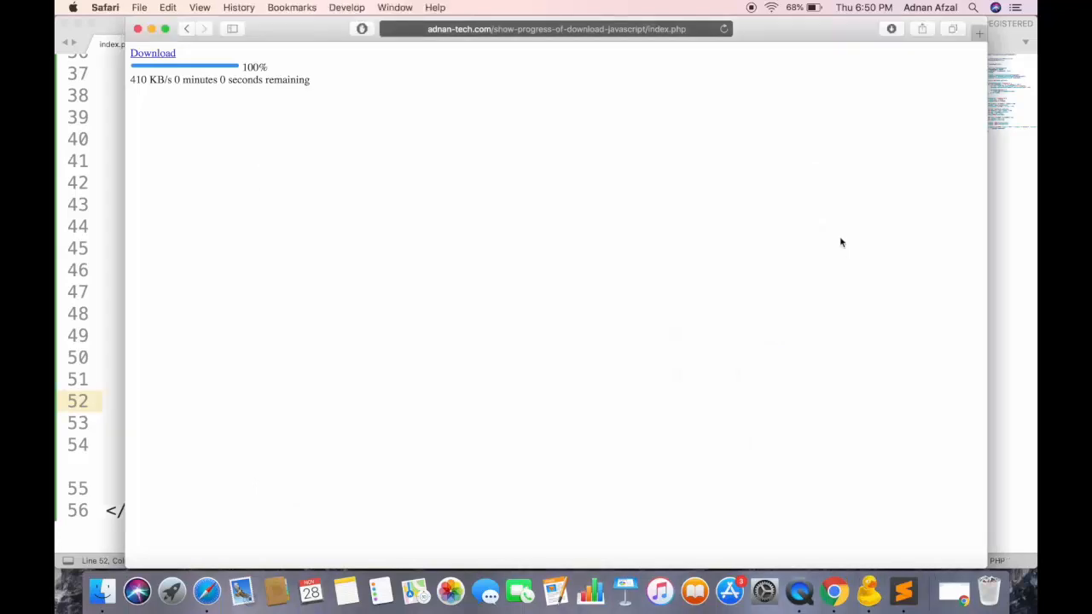
mouse_move(785, 169)
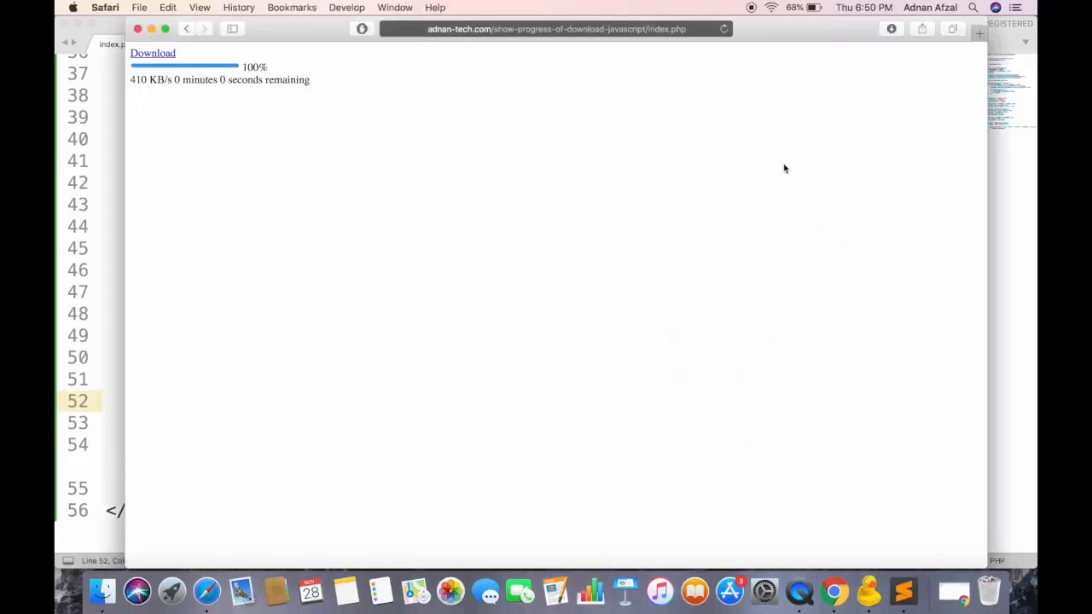